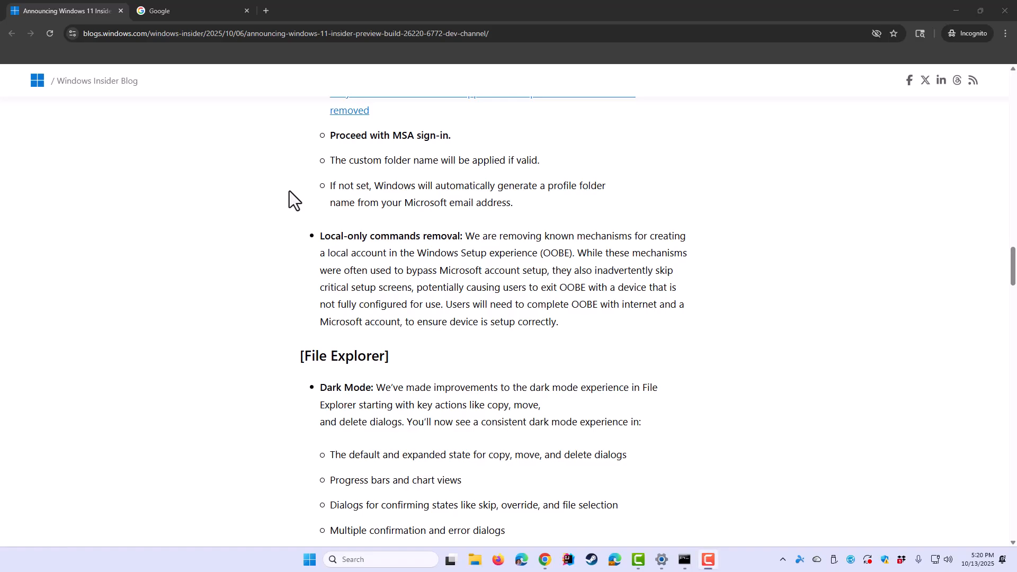
mouse_move(305, 197)
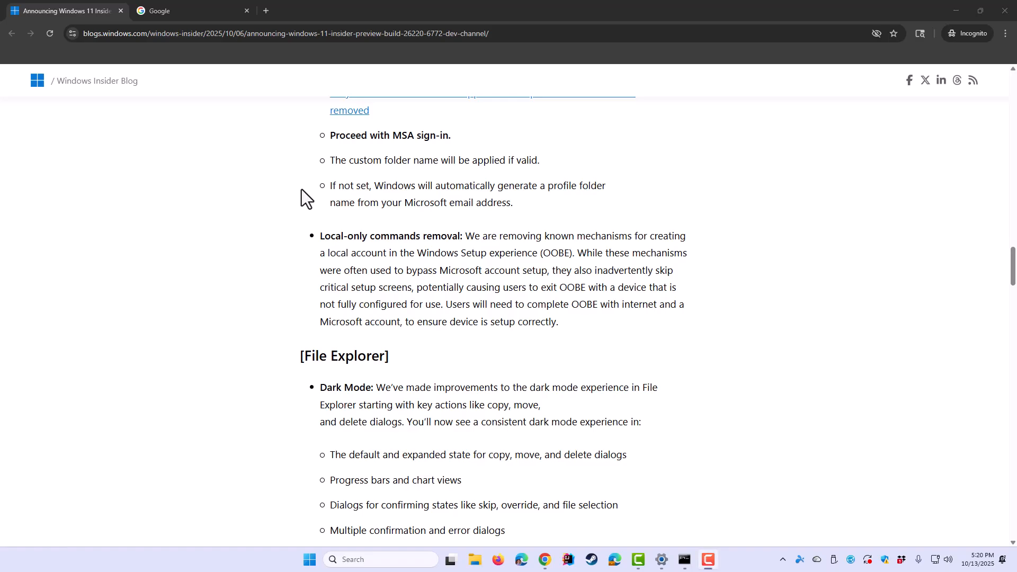
mouse_move(307, 210)
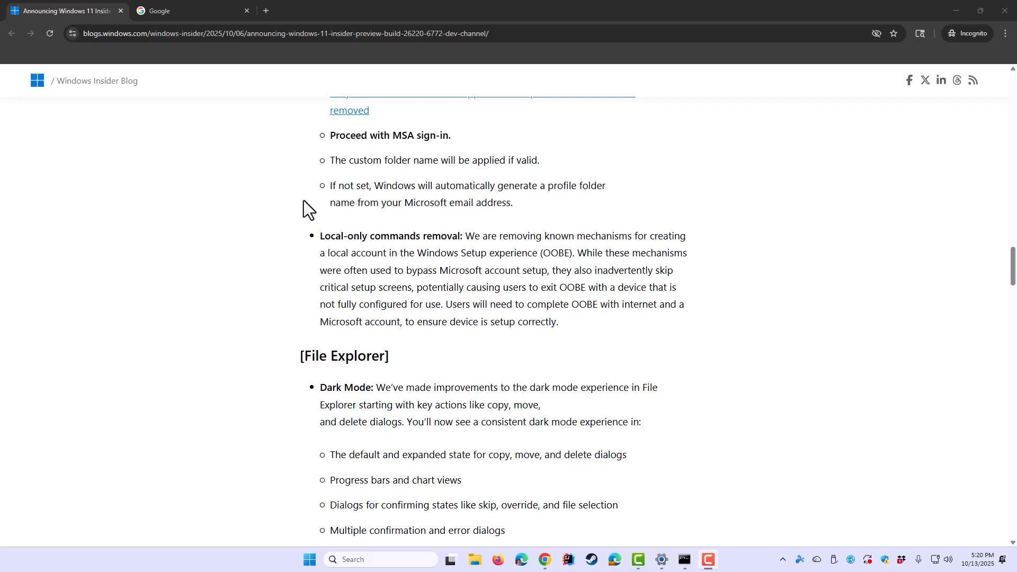
mouse_move(301, 234)
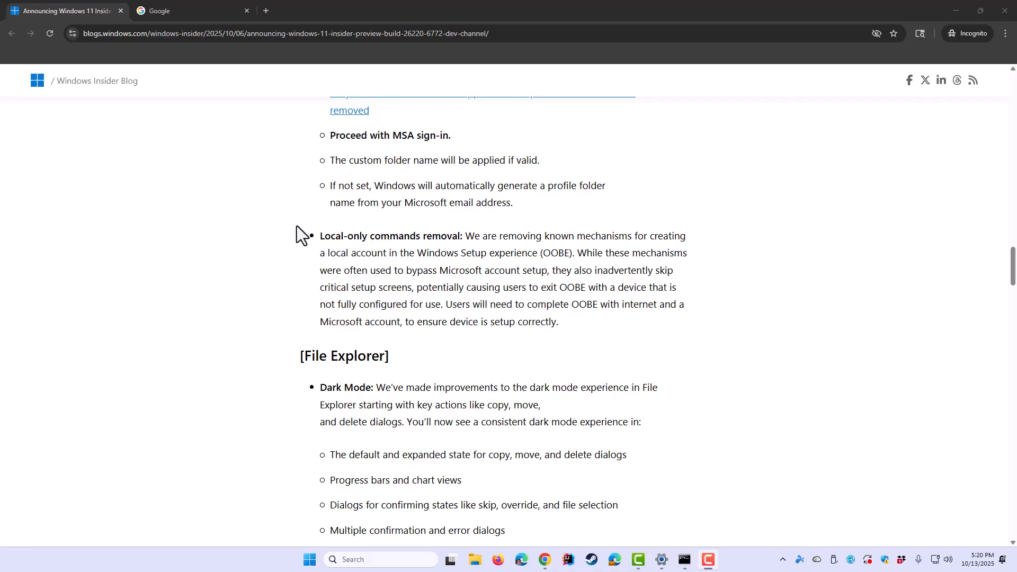
mouse_move(305, 247)
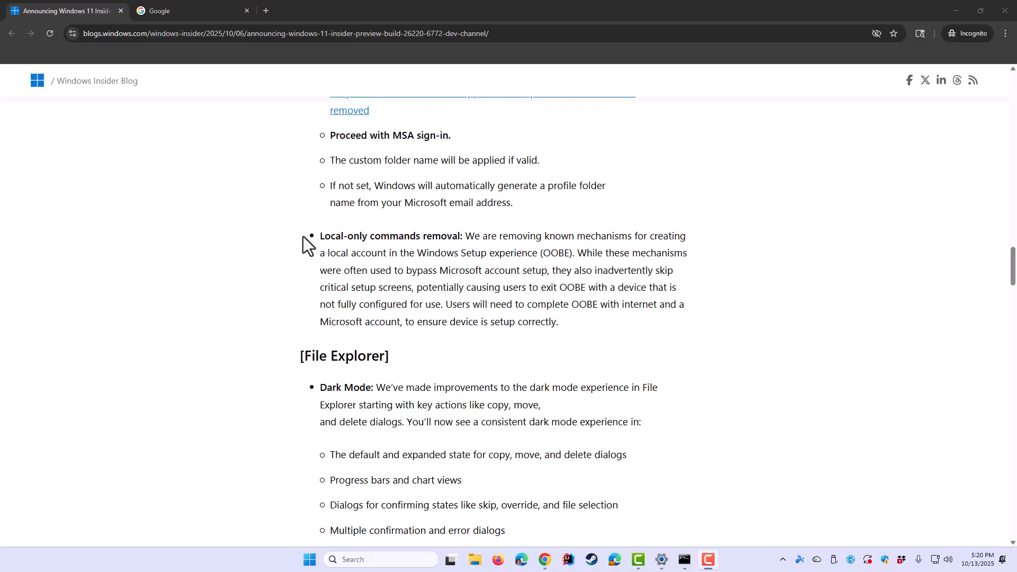
mouse_move(315, 245)
text(oobe\bypassnro)
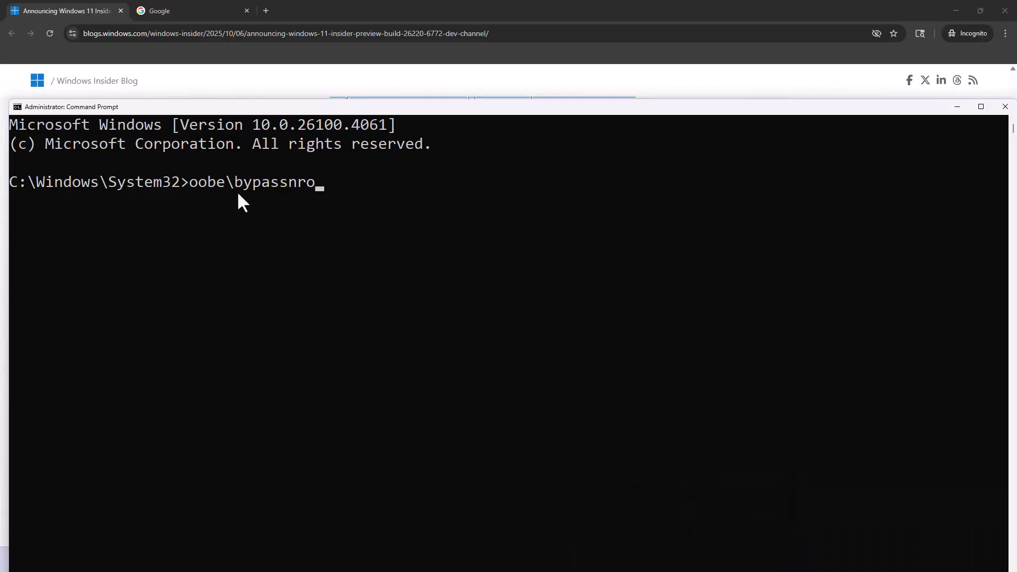
mouse_move(199, 192)
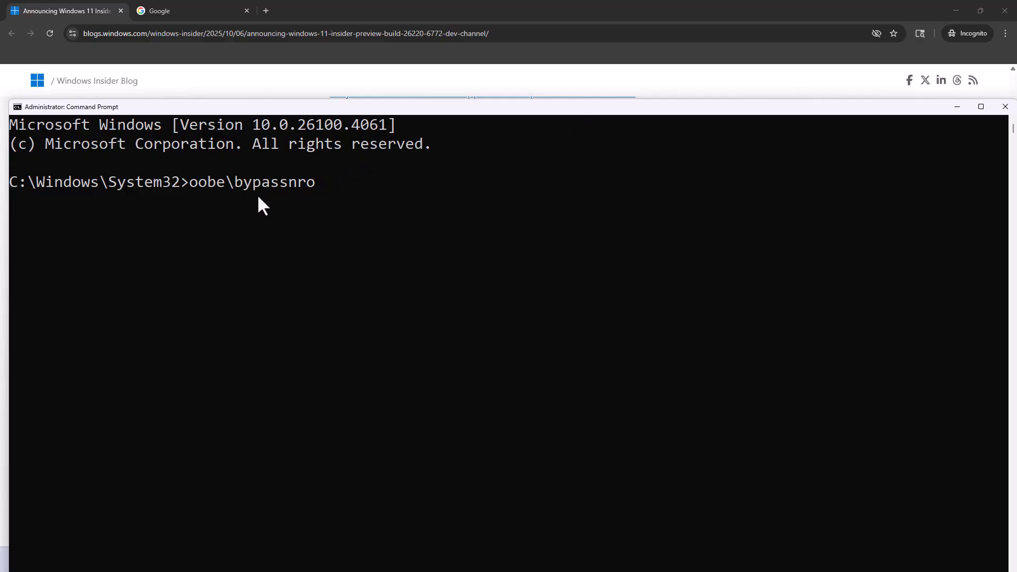
mouse_move(676, 149)
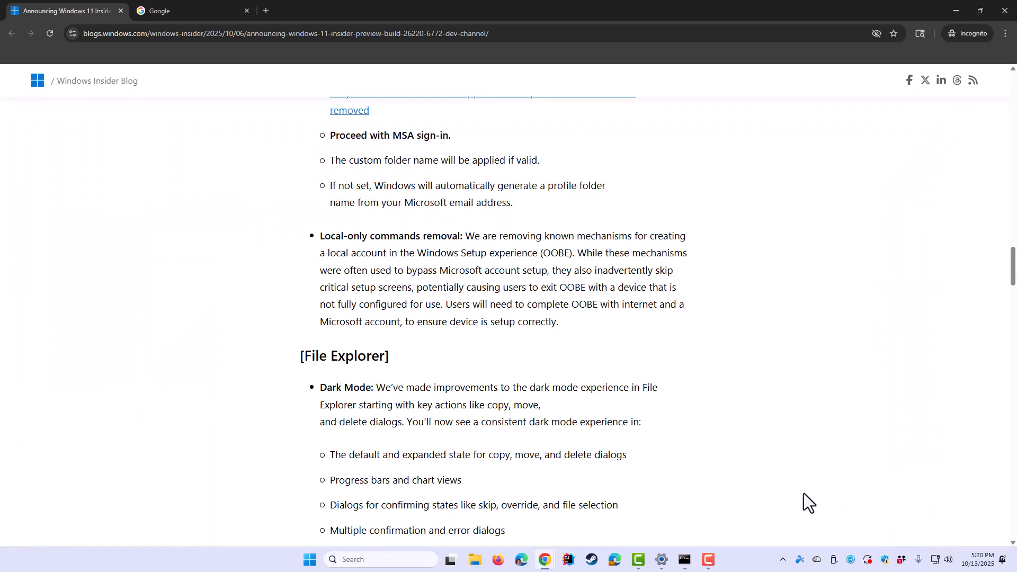
- Google 'download windows 11' and open Microsoft's Download Windows 11 page to its installation media section
click(684, 560)
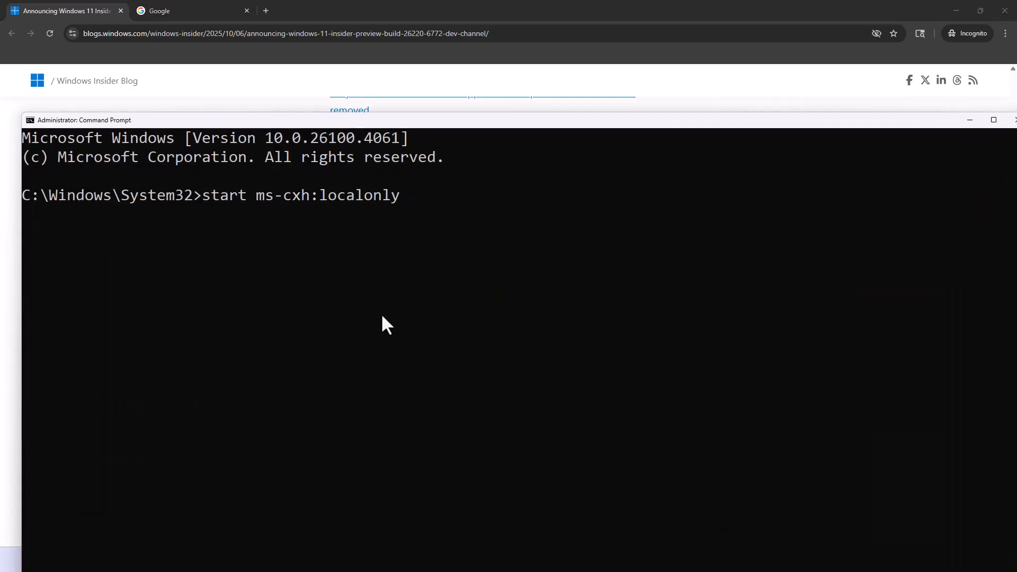
mouse_move(201, 206)
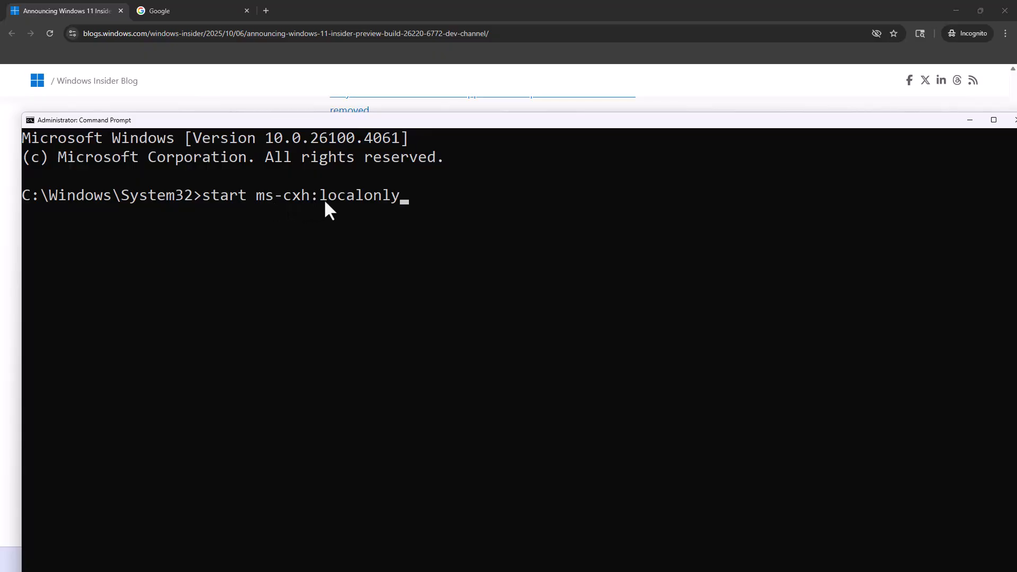
mouse_move(950, 134)
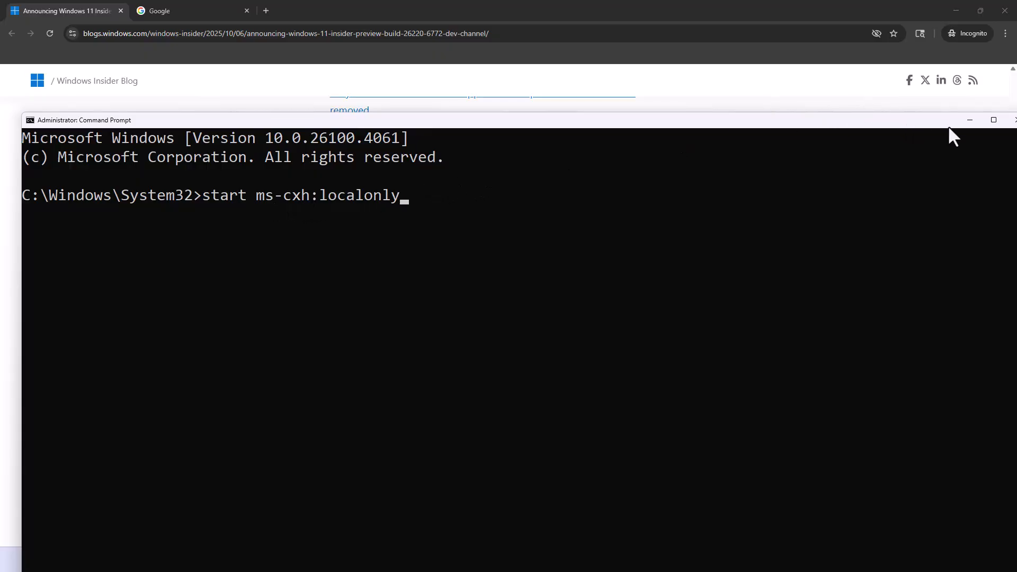
mouse_move(380, 215)
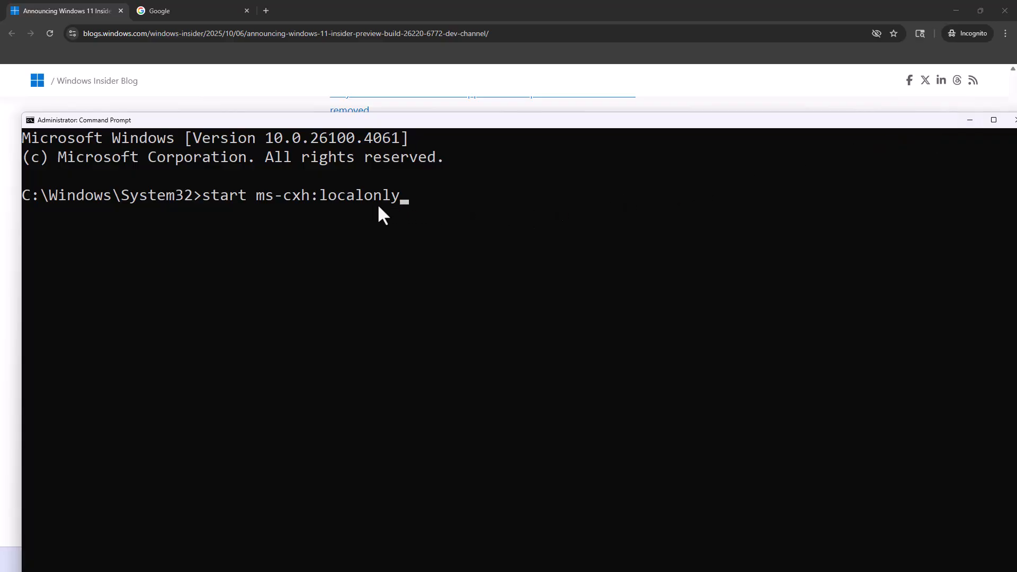
mouse_move(534, 185)
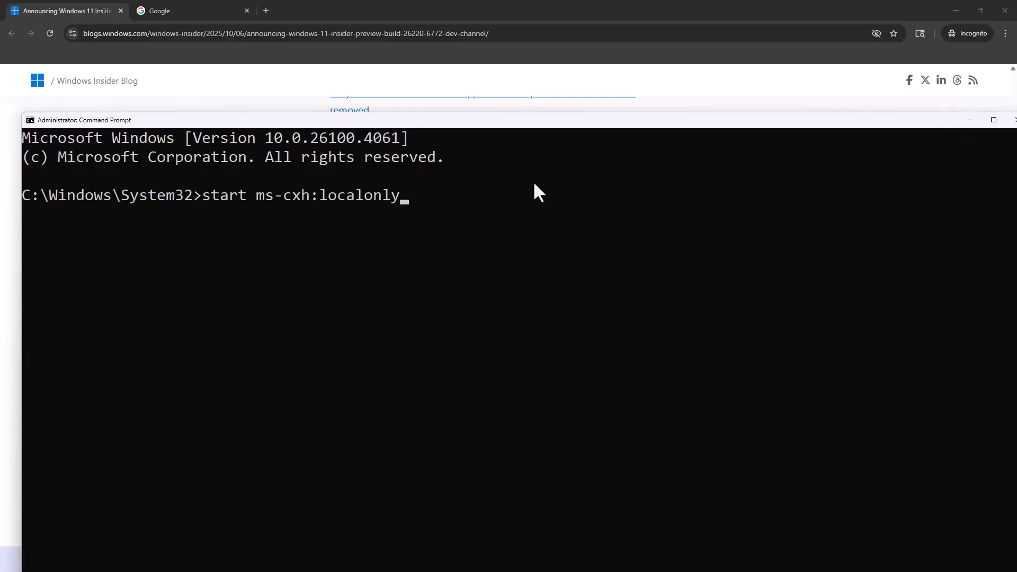
mouse_move(363, 224)
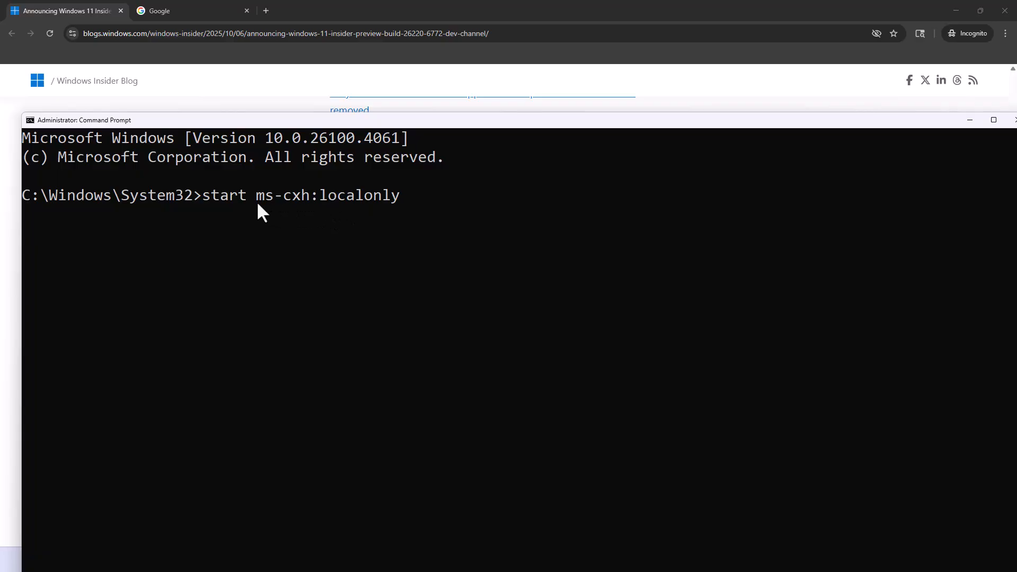
mouse_move(970, 119)
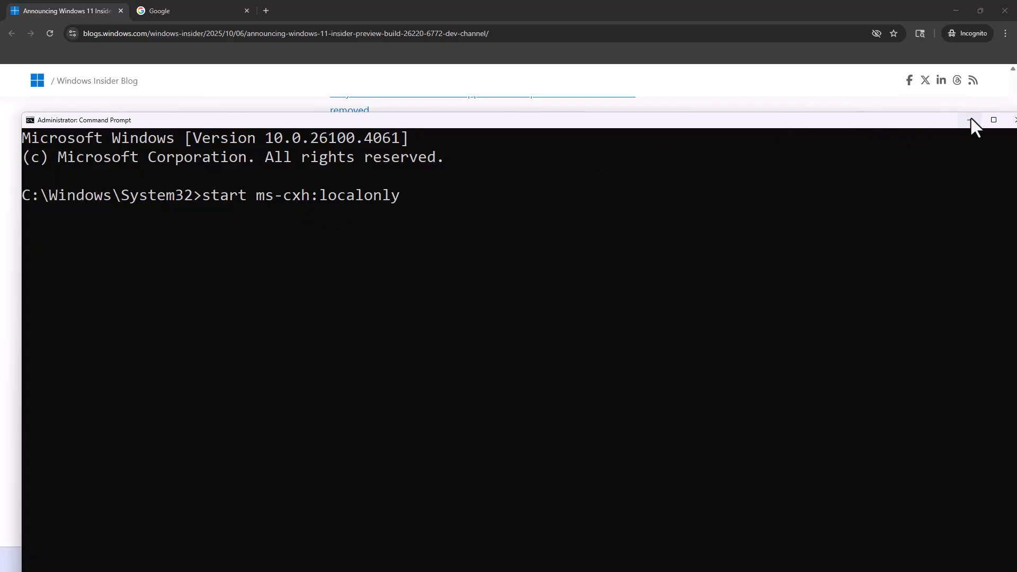
mouse_move(971, 119)
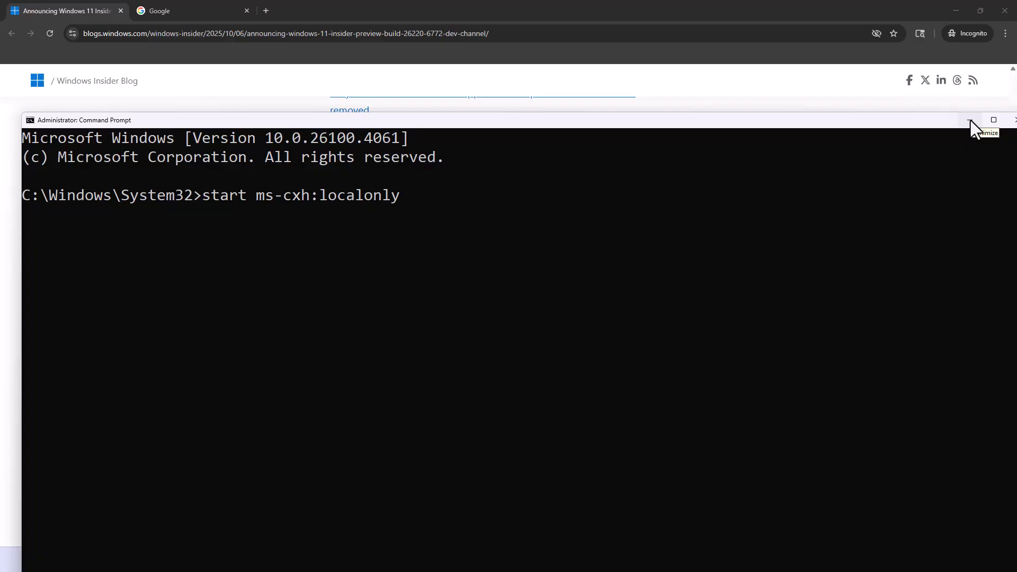
click(966, 120)
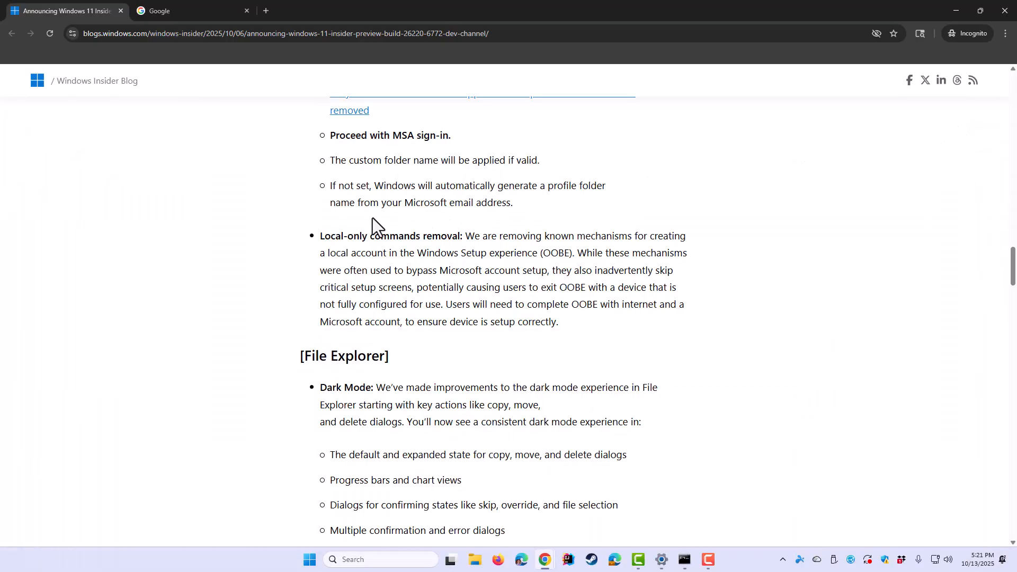
mouse_move(290, 246)
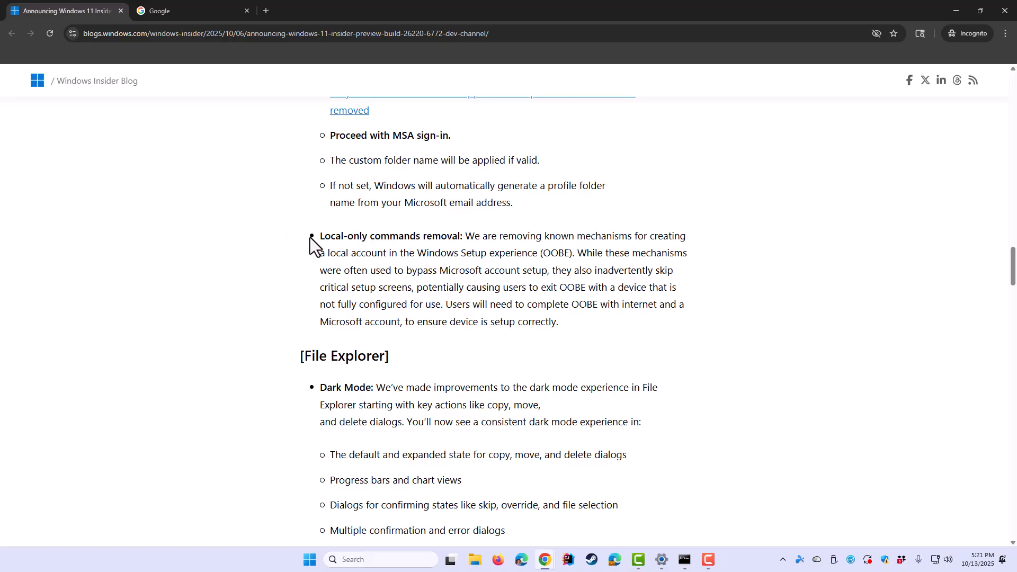
mouse_move(322, 255)
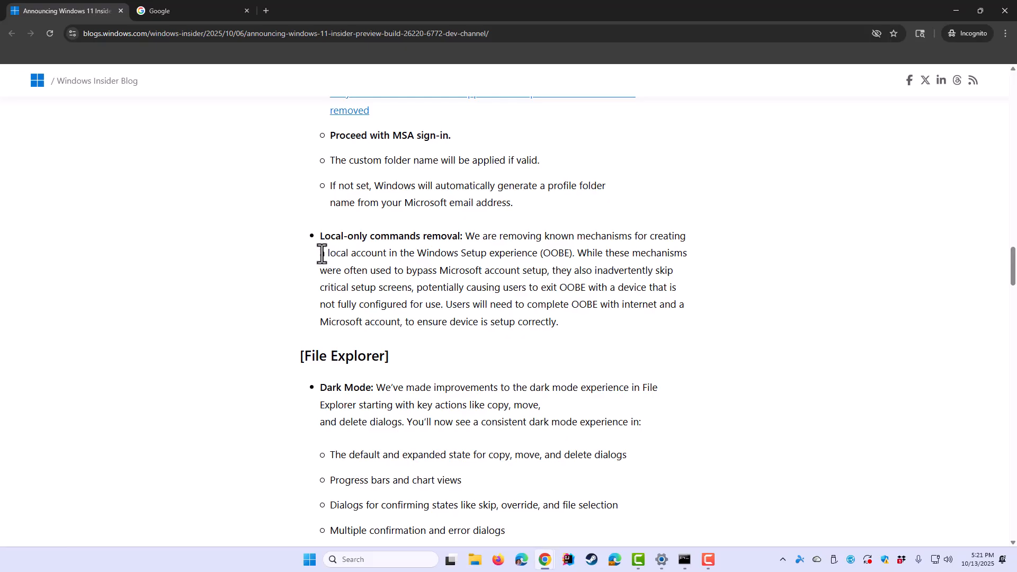
mouse_move(278, 219)
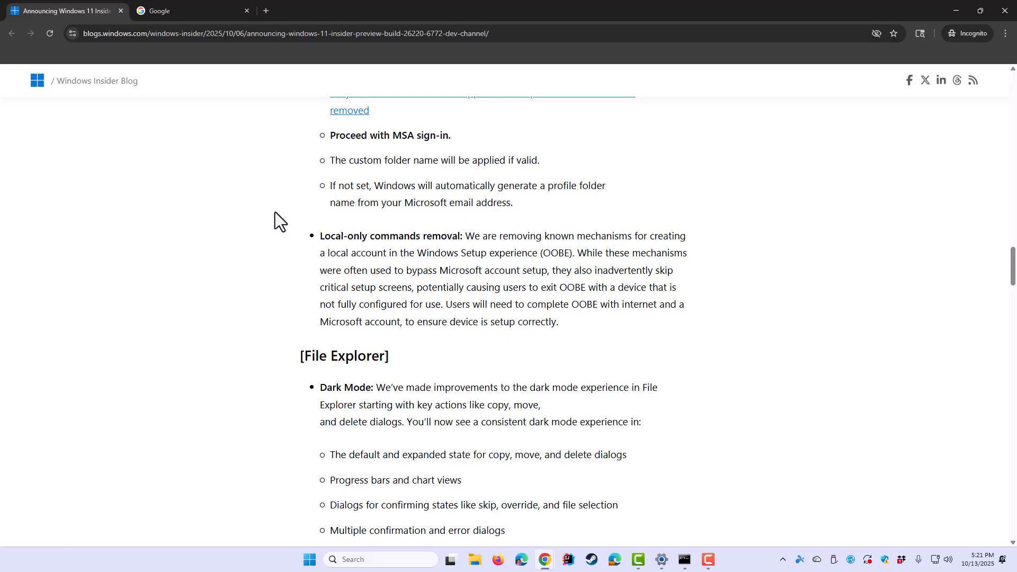
mouse_move(334, 230)
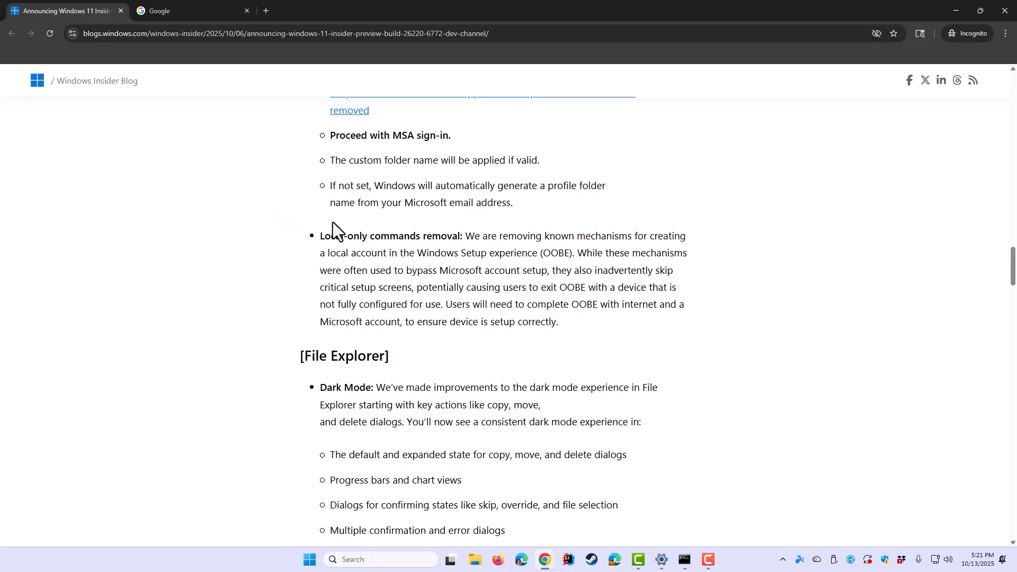
mouse_move(272, 202)
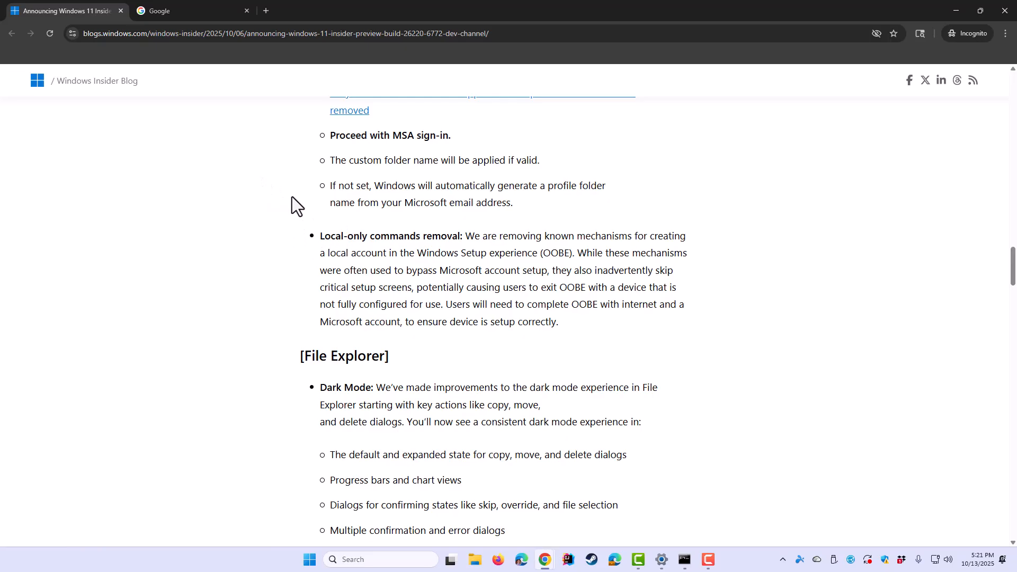
mouse_move(295, 177)
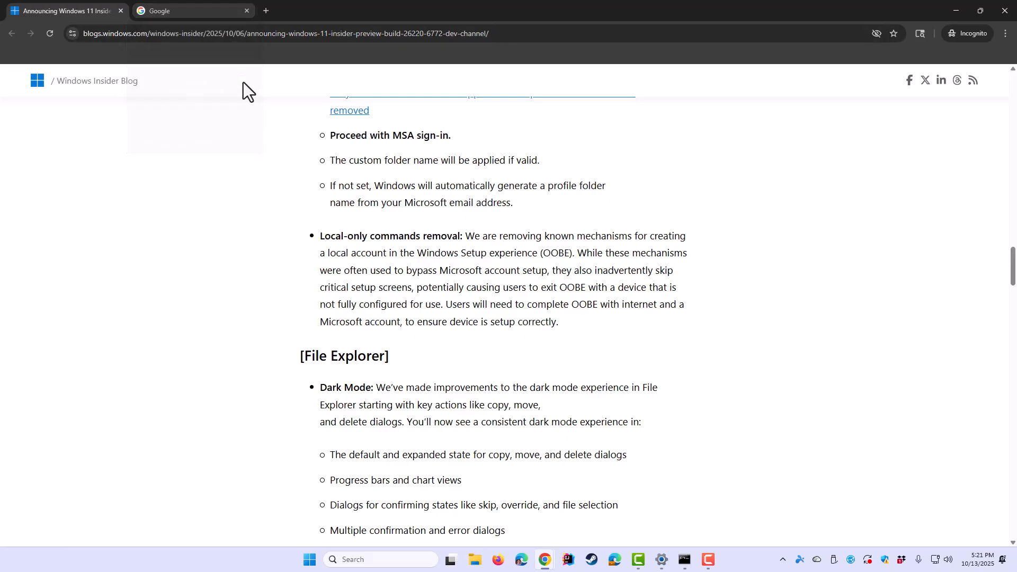
click(185, 11)
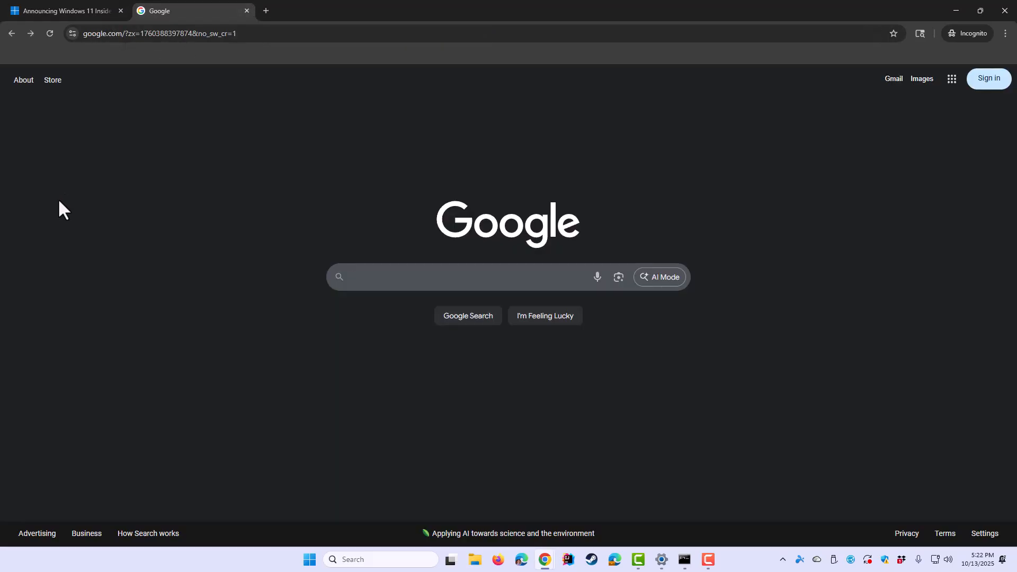
mouse_move(251, 272)
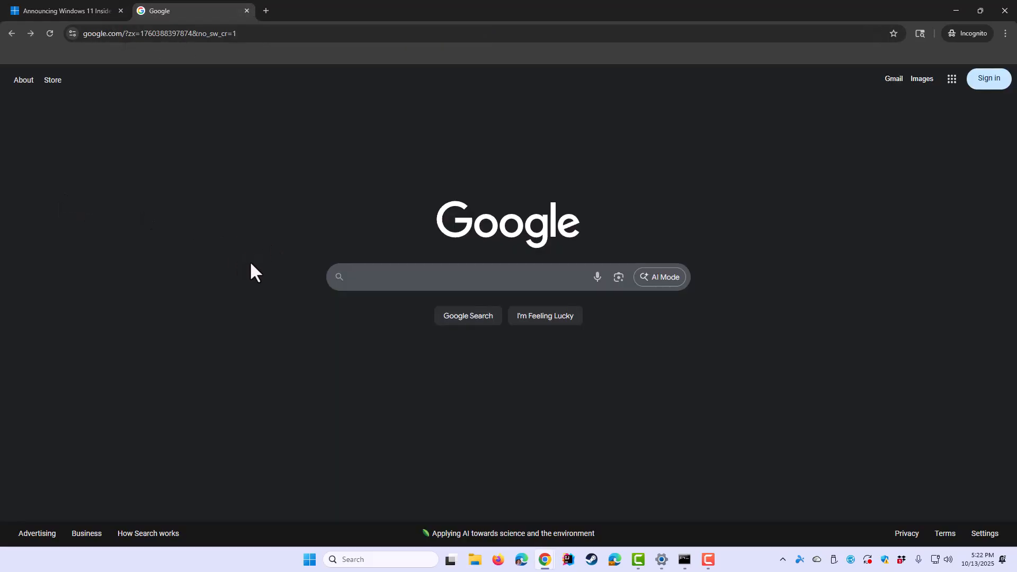
click(372, 277)
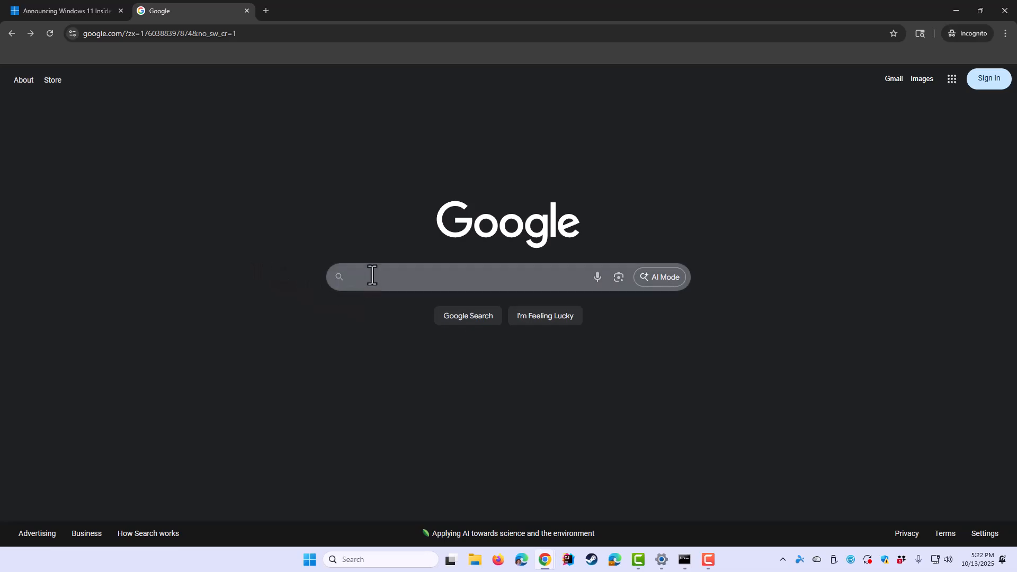
text(download windows 11)
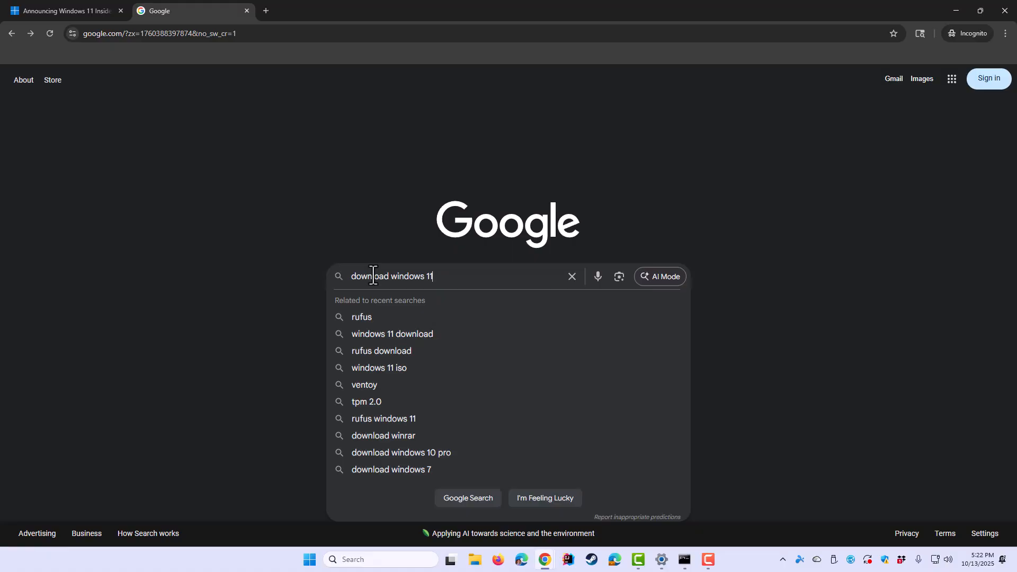
key(Enter)
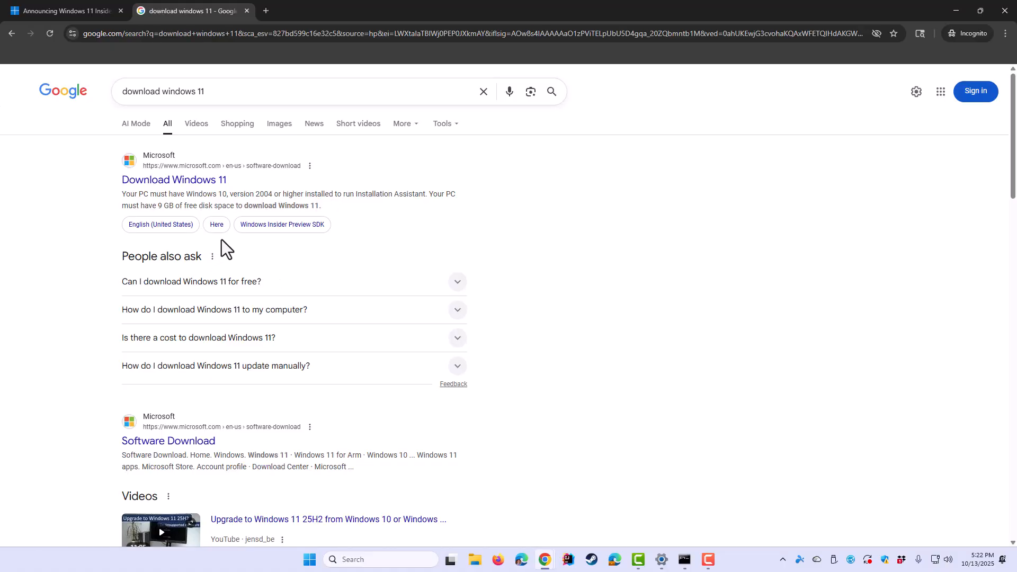
click(174, 180)
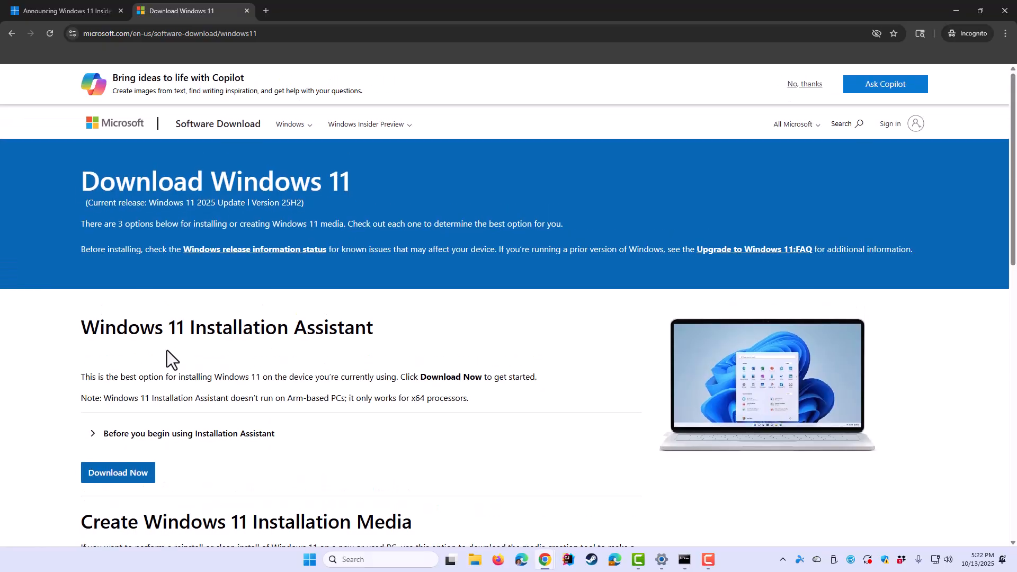
scroll(down, 3)
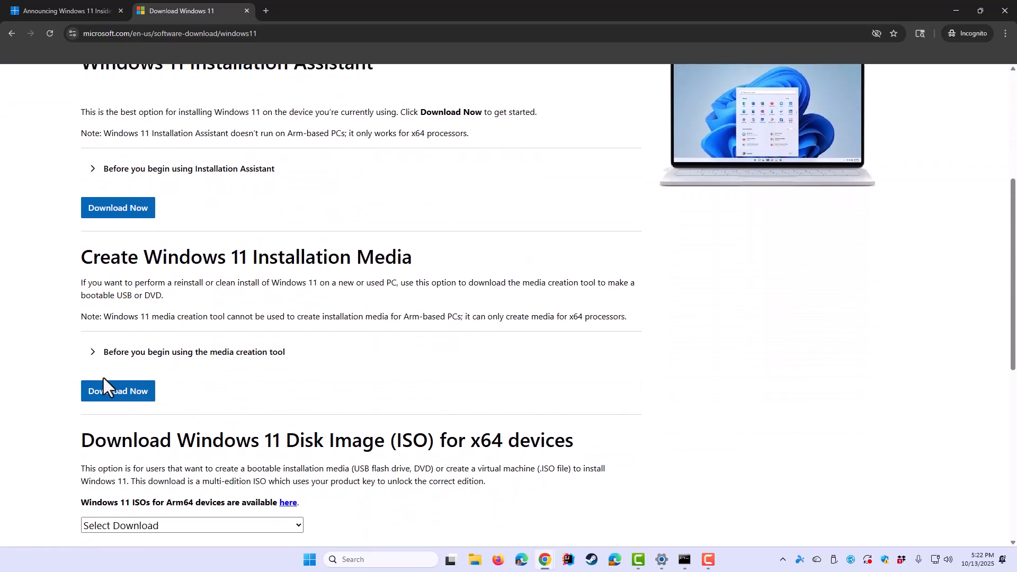
mouse_move(114, 403)
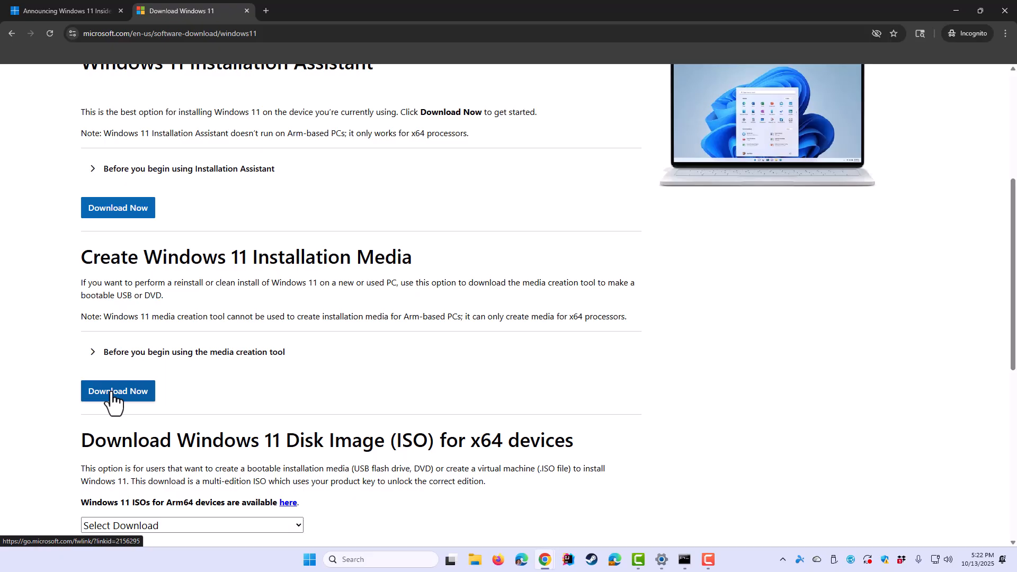
- Download the Windows 11 Media Creation Tool and save it into the Downloads folder
click(117, 391)
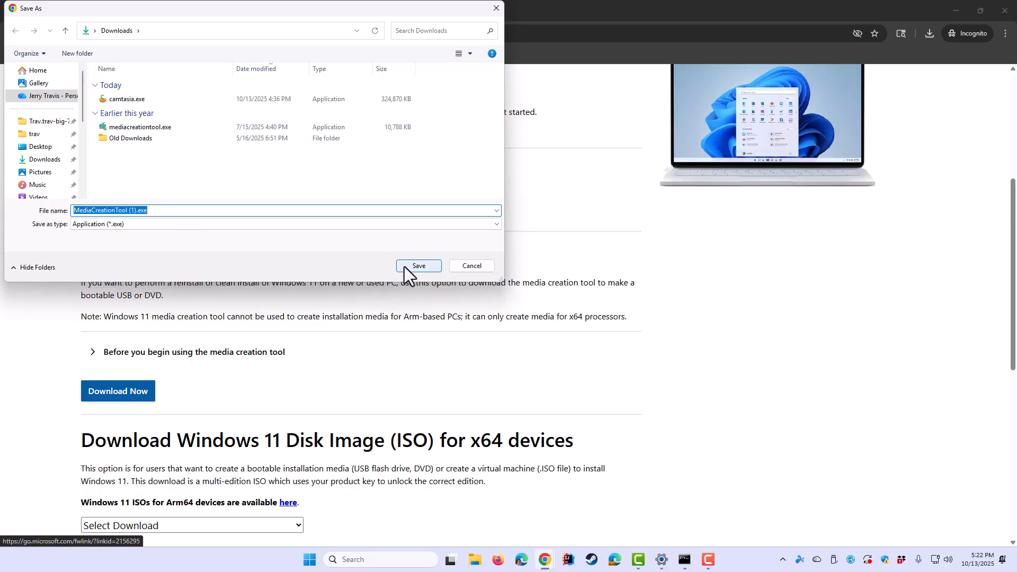
click(419, 266)
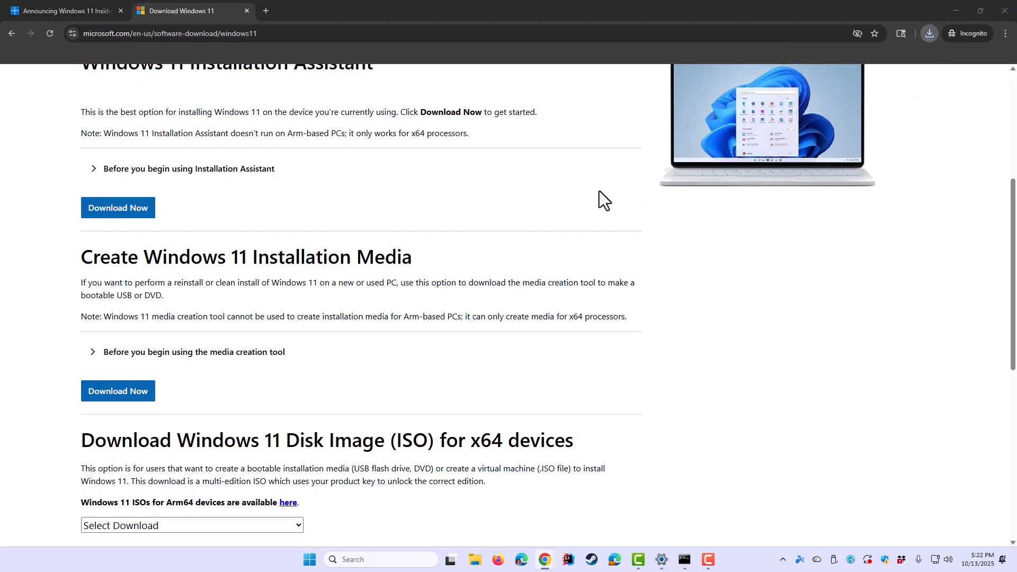
click(118, 391)
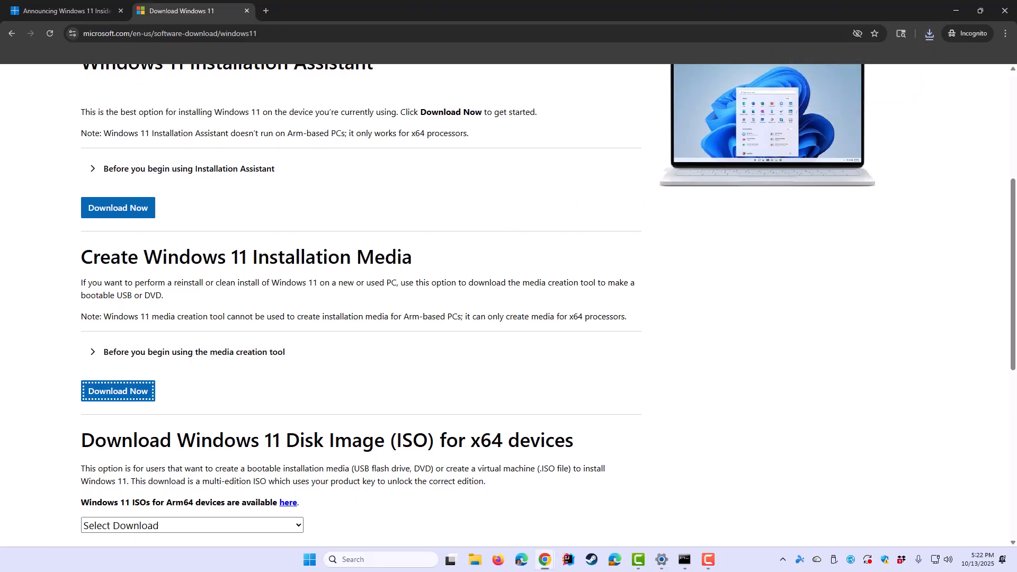
- Run the Media Creation Tool with recommended language and edition, writing a USB installer to G:
click(117, 391)
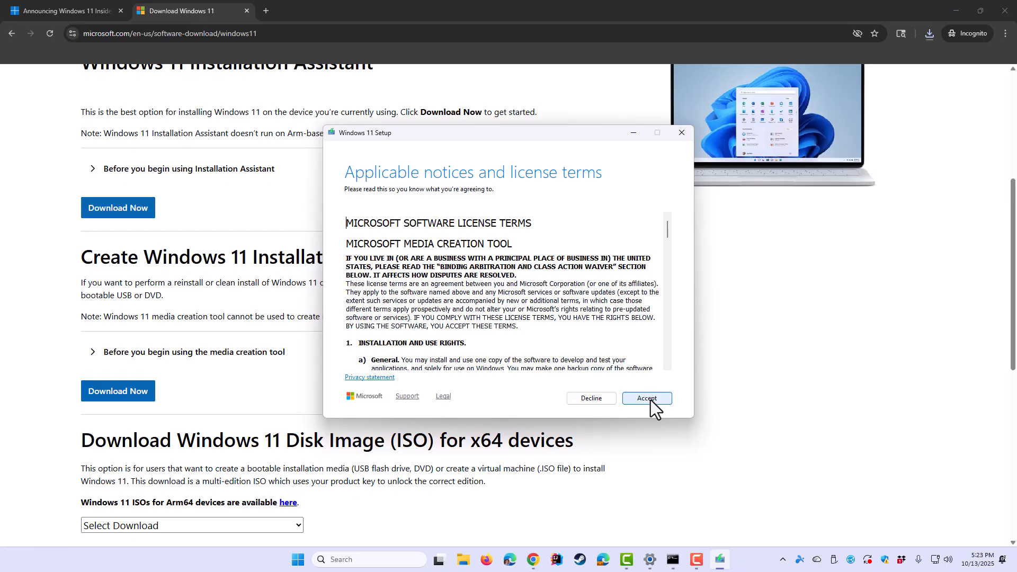
click(646, 398)
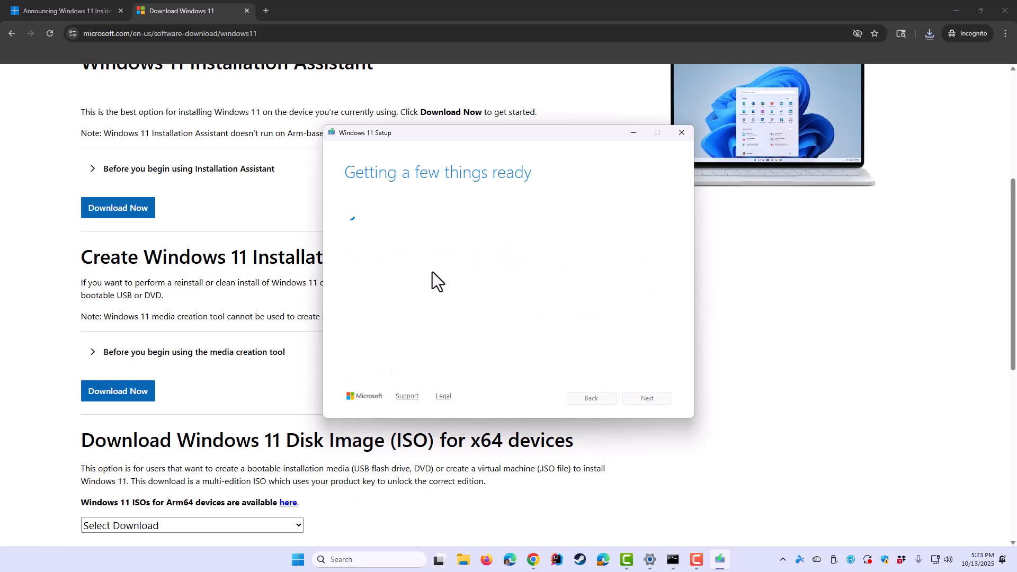
mouse_move(360, 291)
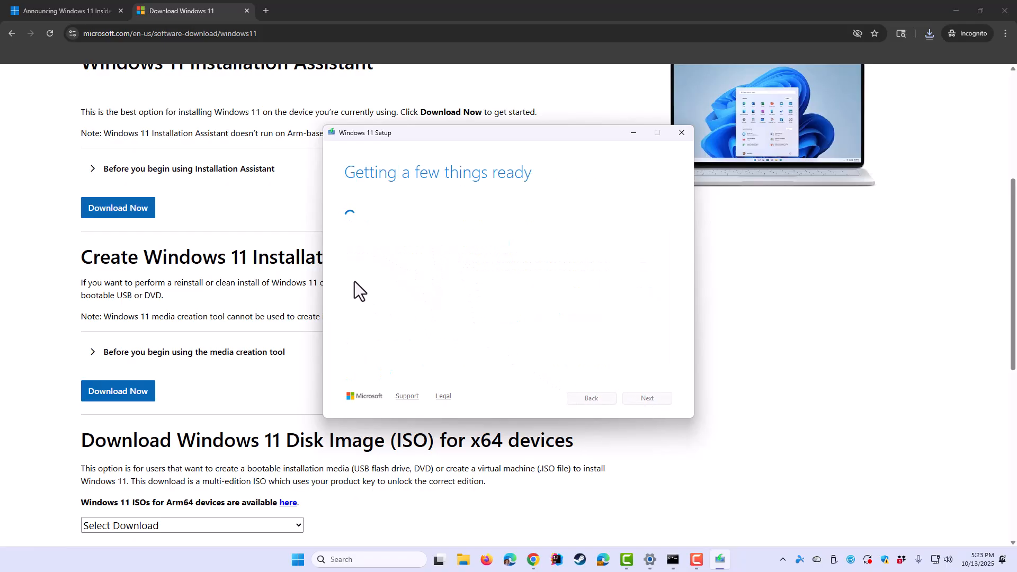
mouse_move(516, 304)
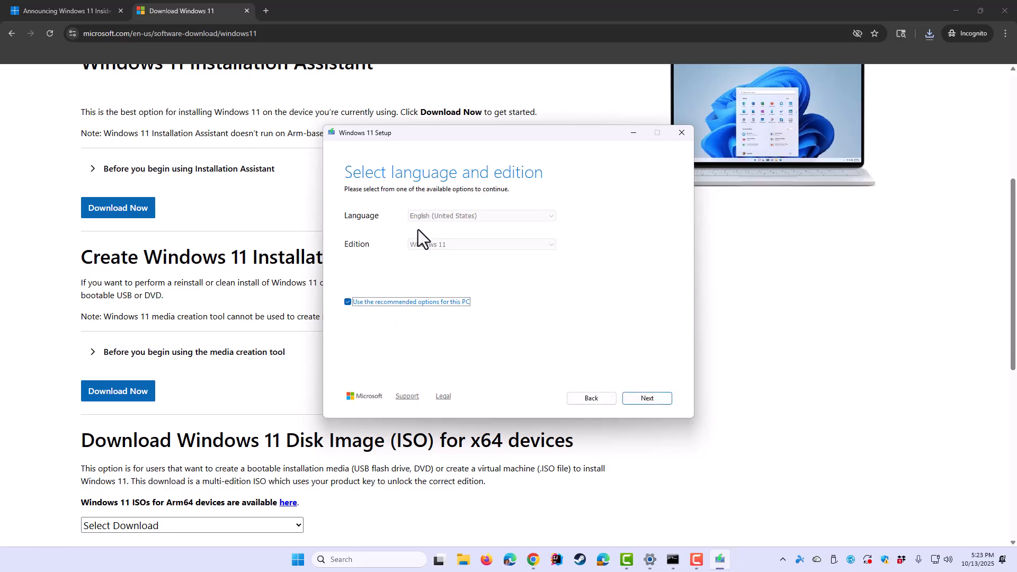
mouse_move(474, 217)
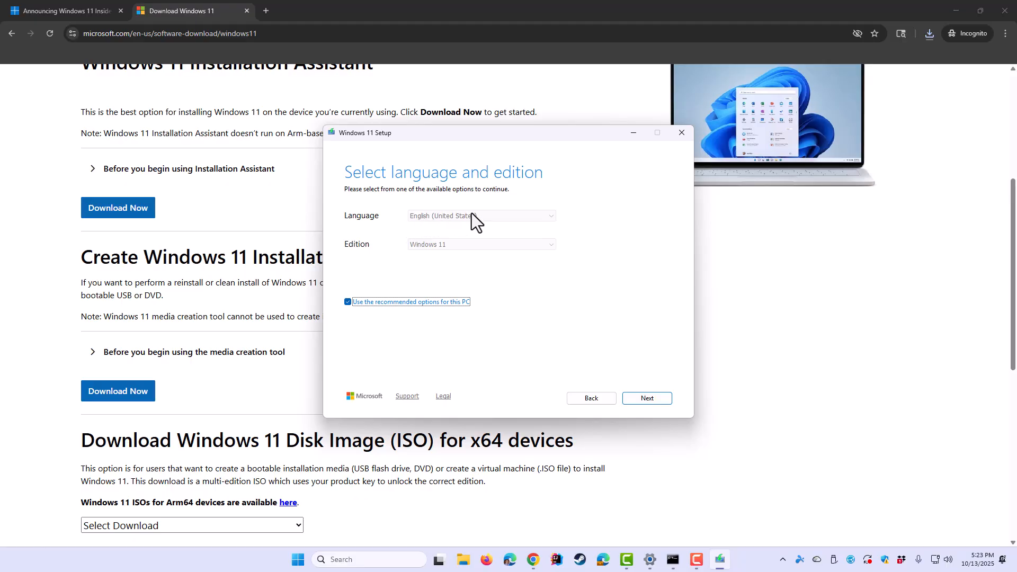
mouse_move(597, 406)
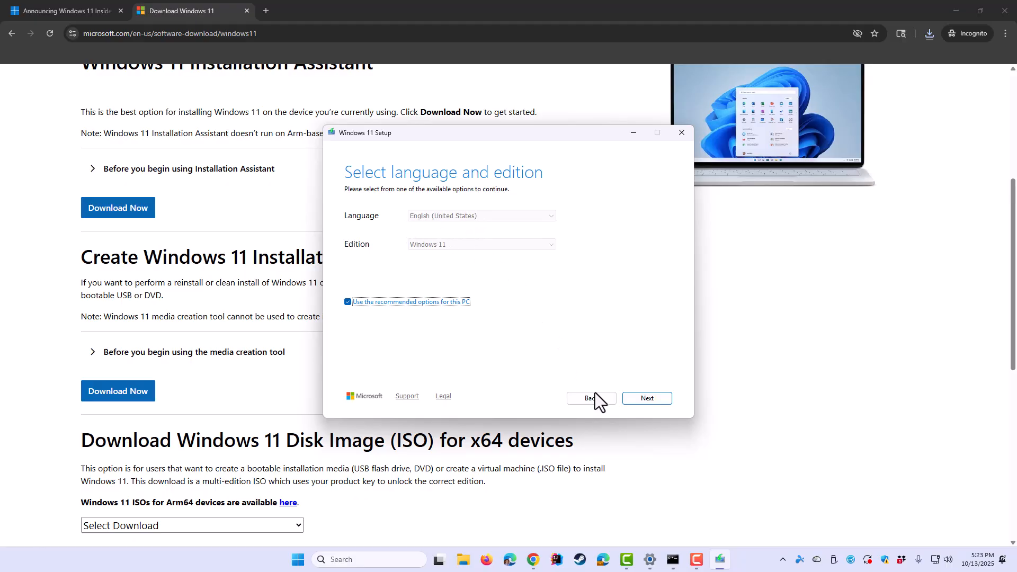
click(647, 398)
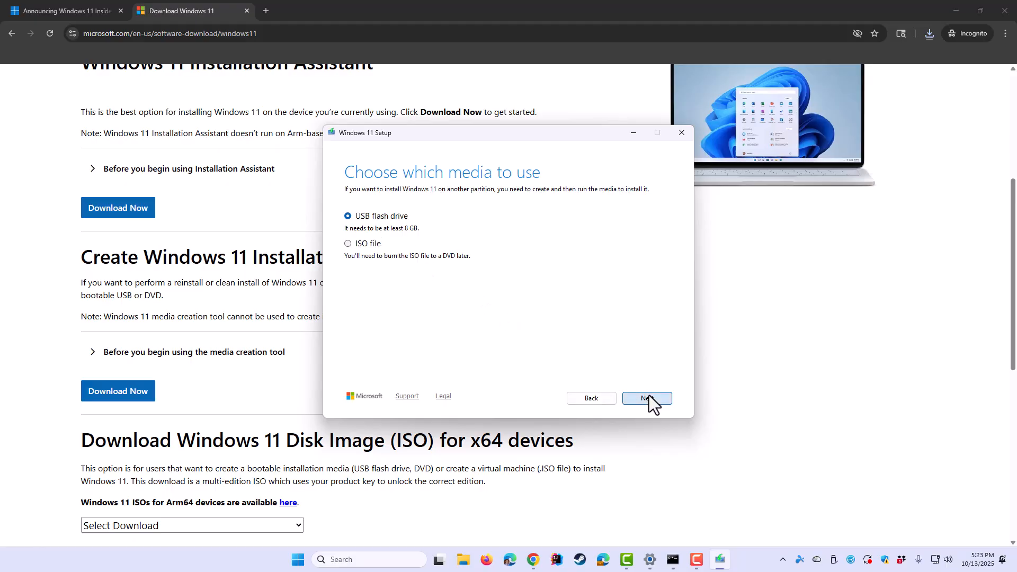
click(646, 398)
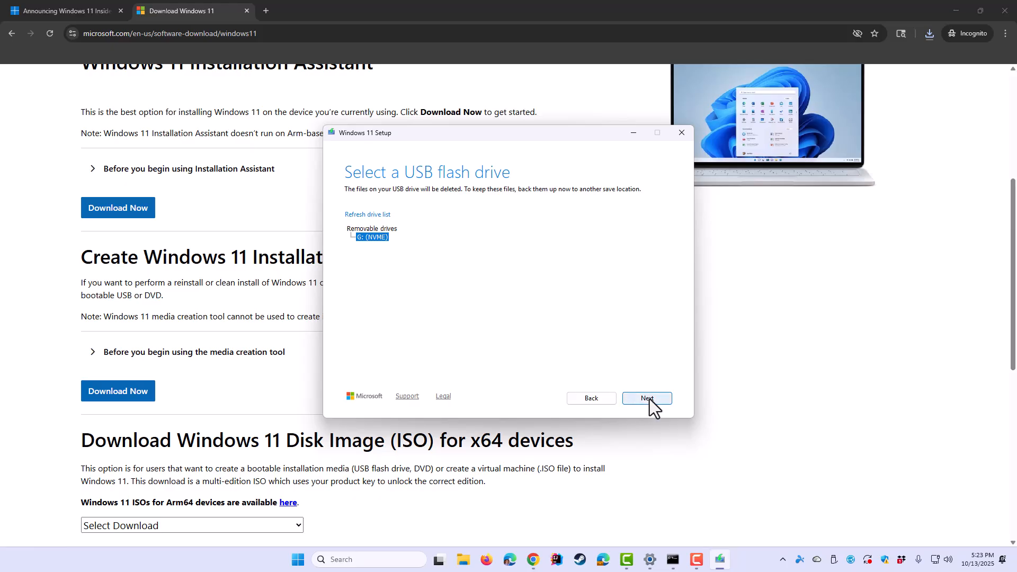
click(647, 398)
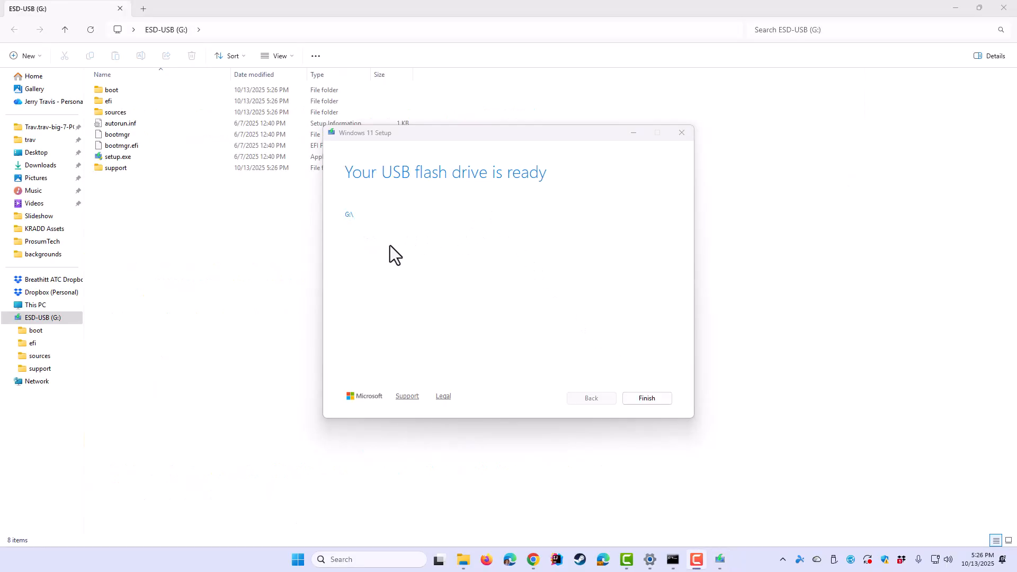
mouse_move(595, 421)
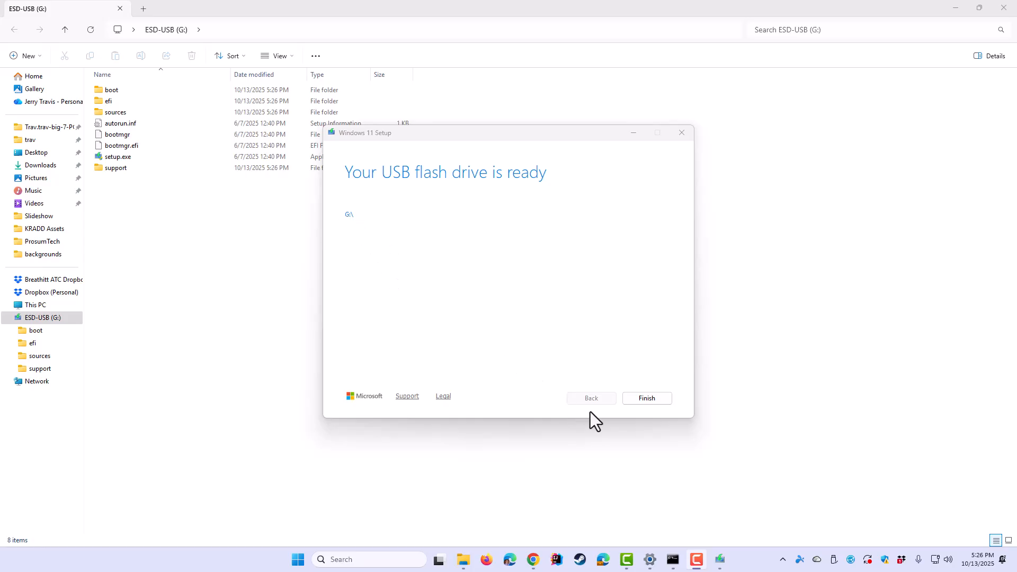
- Finish the Media Creation Tool and view the Windows 11 setup files on ESD-USB (G:)
click(646, 398)
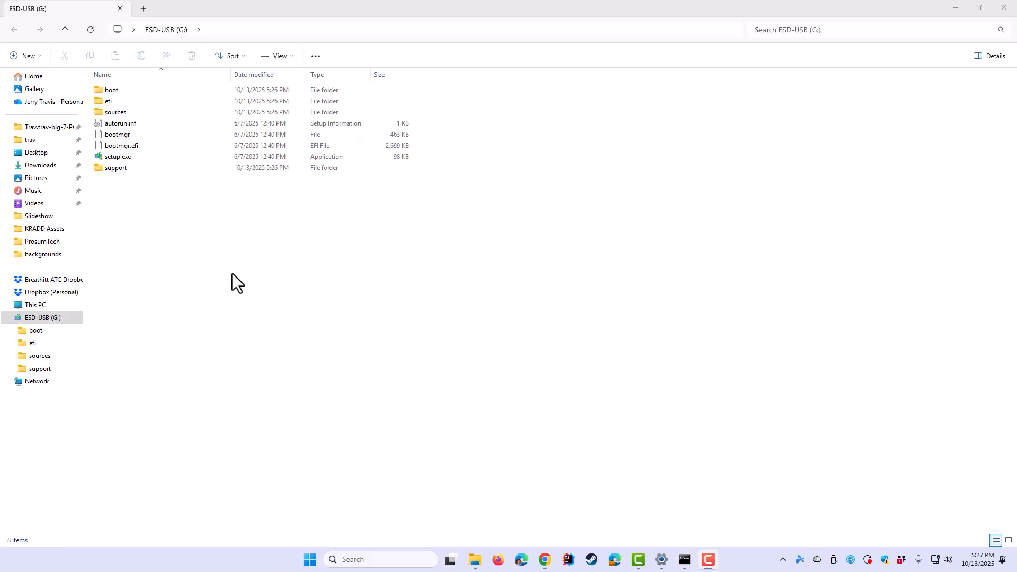
mouse_move(223, 283)
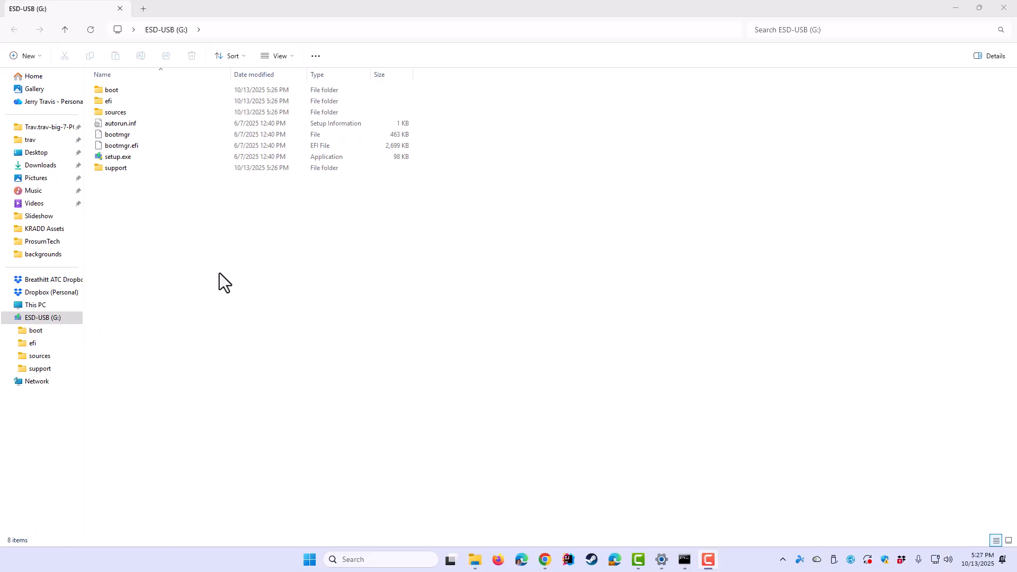
mouse_move(205, 280)
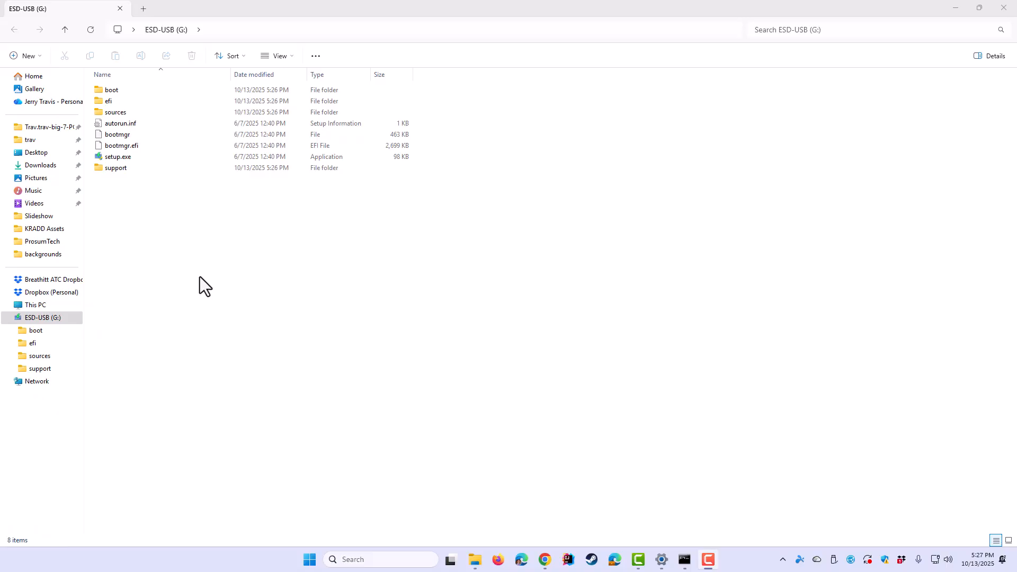
mouse_move(194, 276)
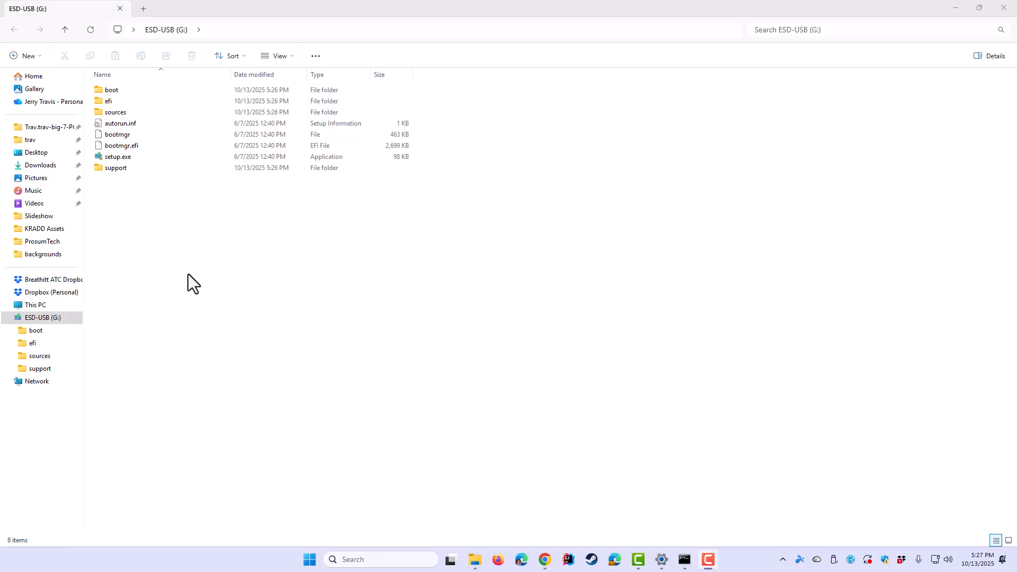
mouse_move(175, 236)
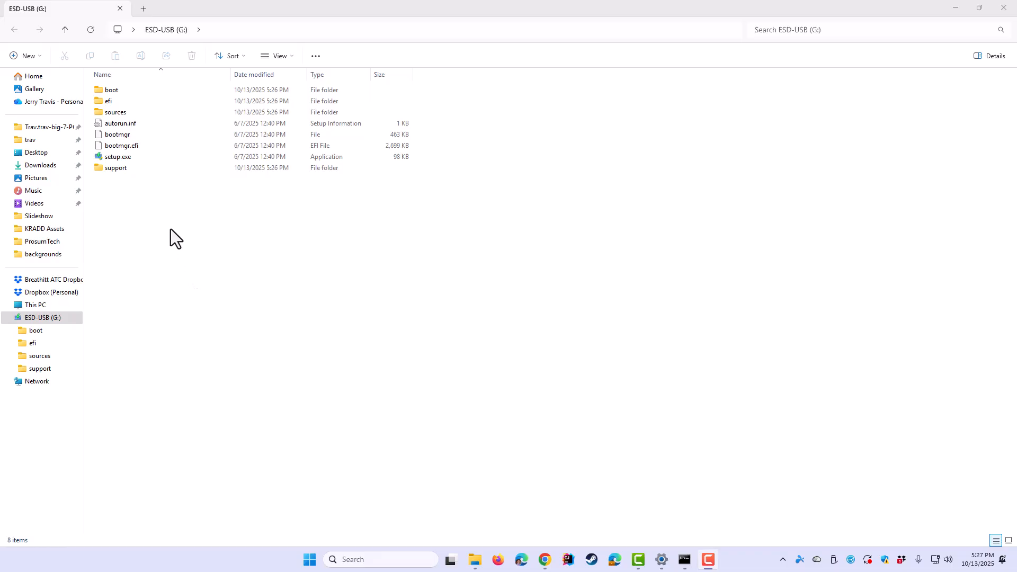
mouse_move(217, 159)
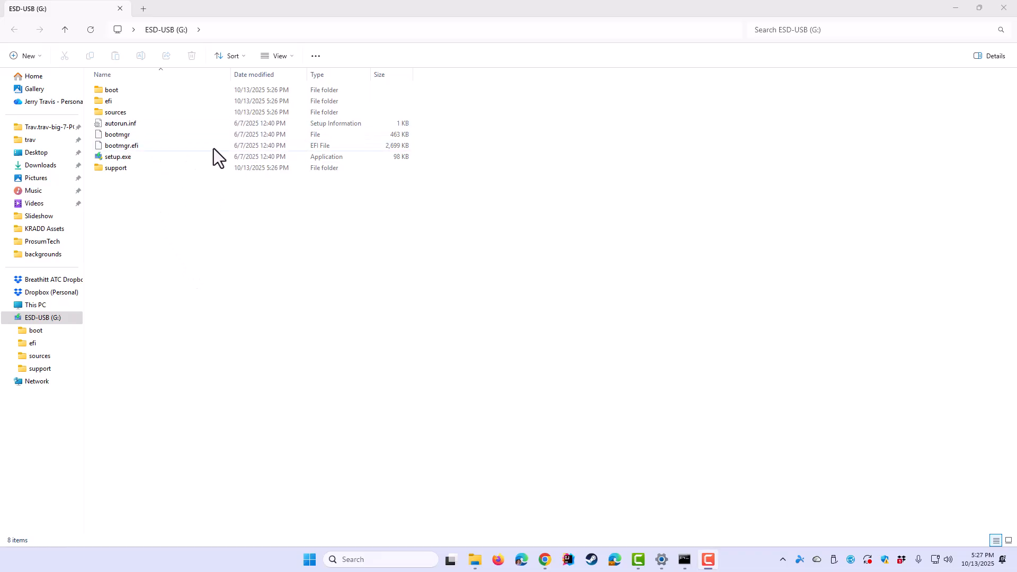
mouse_move(402, 379)
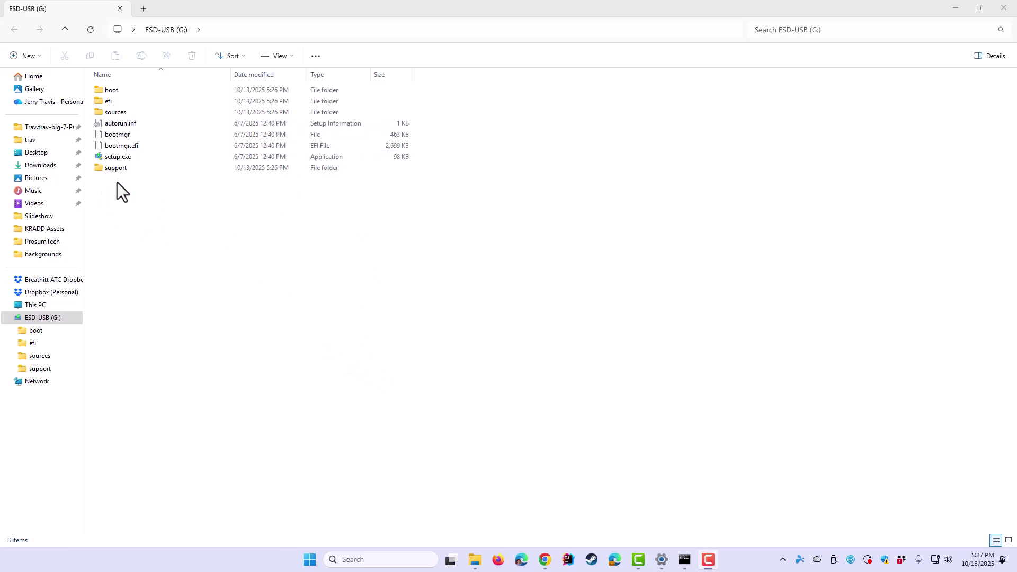
mouse_move(157, 254)
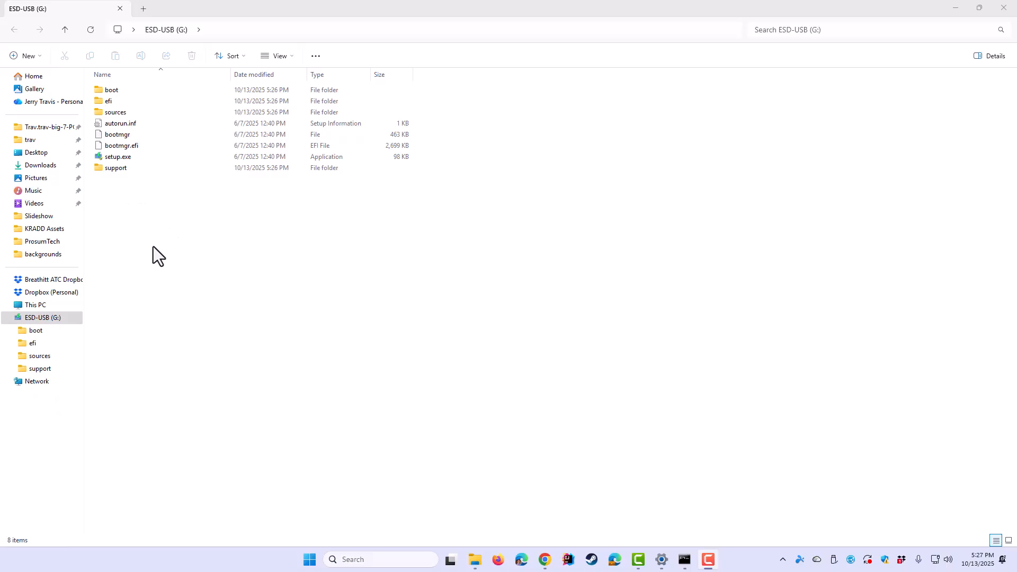
mouse_move(429, 422)
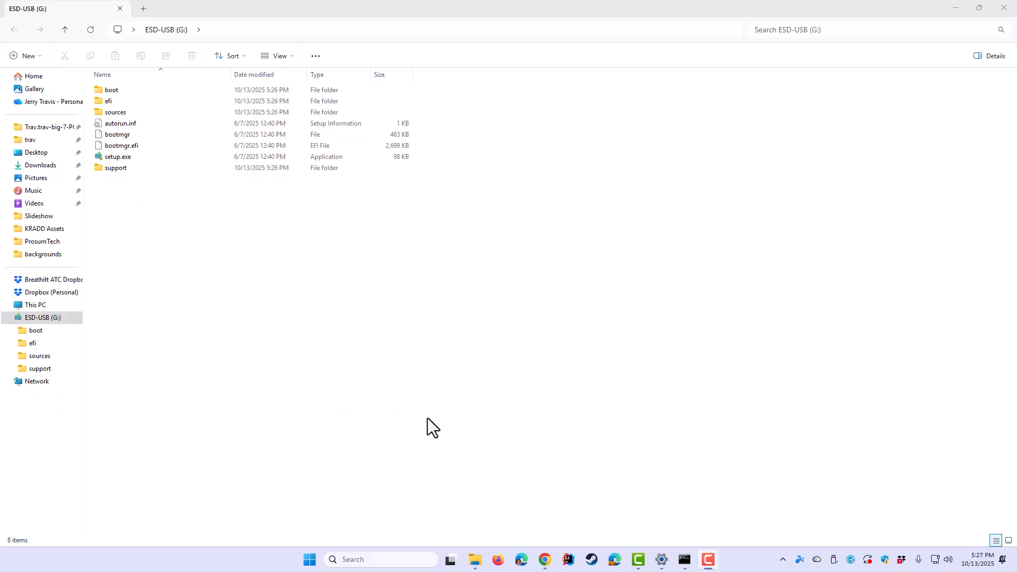
mouse_move(541, 529)
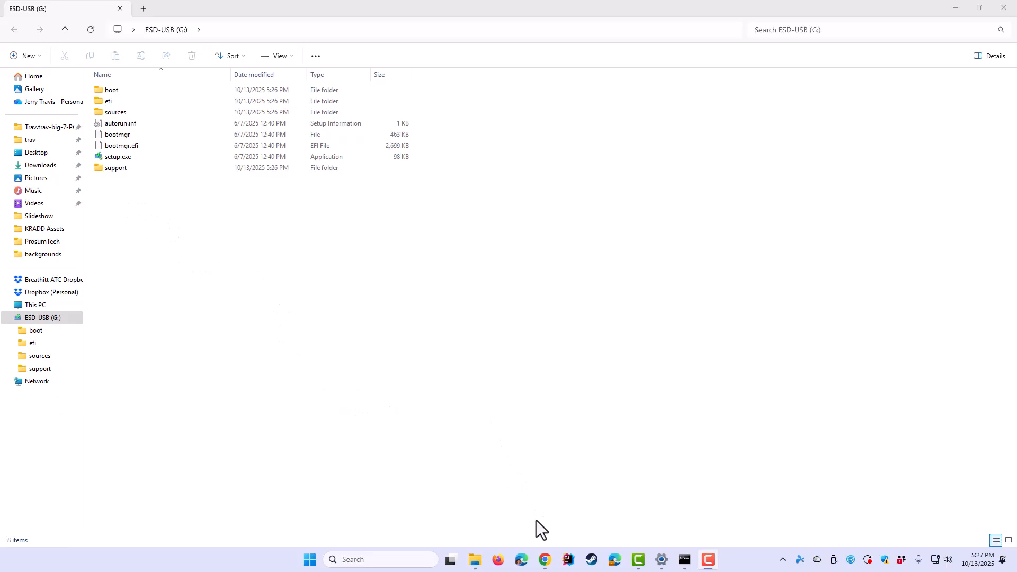
mouse_move(544, 559)
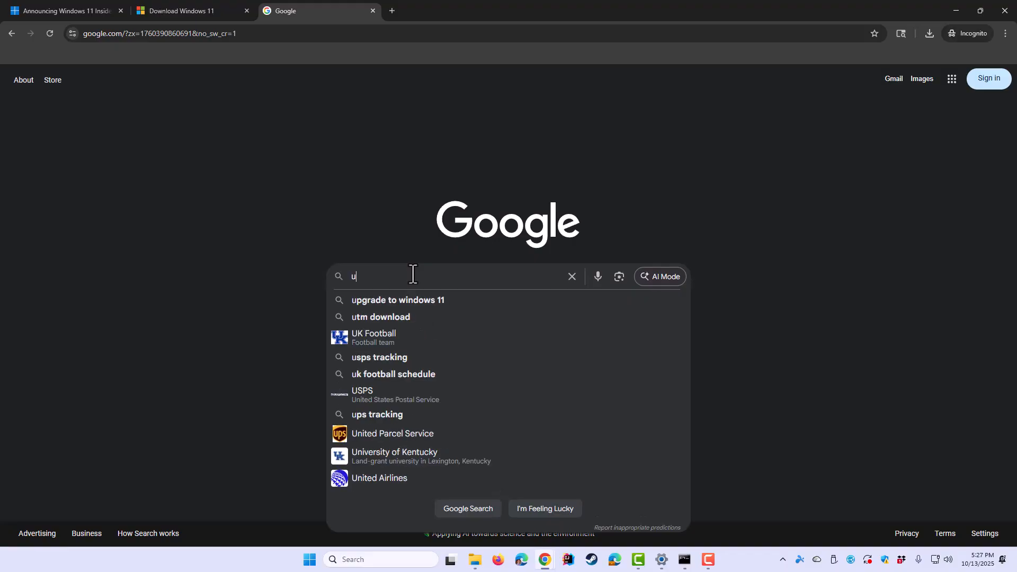
- Search Google for 'unattended.xml generator' via the matching suggestion
text(nattended.)
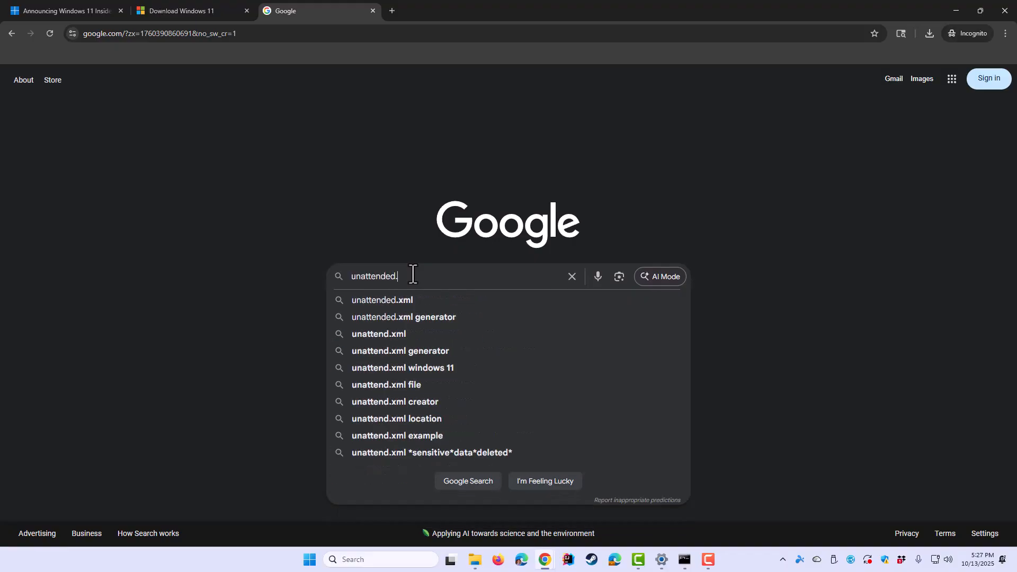
text(xml)
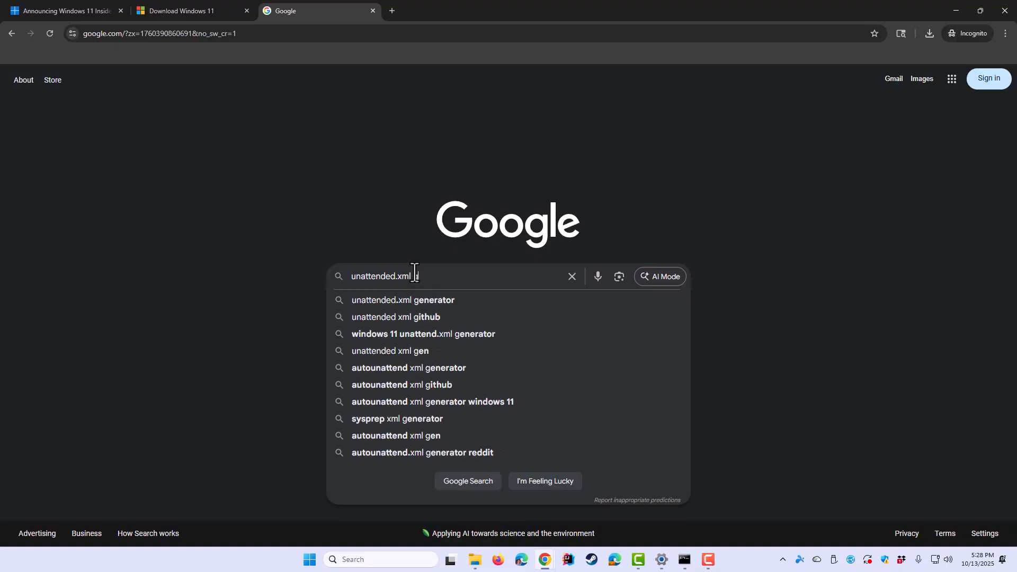
click(403, 299)
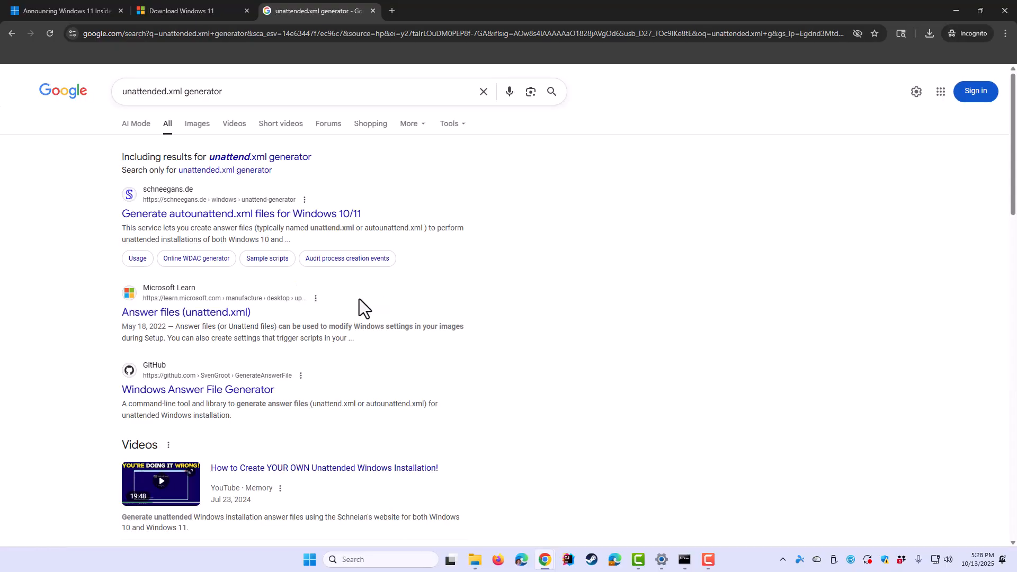
mouse_move(139, 202)
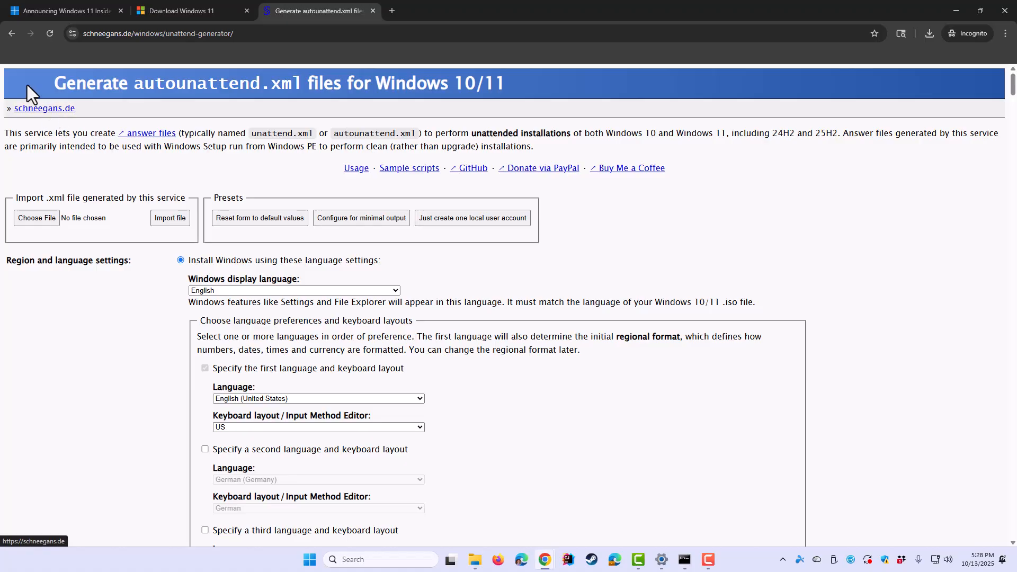
mouse_move(151, 183)
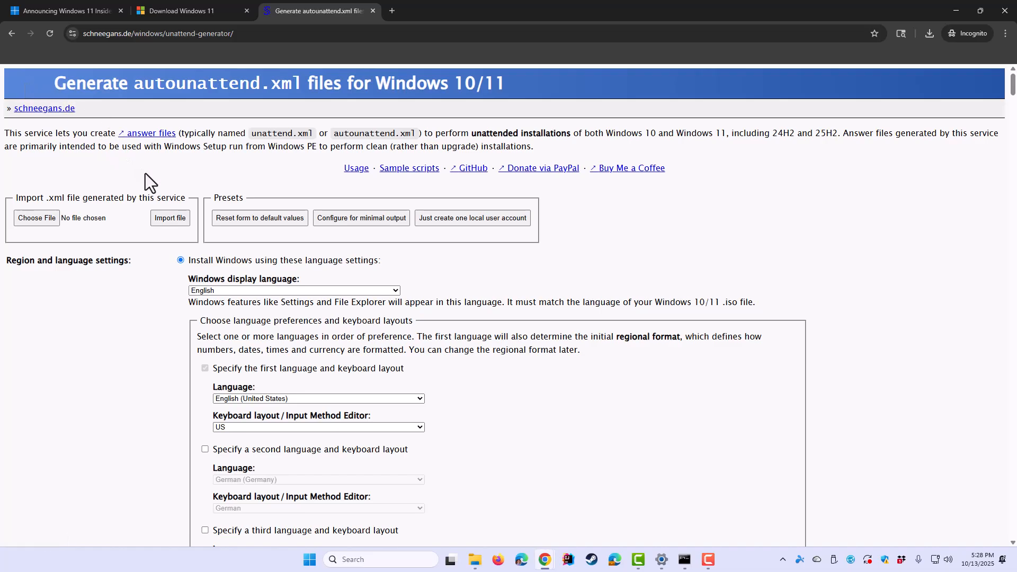
mouse_move(165, 291)
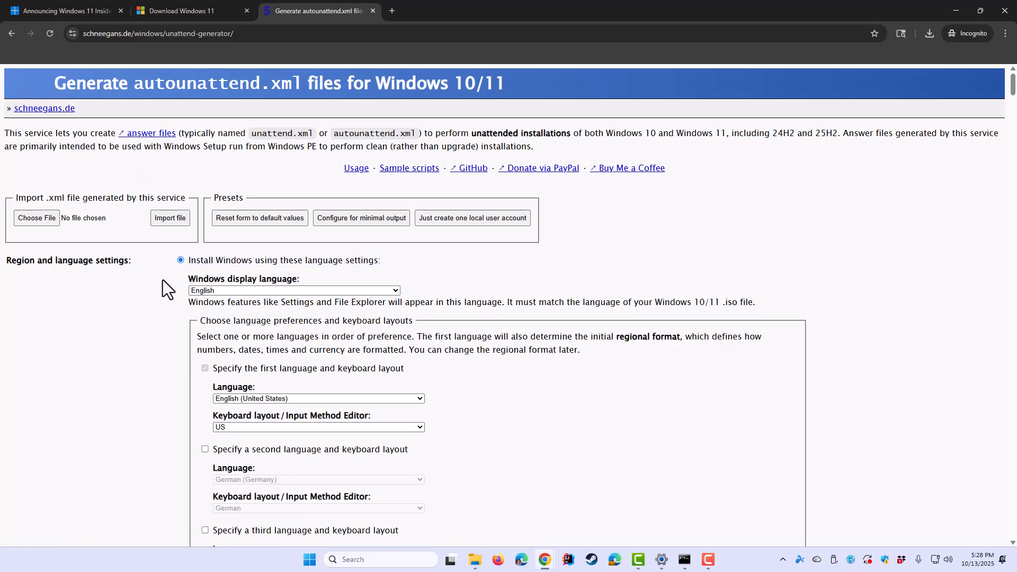
mouse_move(164, 277)
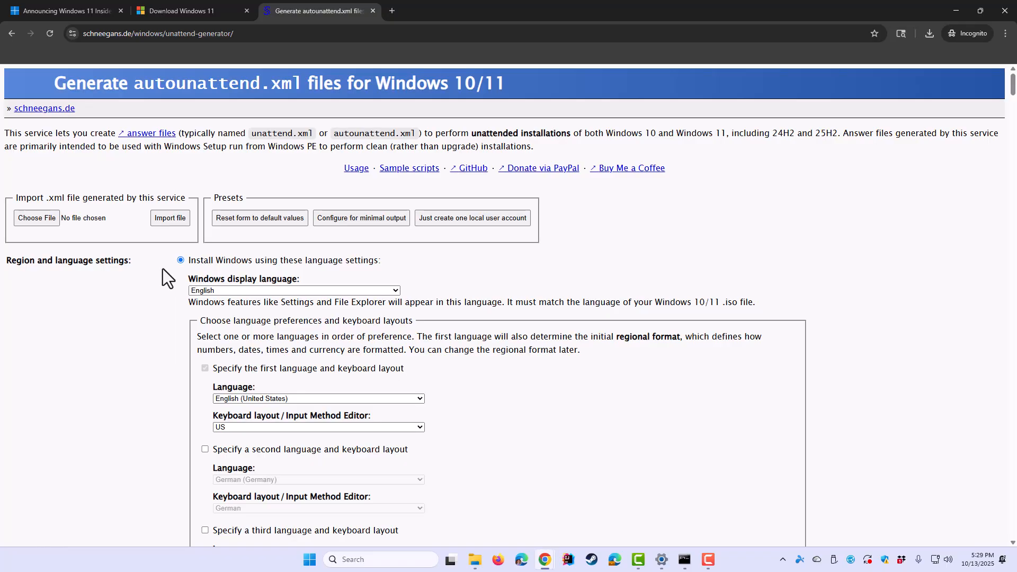
mouse_move(201, 174)
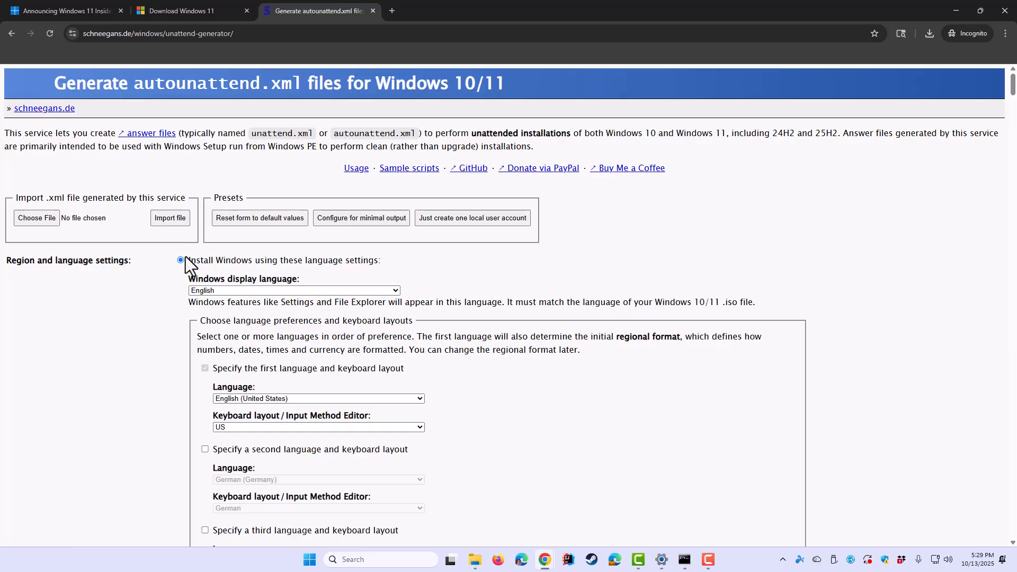
- Tick 'Bypass Windows 11 requirements check (TPM, Secure Boot, etc.)' in the generator's Setup settings
scroll(down, 3)
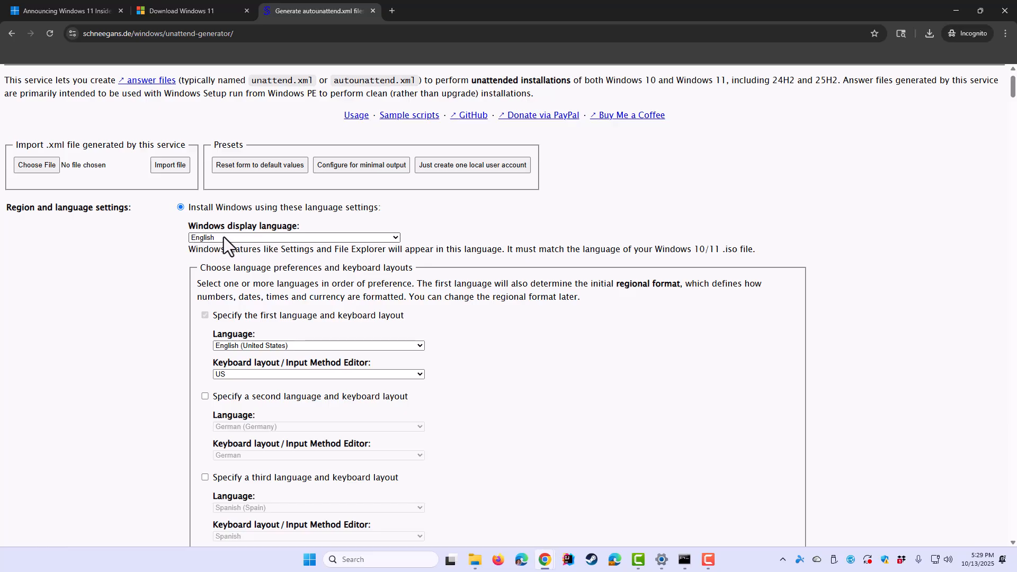
mouse_move(244, 252)
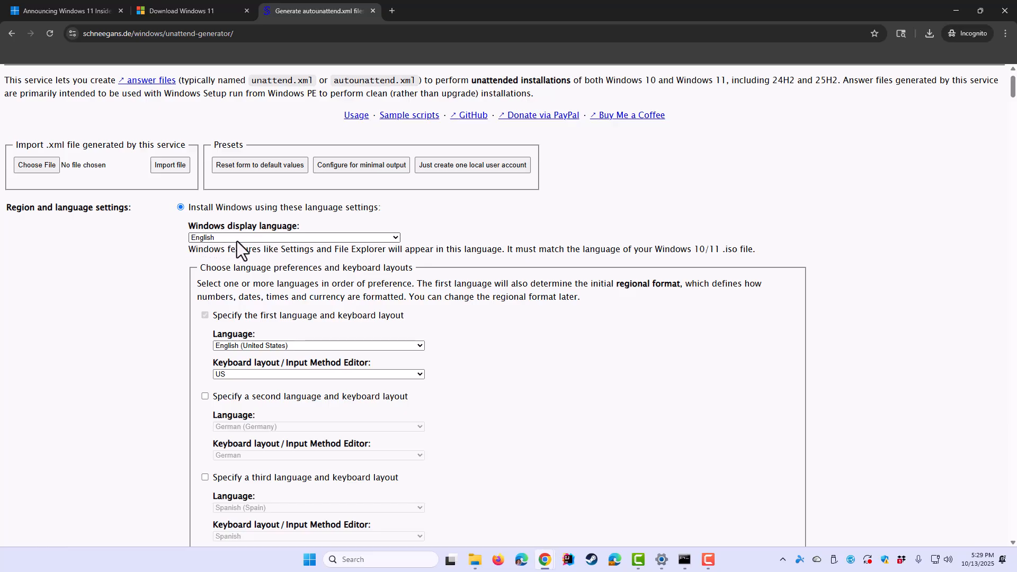
scroll(down, 3)
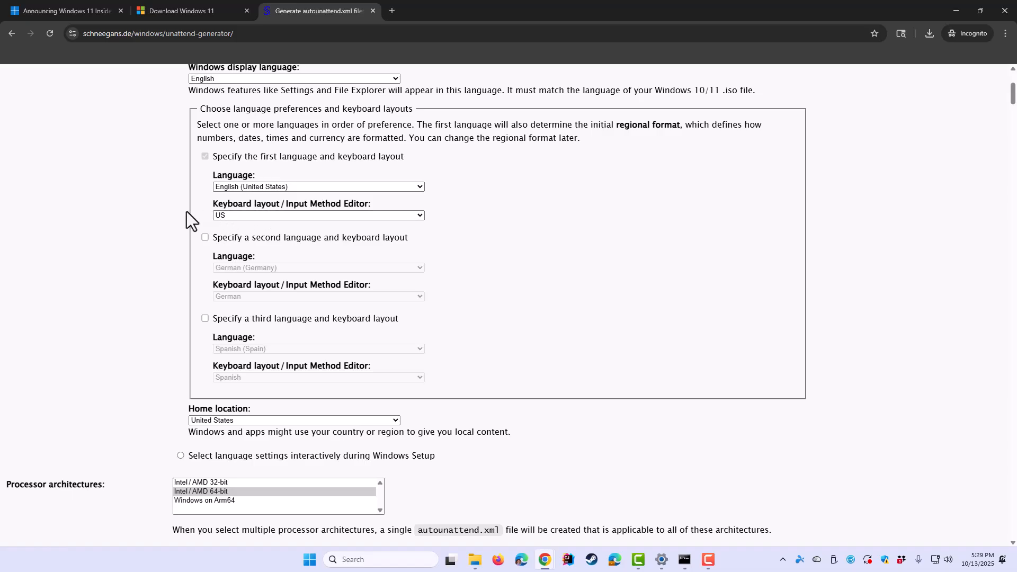
mouse_move(176, 219)
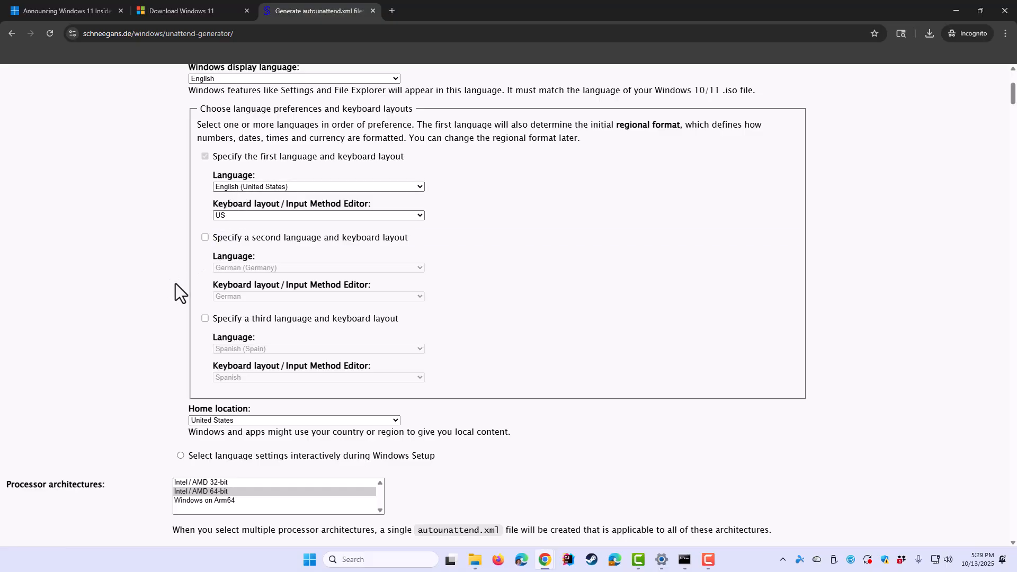
scroll(down, 3)
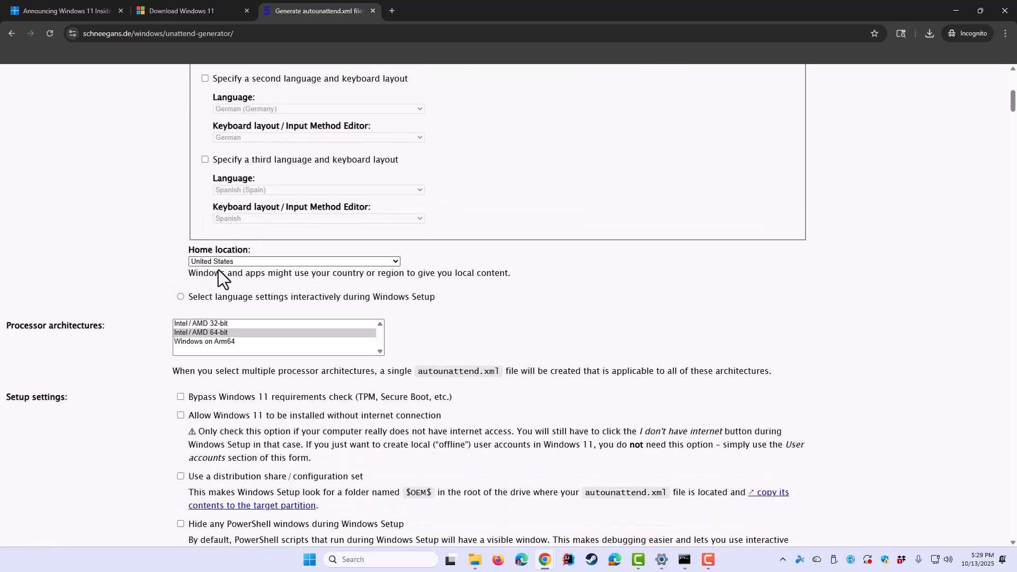
mouse_move(236, 271)
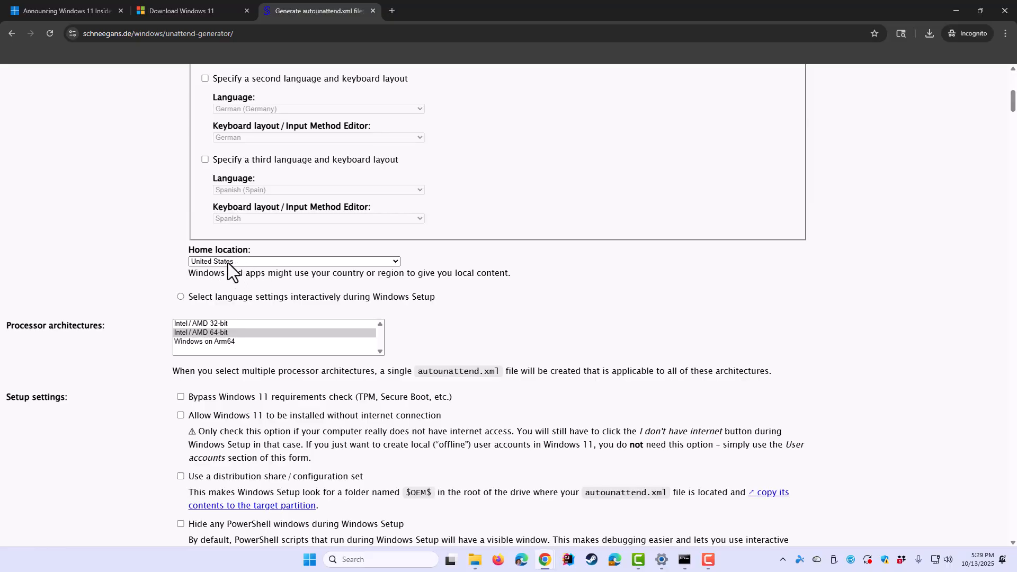
mouse_move(247, 275)
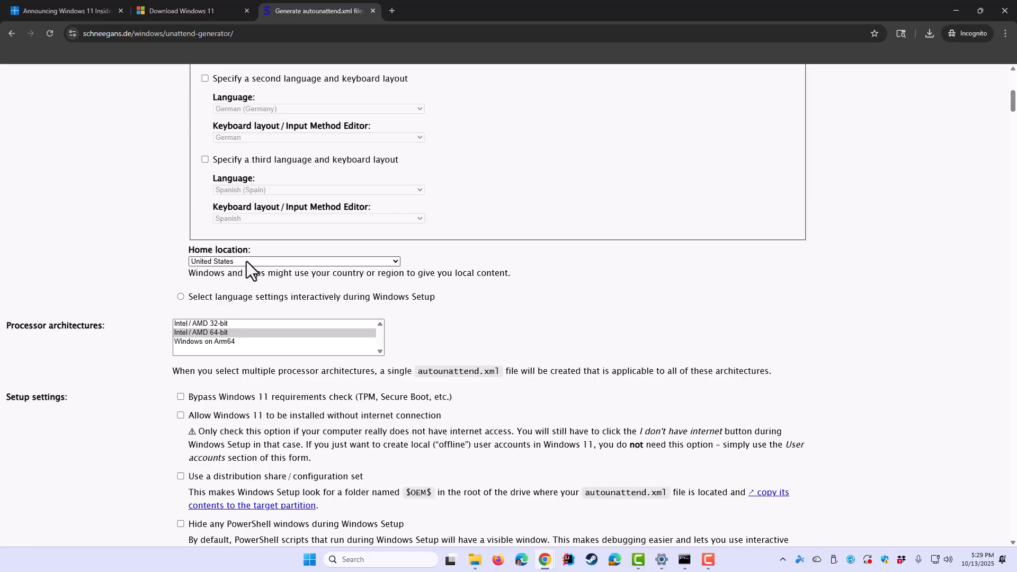
mouse_move(180, 274)
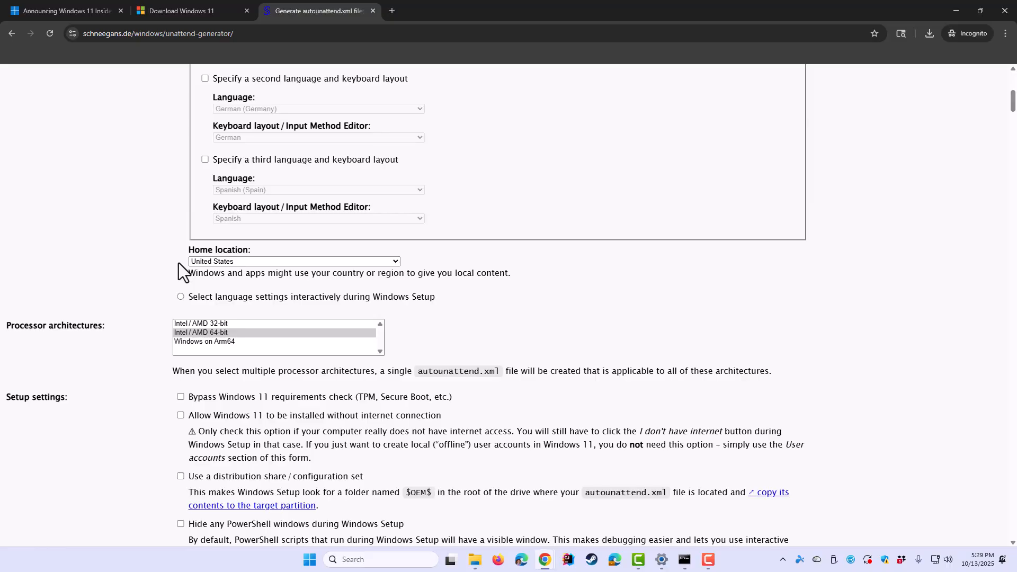
scroll(down, 3)
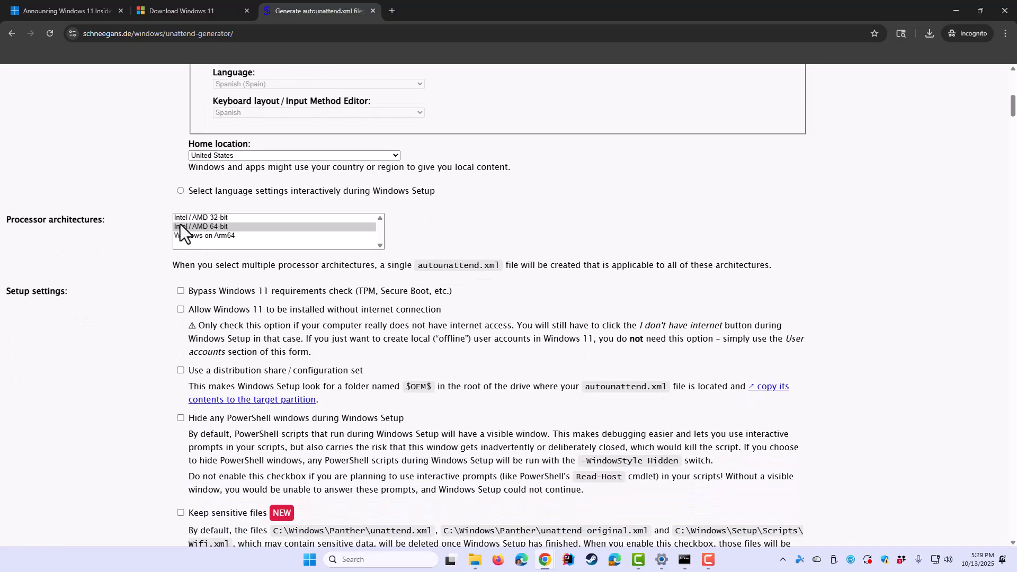
mouse_move(216, 253)
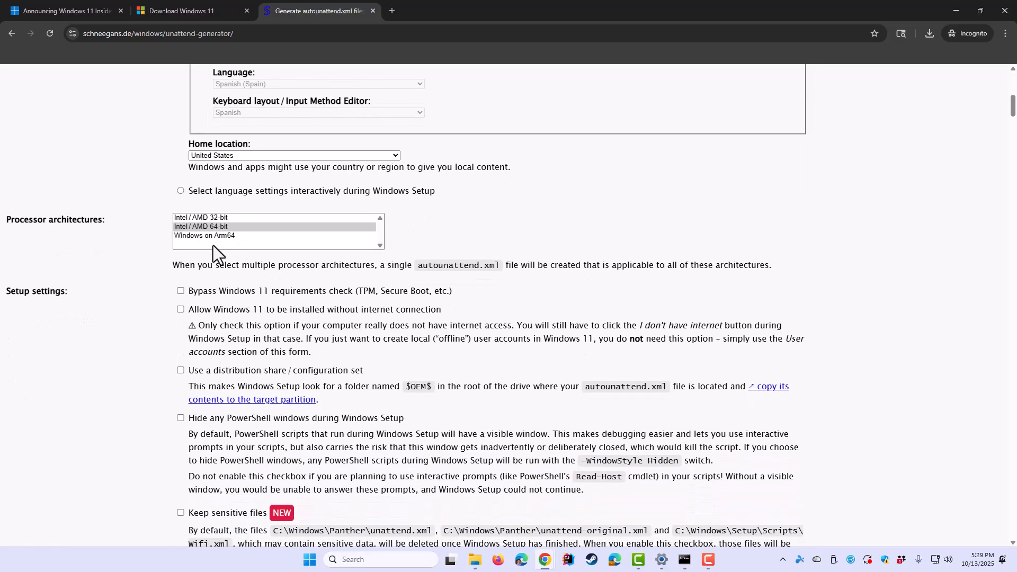
scroll(down, 3)
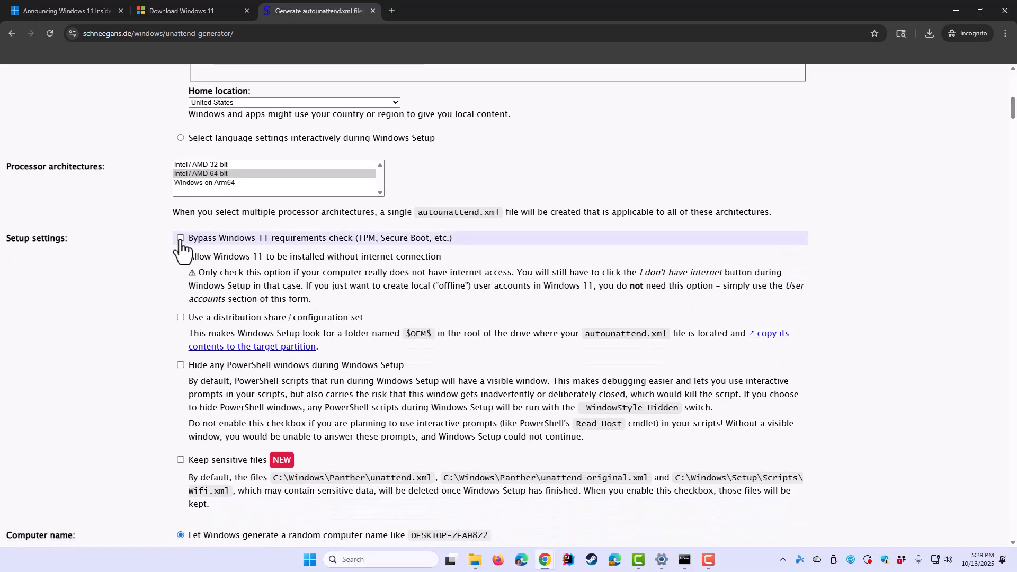
click(181, 237)
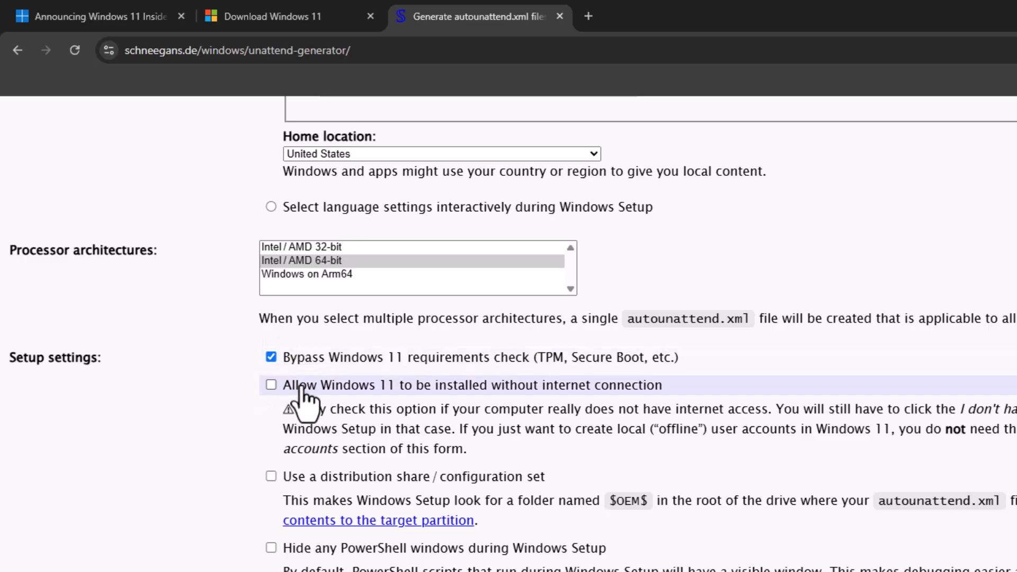
mouse_move(632, 402)
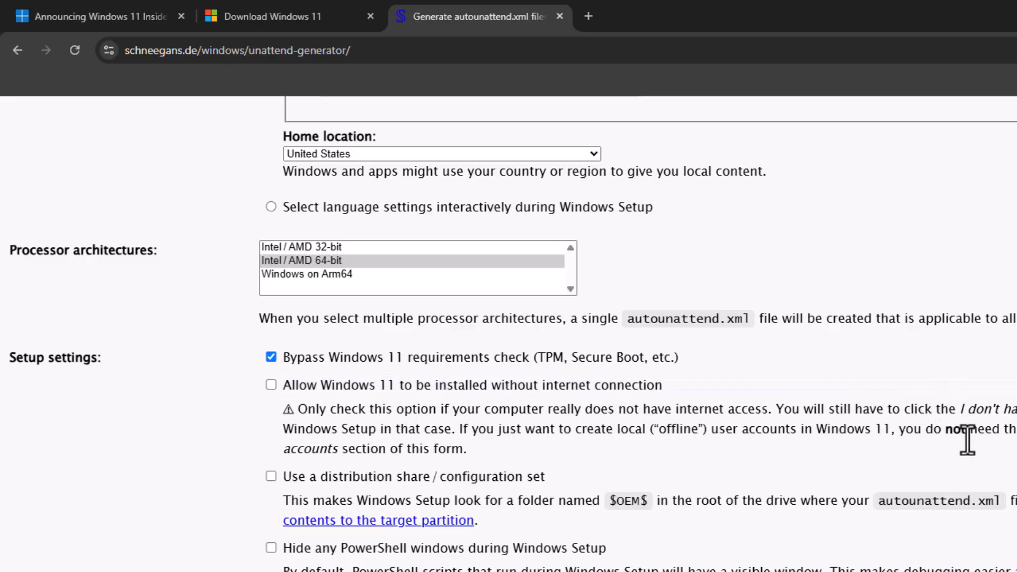
mouse_move(616, 433)
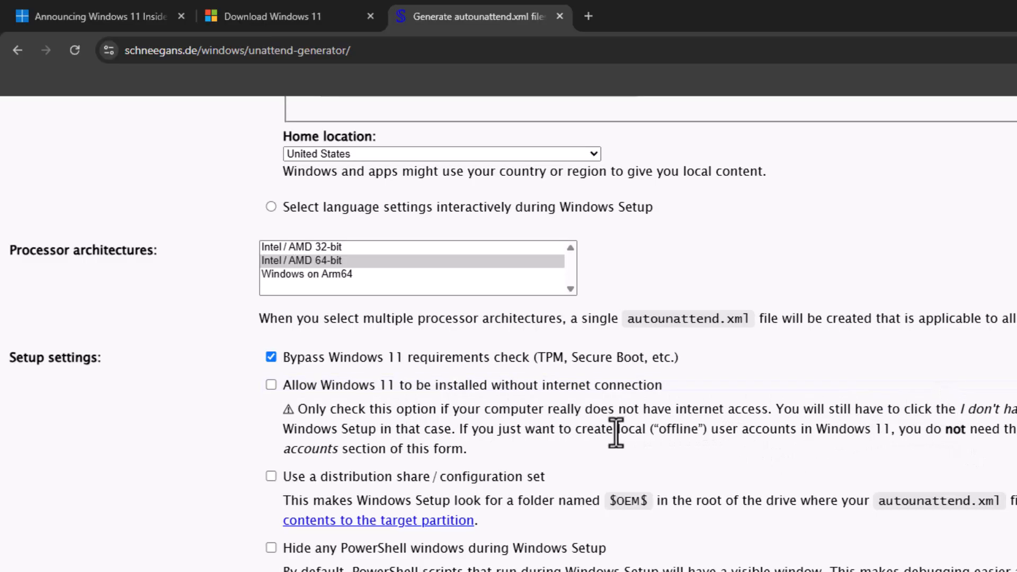
drag(466, 429, 613, 429)
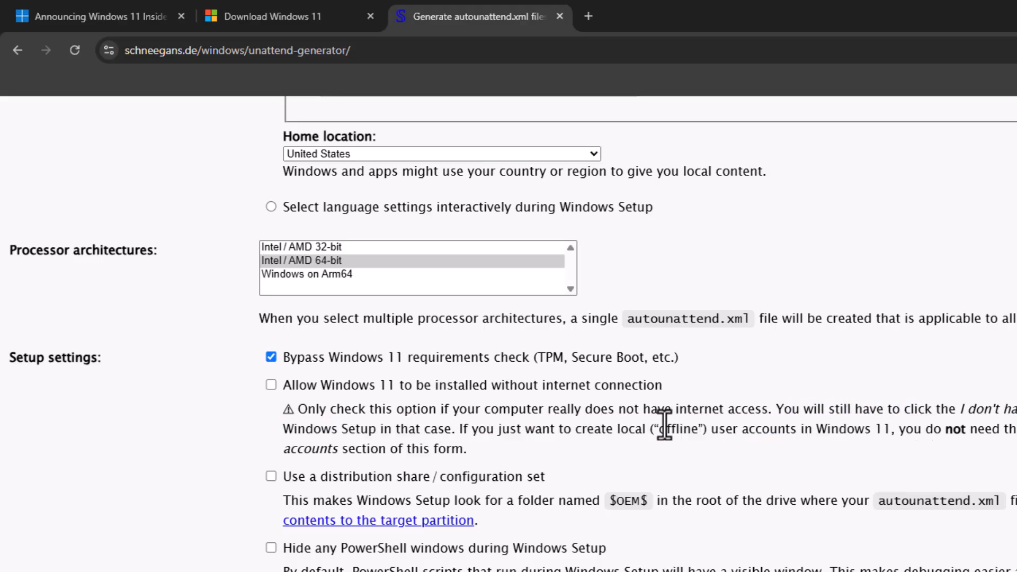
scroll(down, 3)
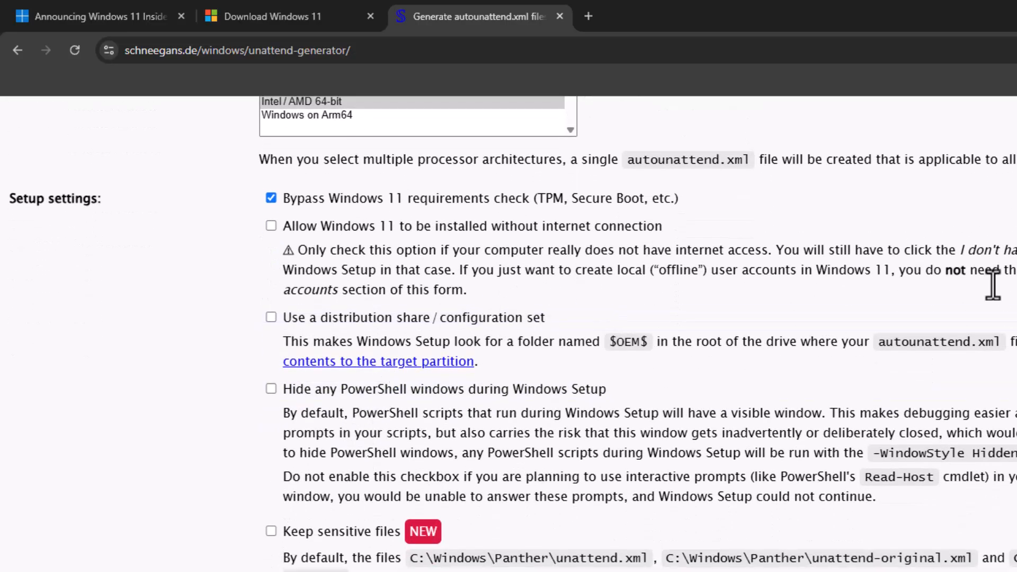
mouse_move(218, 360)
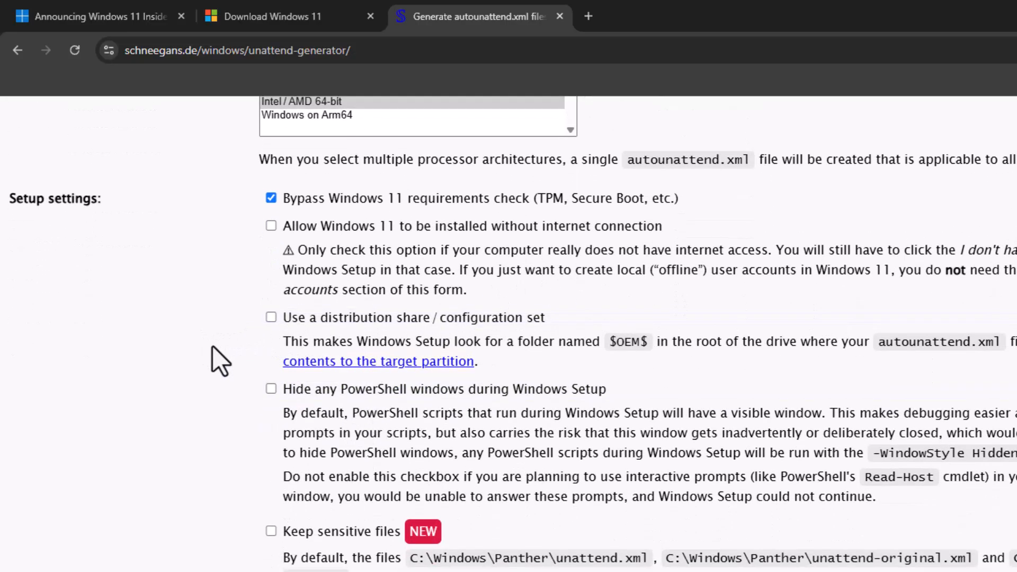
mouse_move(284, 464)
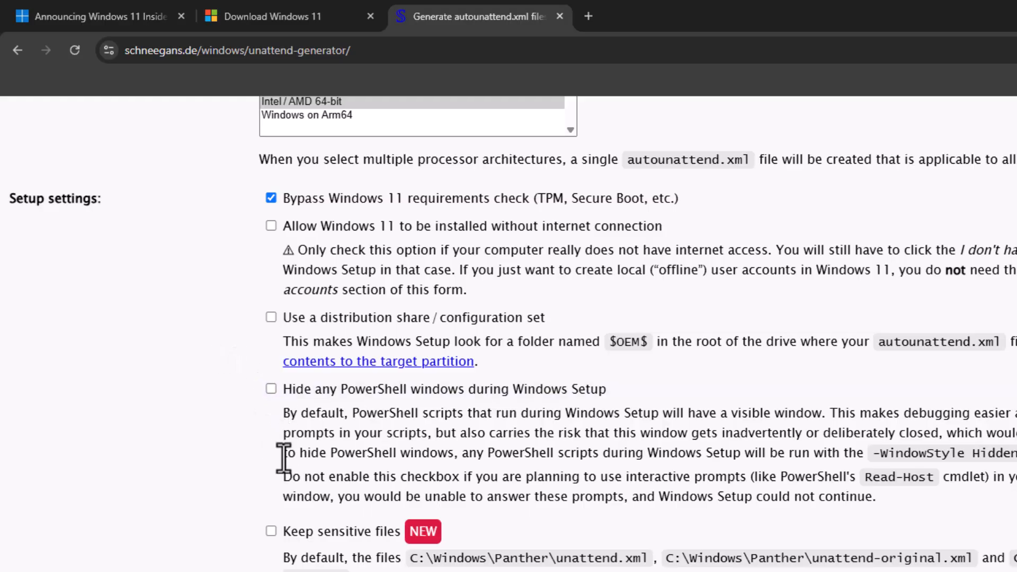
scroll(down, 3)
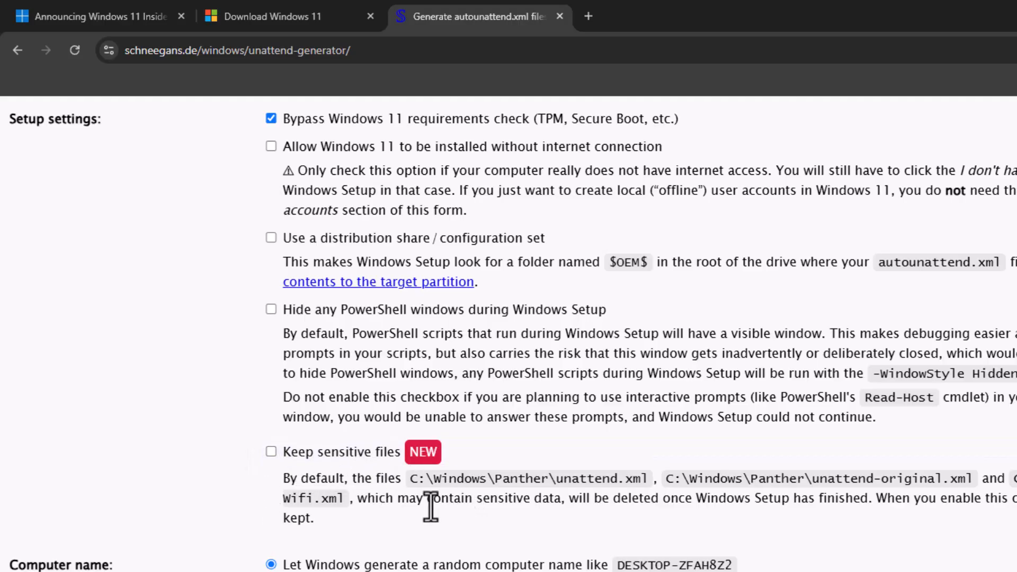
scroll(down, 3)
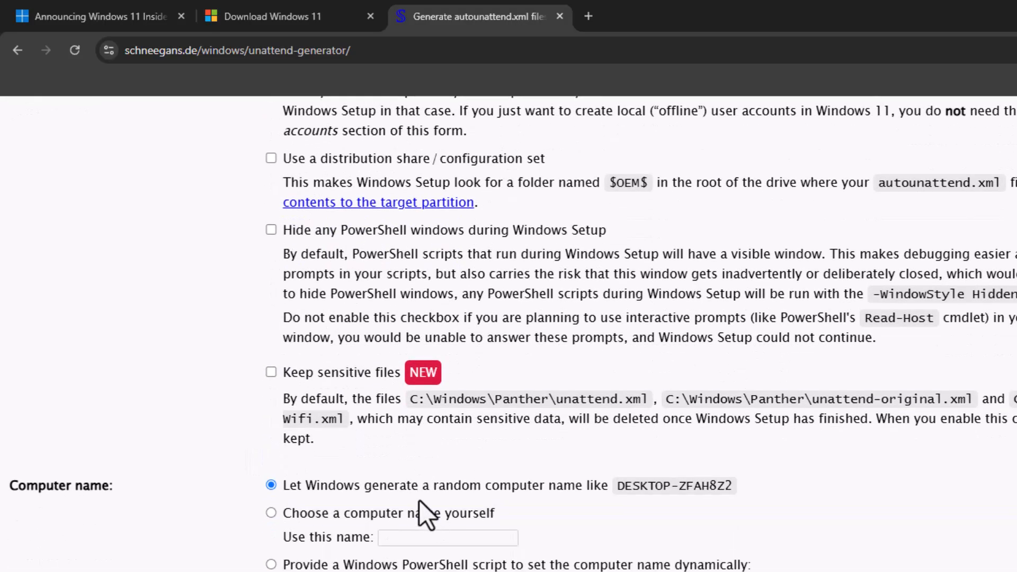
scroll(down, 3)
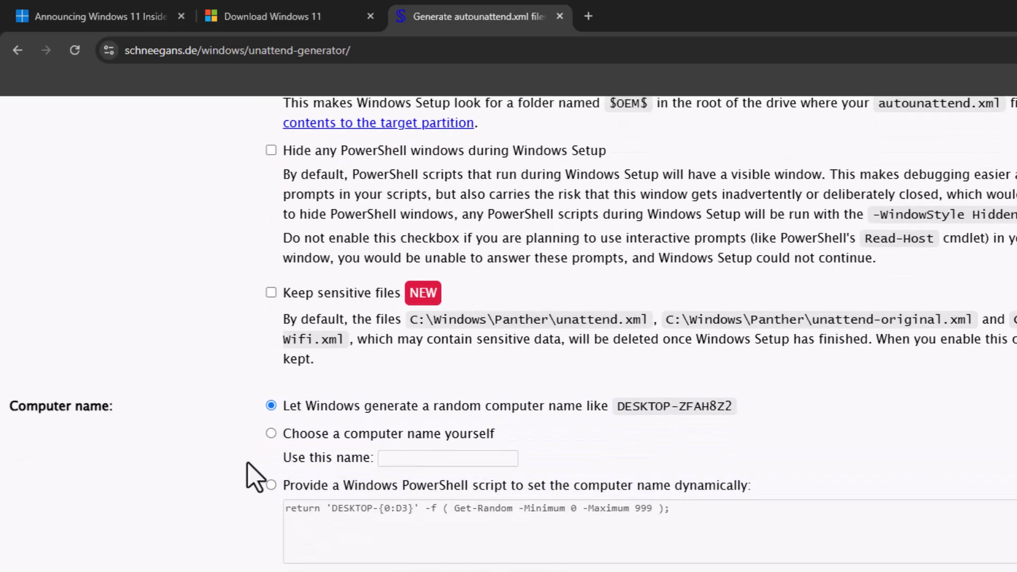
mouse_move(271, 451)
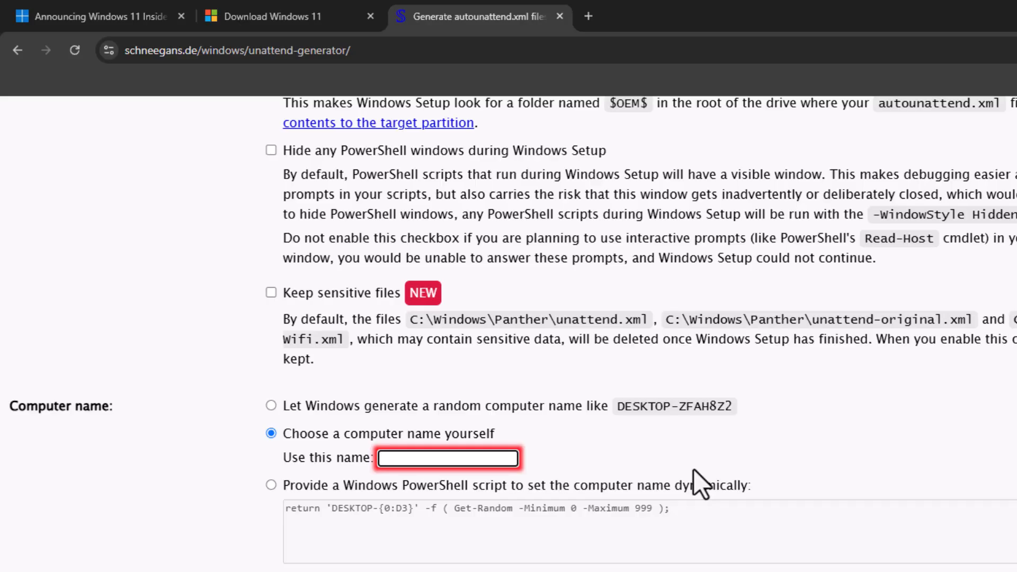
- Set the computer name to 'no-tpm'
text(no-)
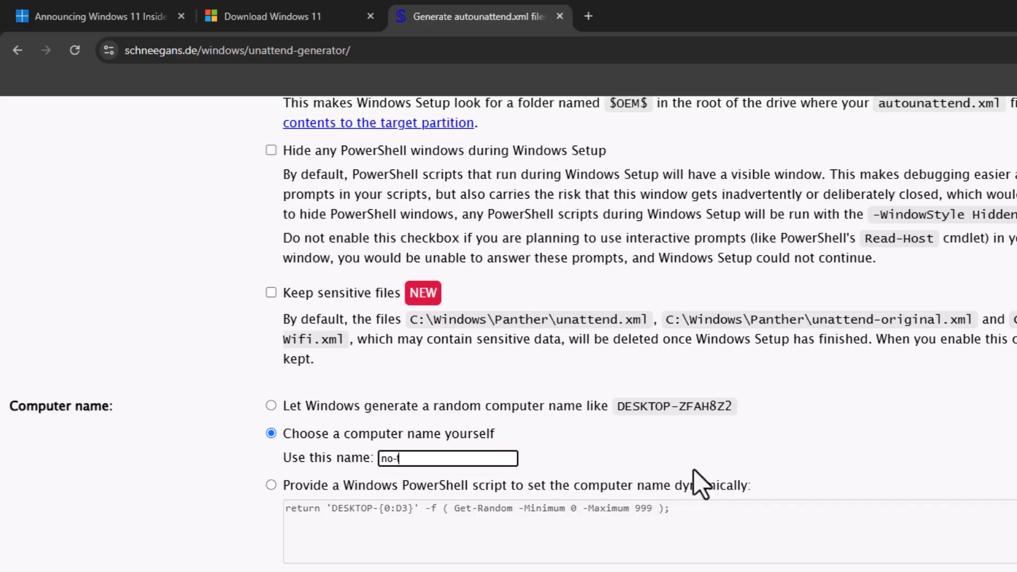
text(tpm)
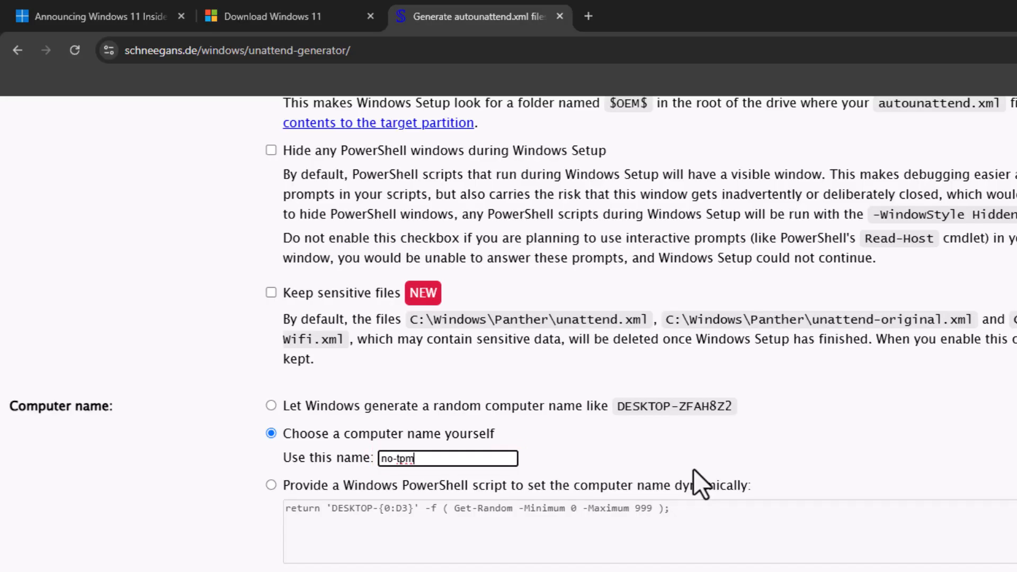
scroll(down, 3)
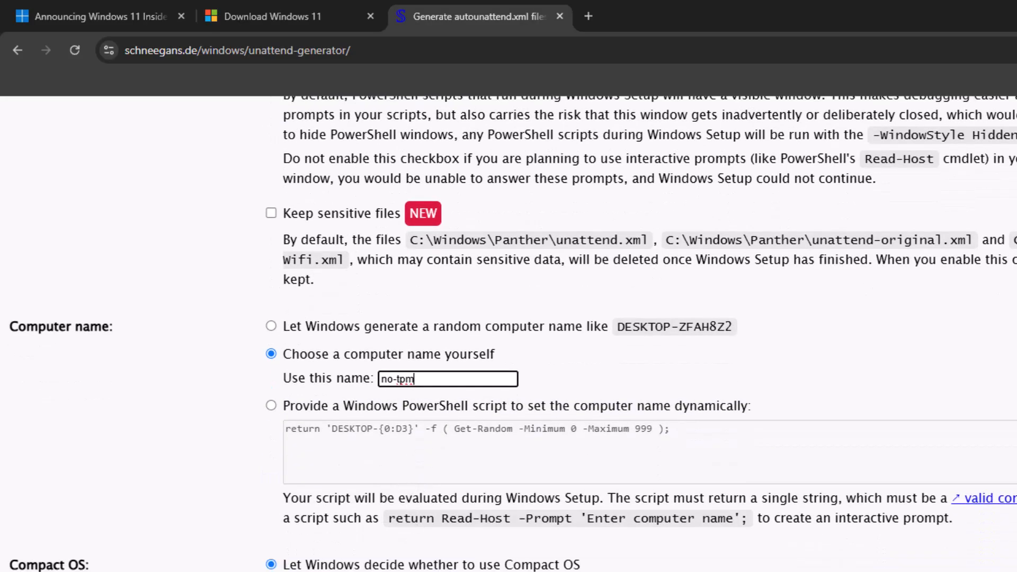
scroll(down, 3)
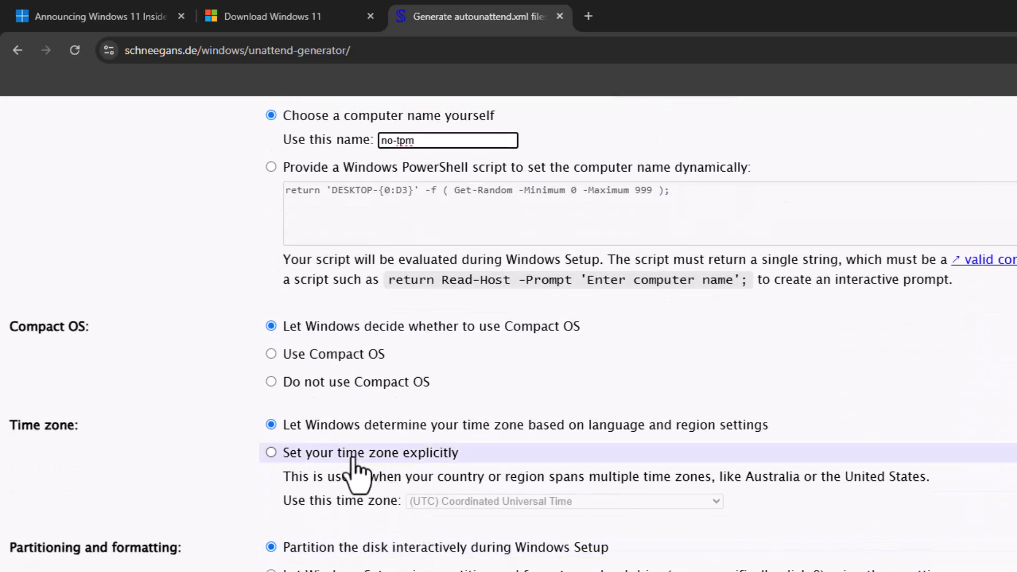
- Set the time zone explicitly to (UTC-05:00) Eastern Time (US & Canada)
click(270, 452)
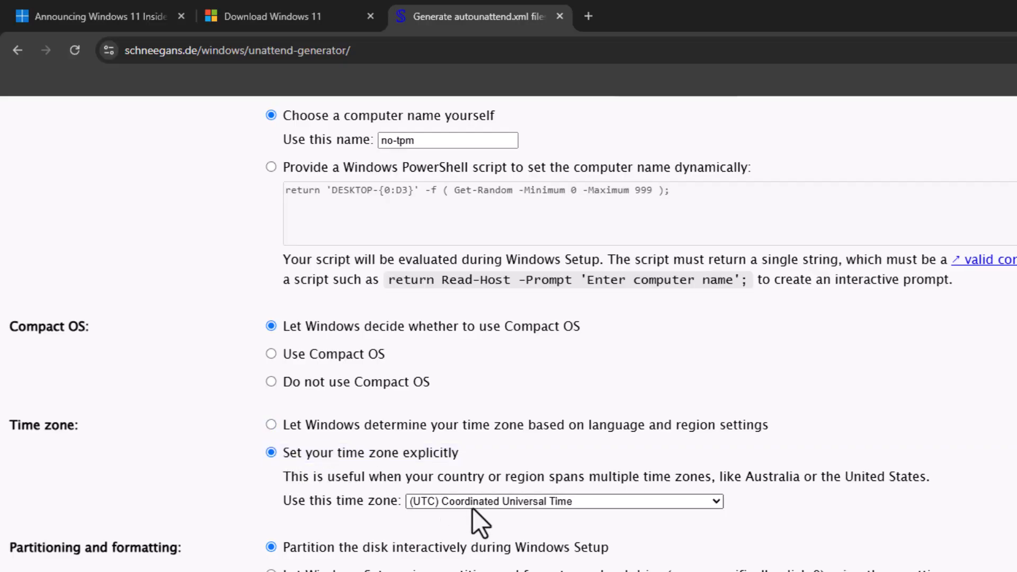
click(562, 501)
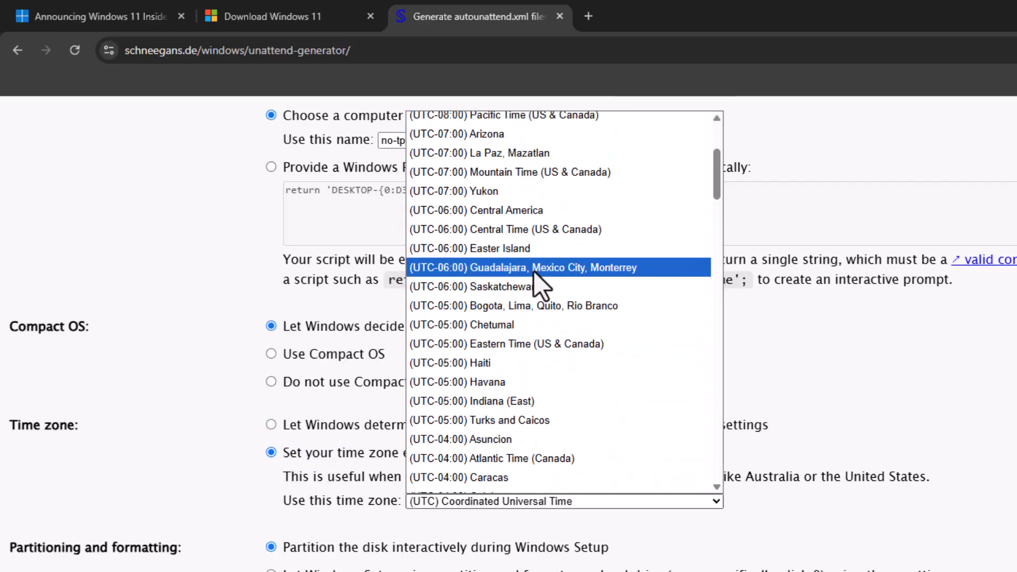
click(536, 344)
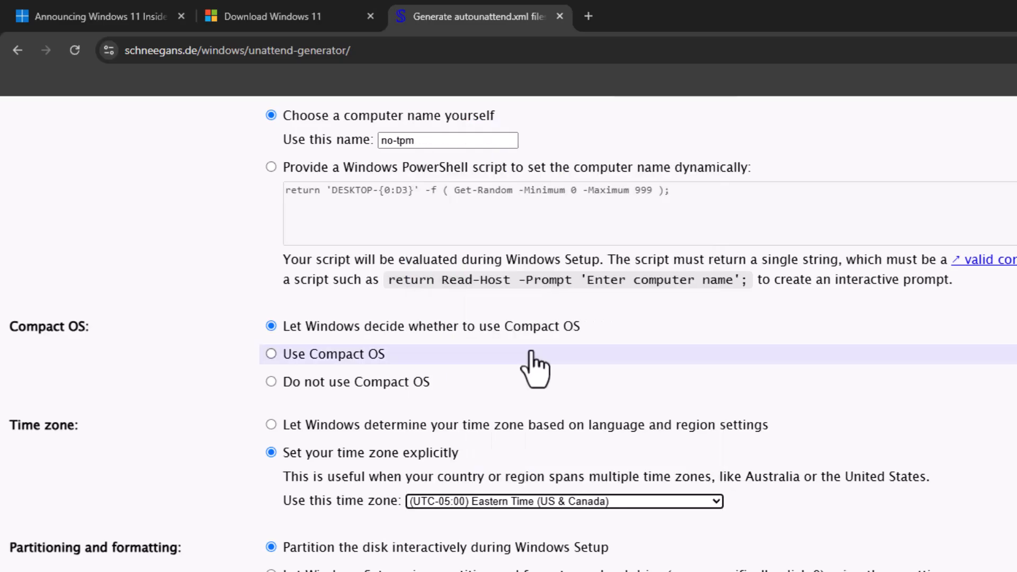
scroll(down, 3)
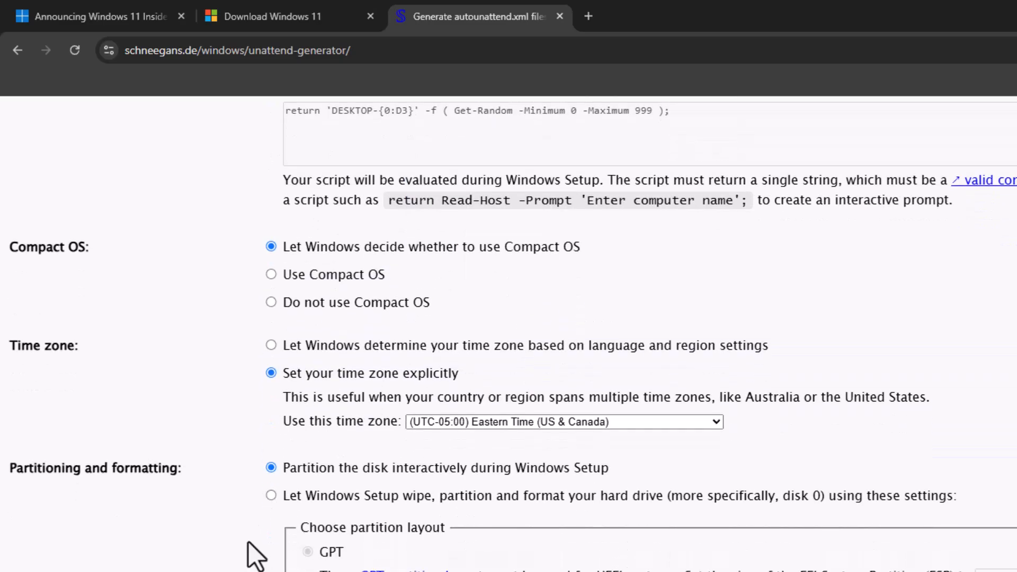
scroll(down, 3)
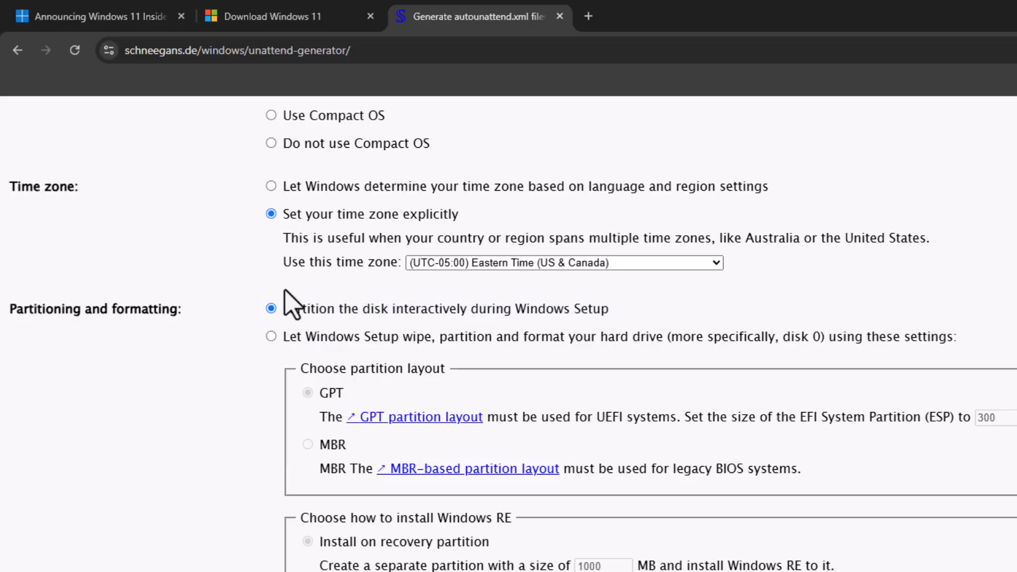
click(271, 308)
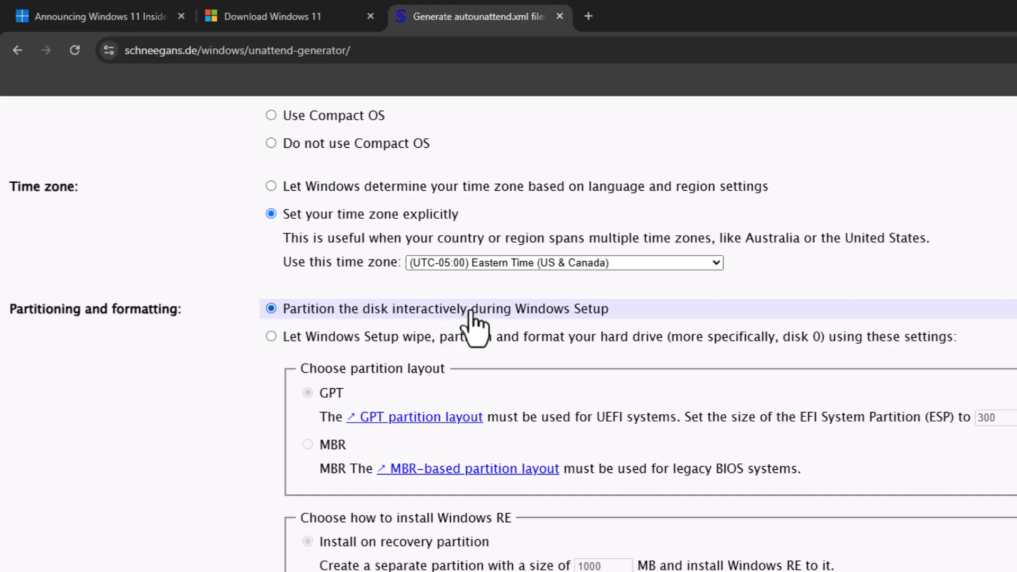
mouse_move(610, 340)
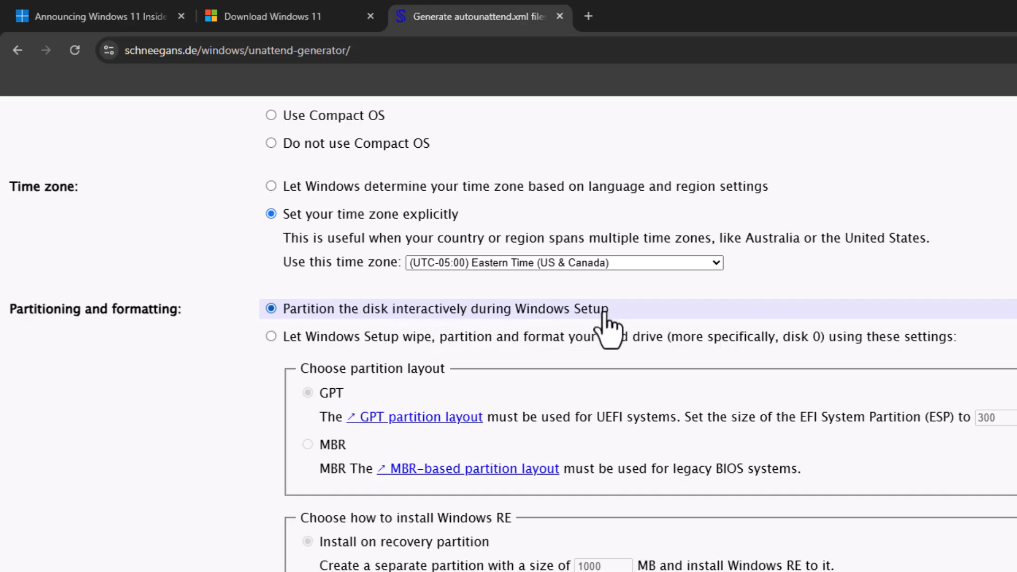
scroll(down, 3)
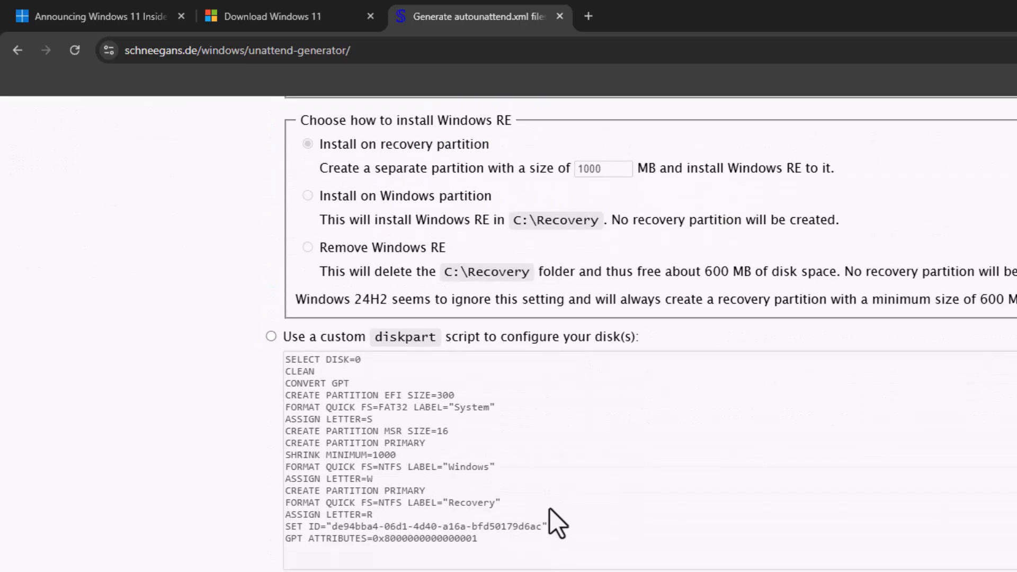
scroll(down, 3)
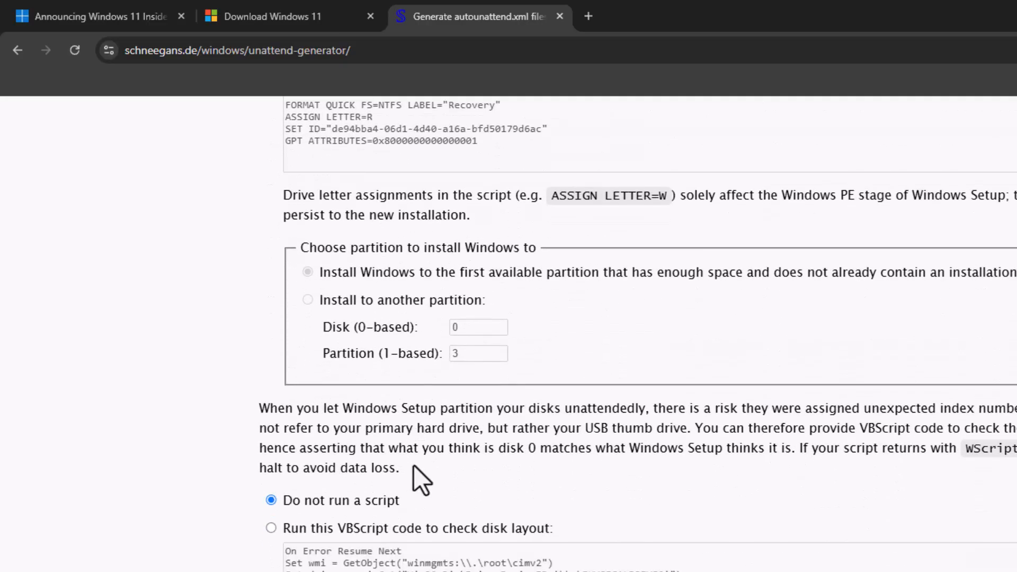
scroll(down, 3)
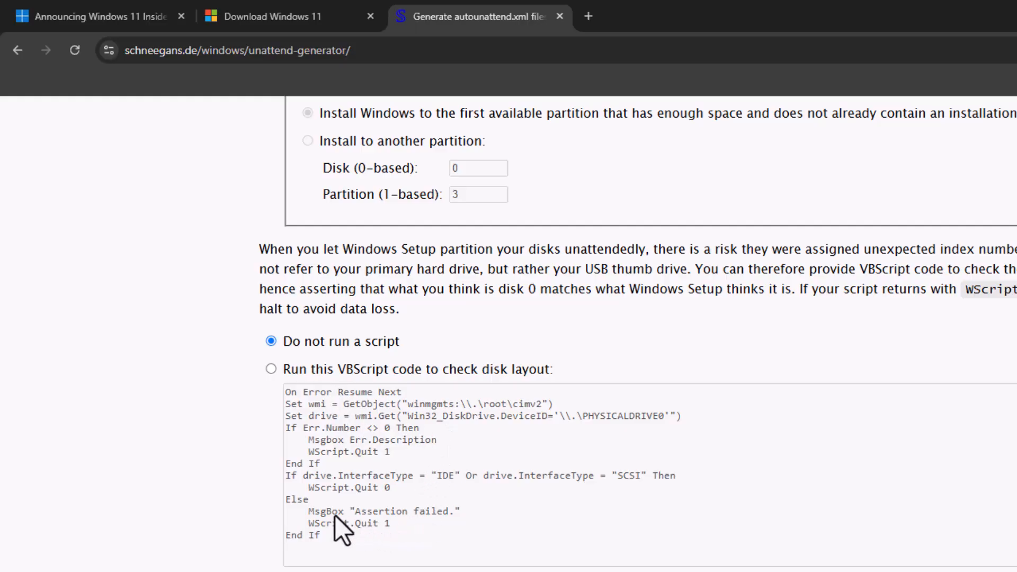
scroll(down, 3)
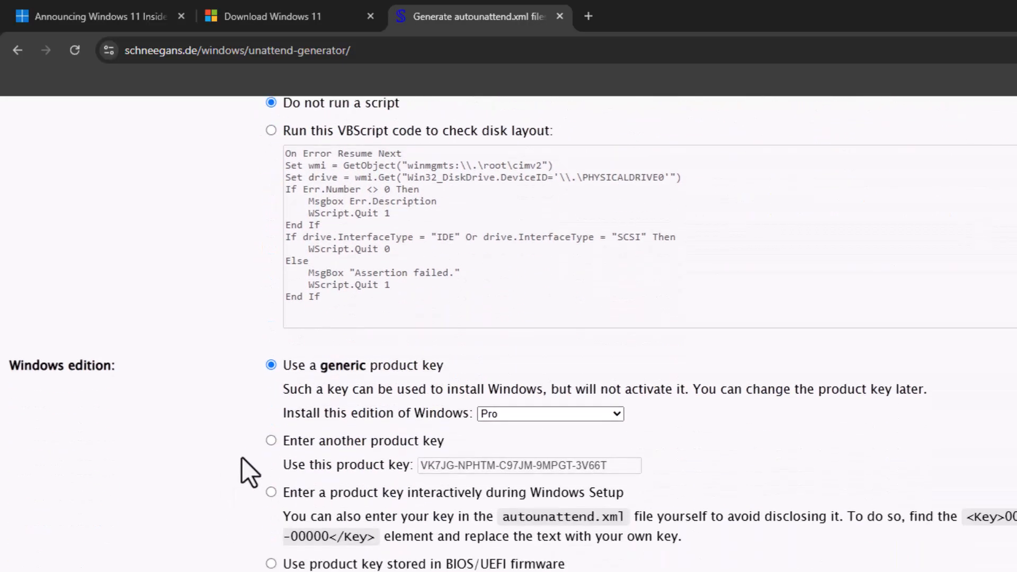
scroll(down, 3)
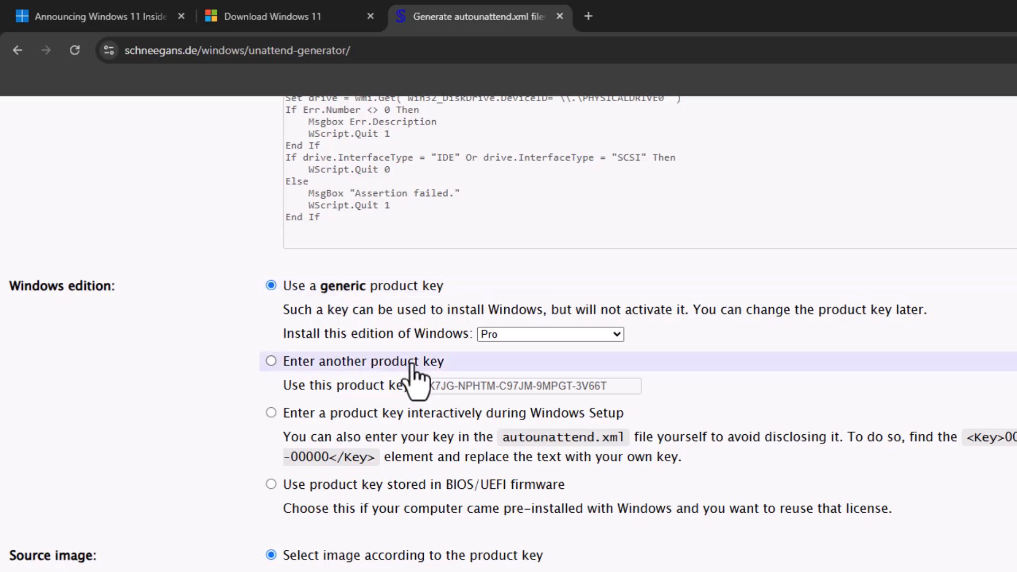
mouse_move(265, 378)
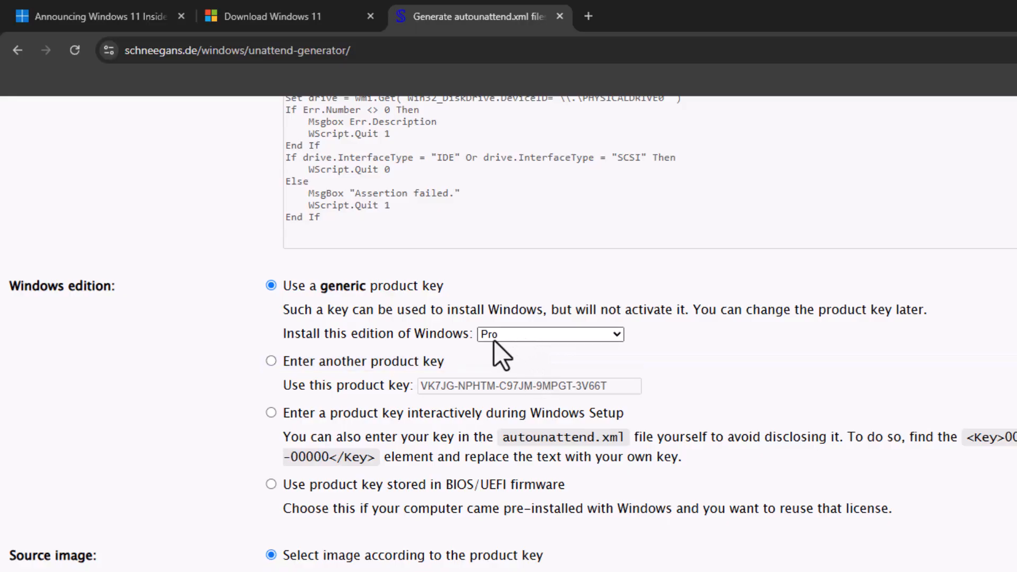
click(550, 334)
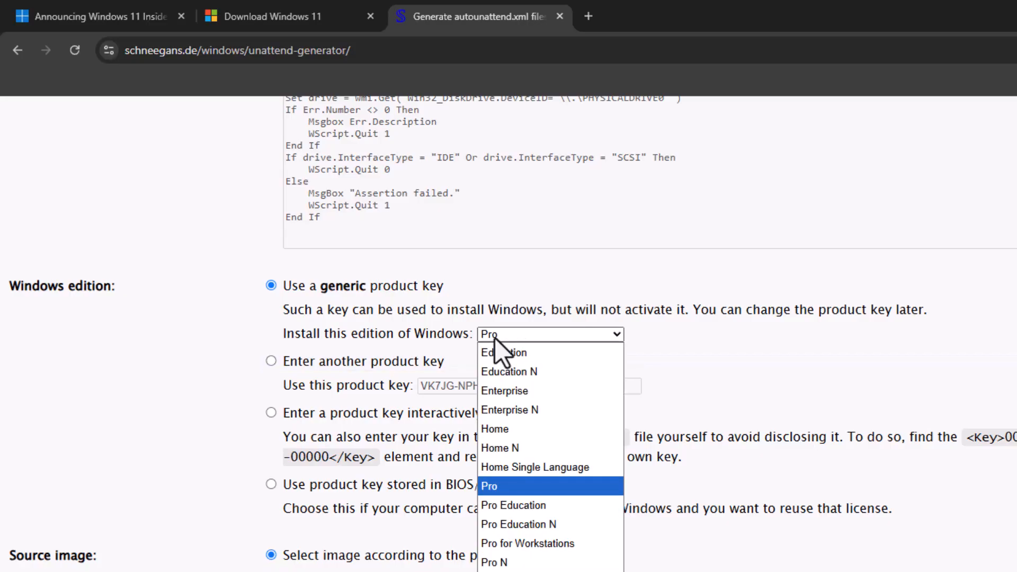
click(490, 486)
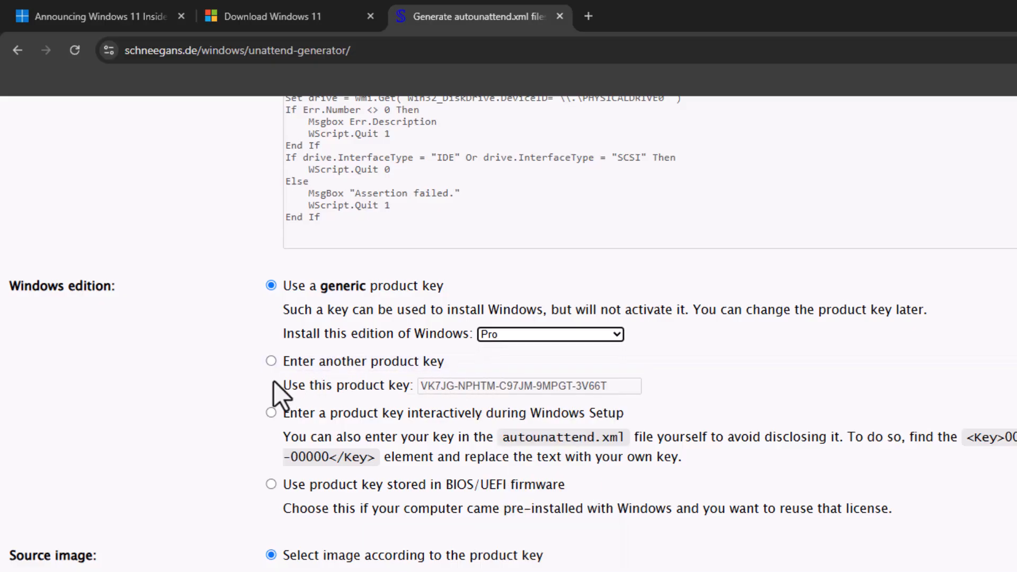
mouse_move(263, 438)
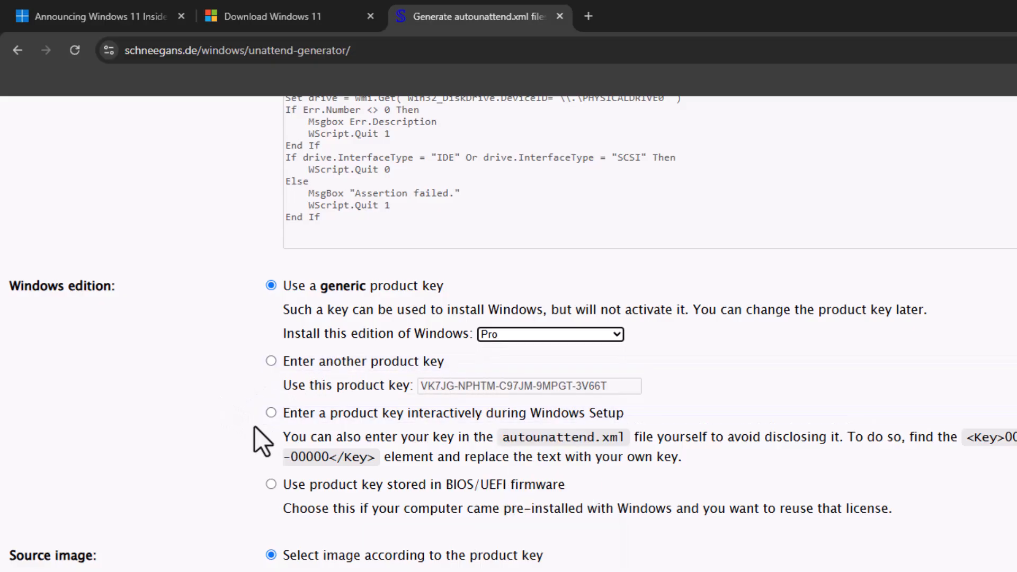
scroll(down, 3)
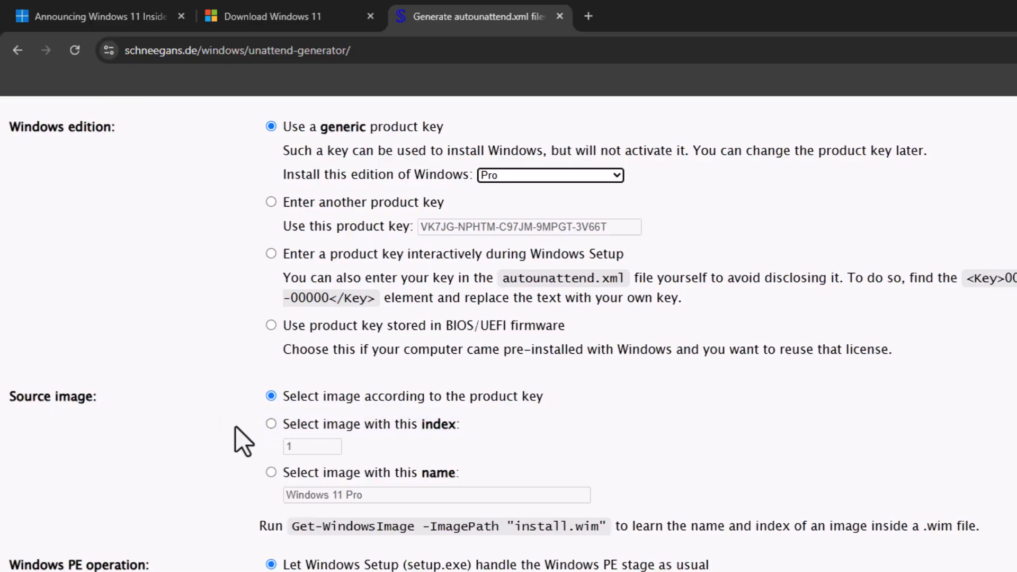
scroll(down, 3)
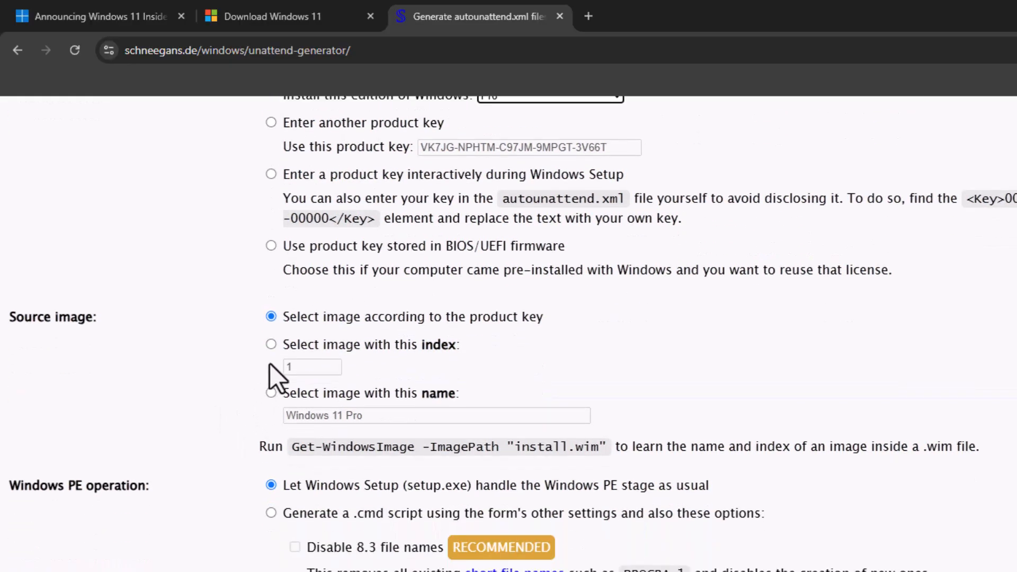
mouse_move(374, 382)
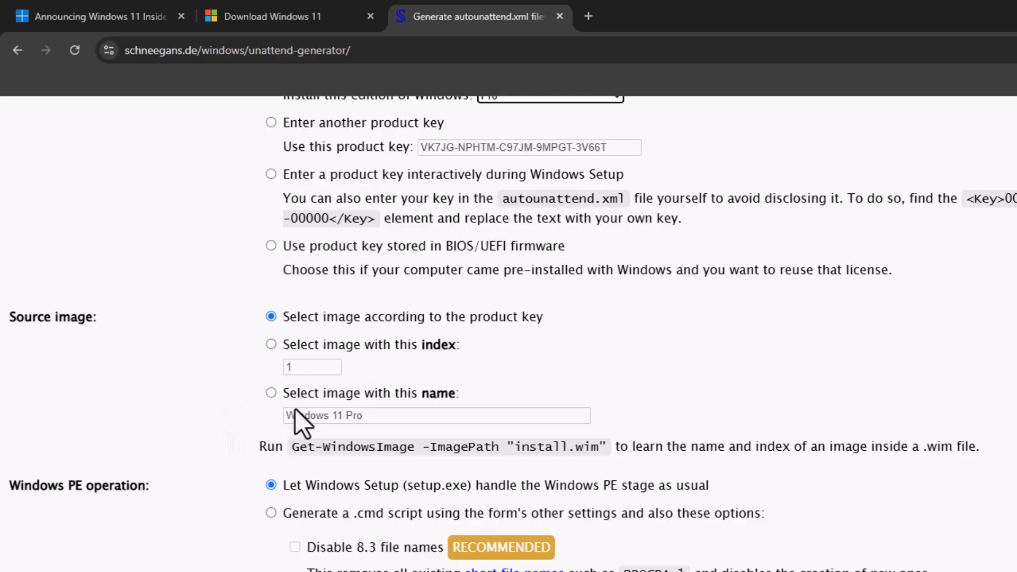
mouse_move(271, 393)
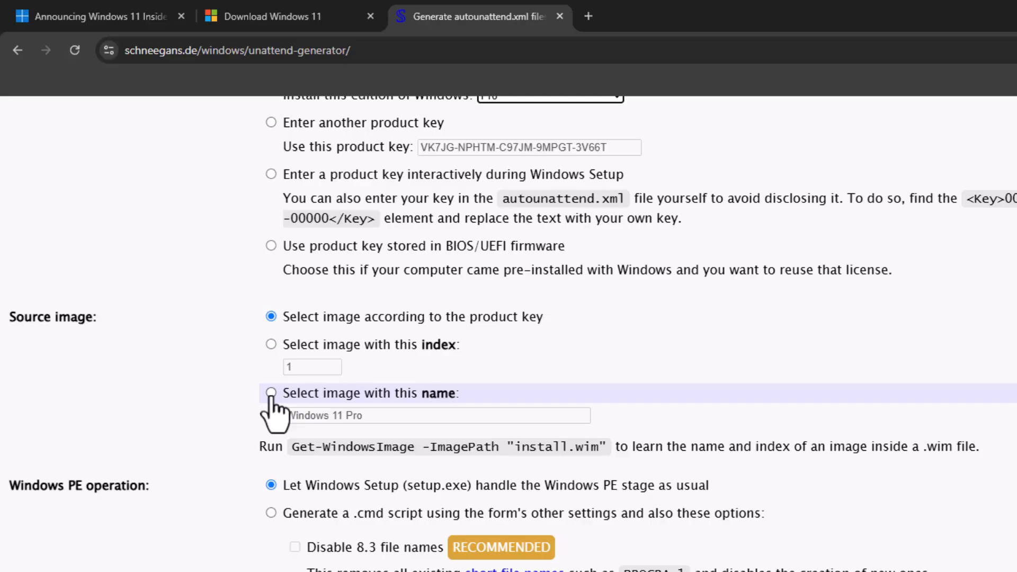
mouse_move(318, 411)
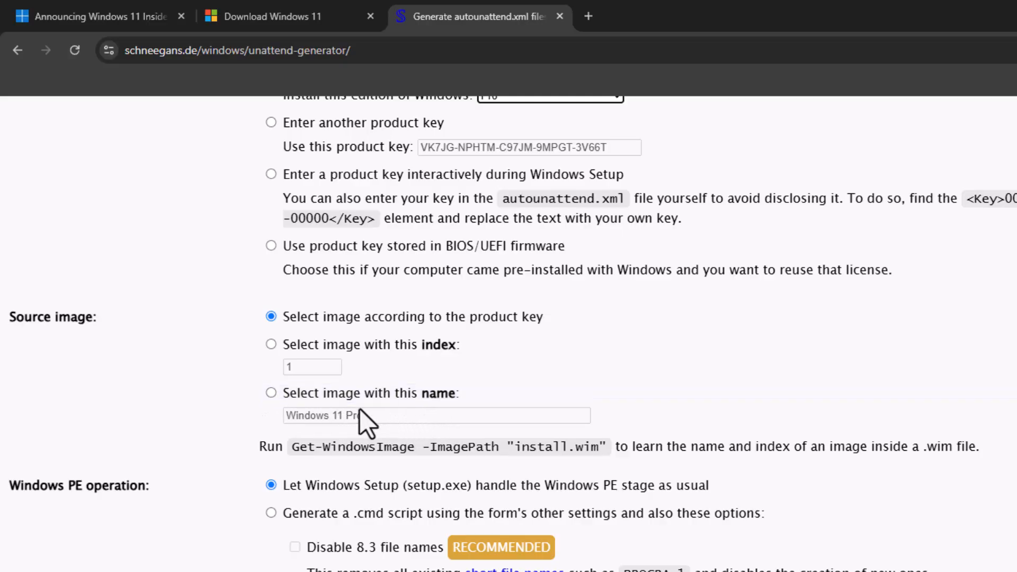
scroll(down, 3)
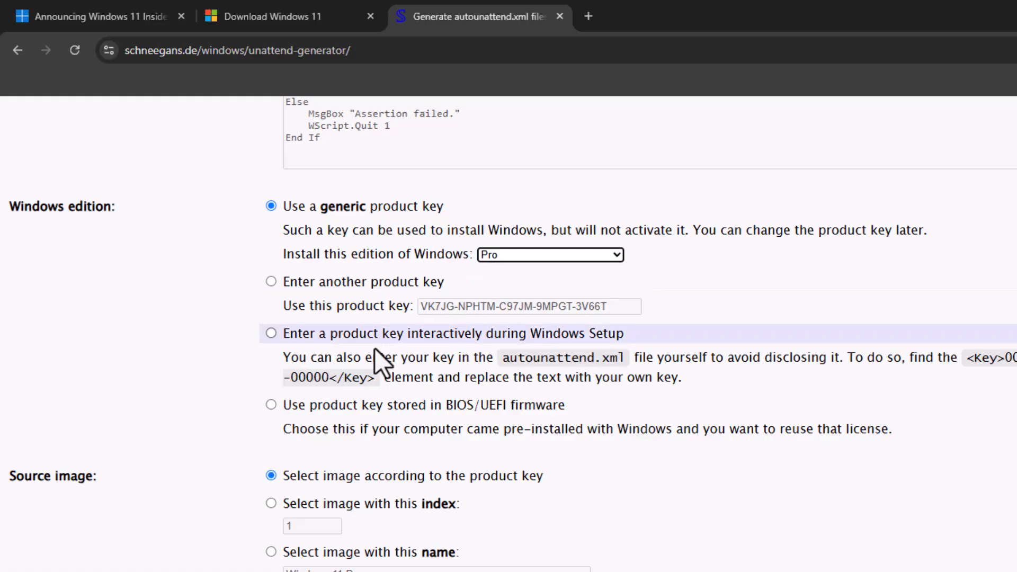
scroll(down, 3)
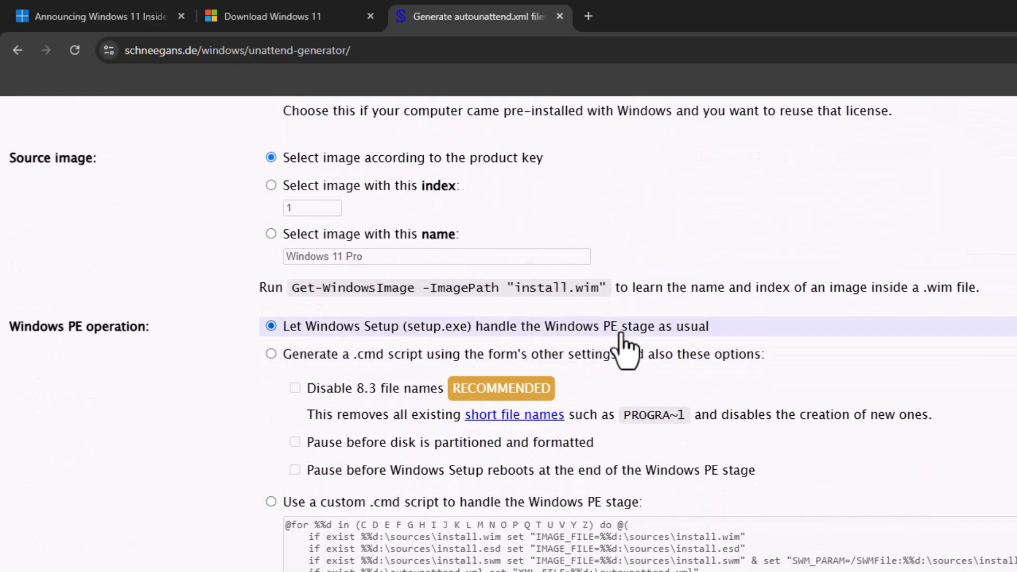
mouse_move(574, 353)
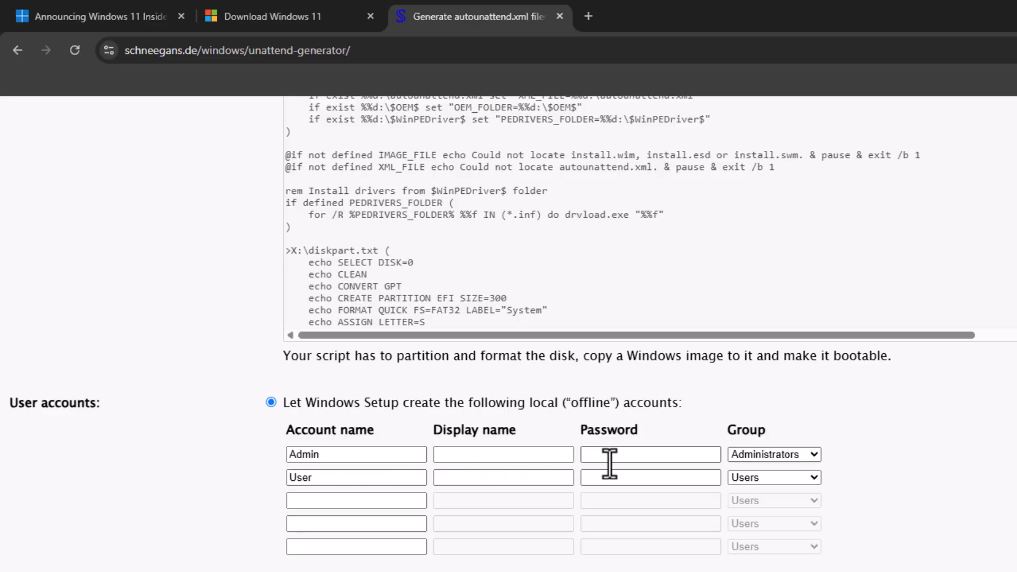
mouse_move(356, 482)
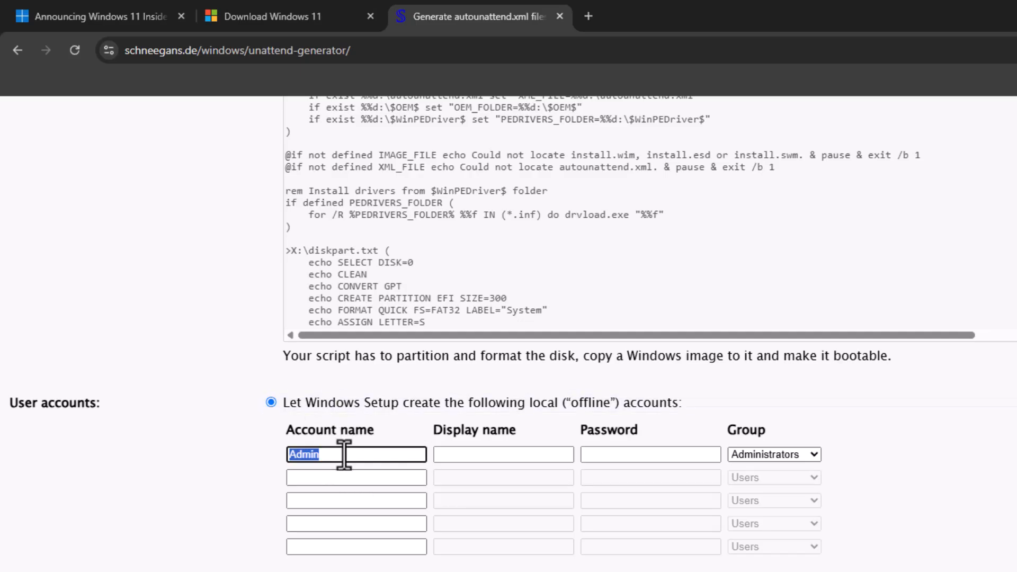
text(trav)
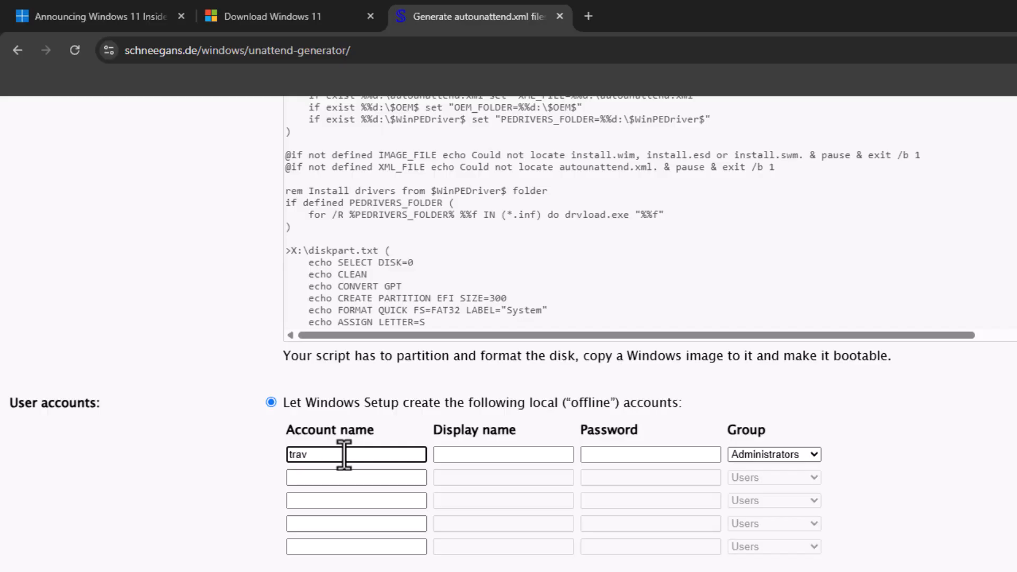
scroll(down, 3)
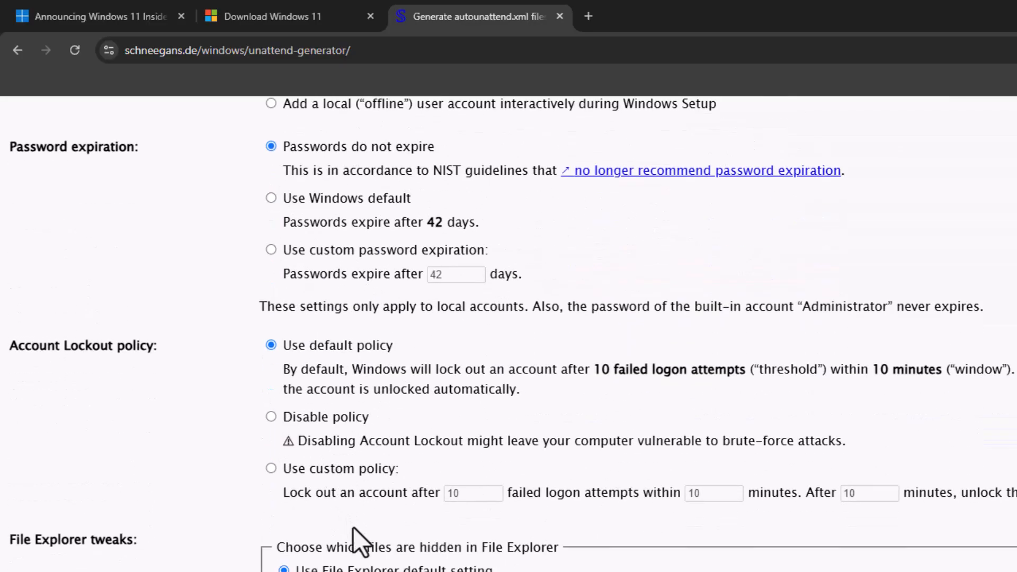
scroll(down, 3)
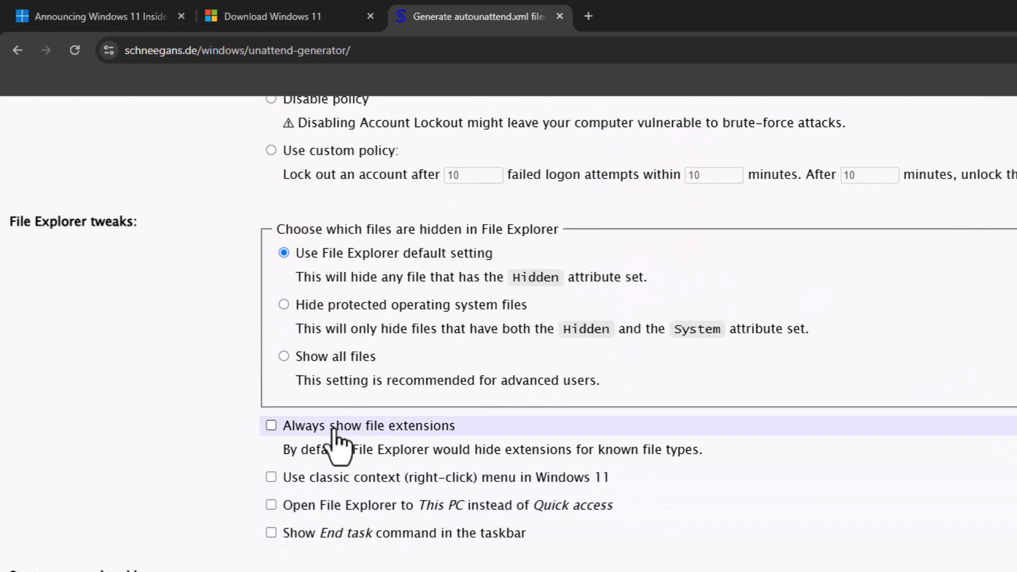
scroll(down, 3)
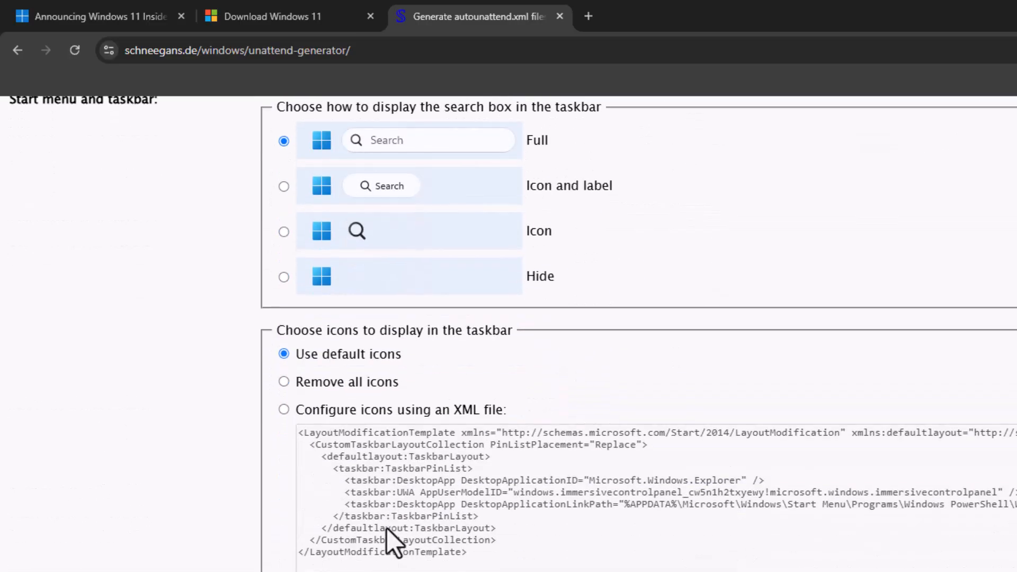
scroll(down, 3)
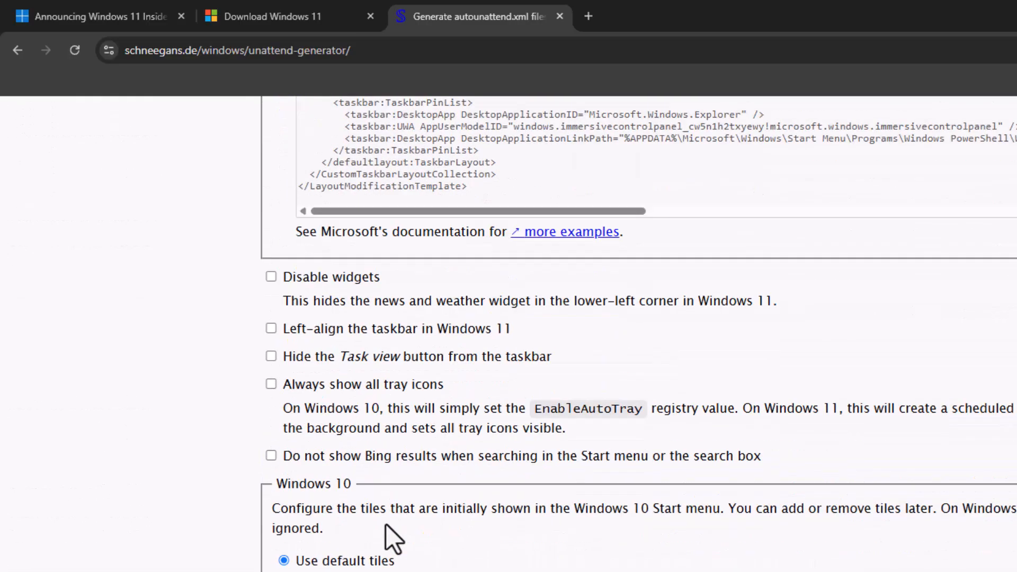
scroll(down, 3)
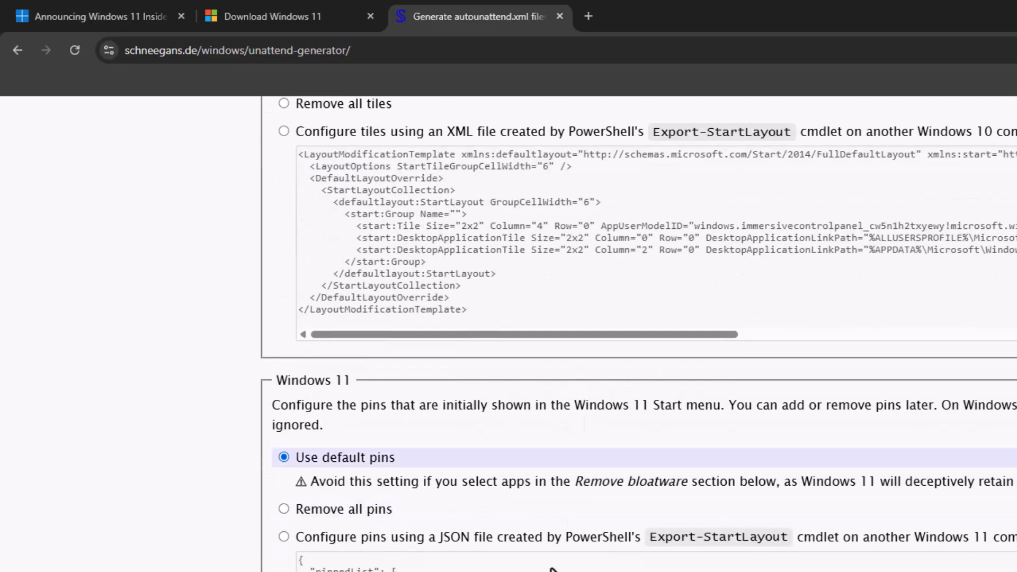
scroll(down, 3)
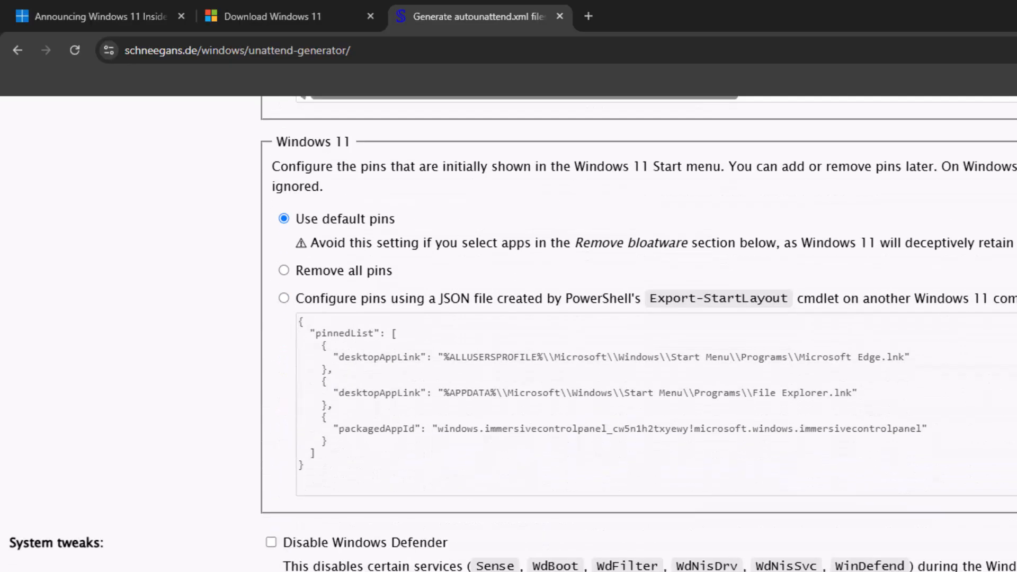
scroll(down, 3)
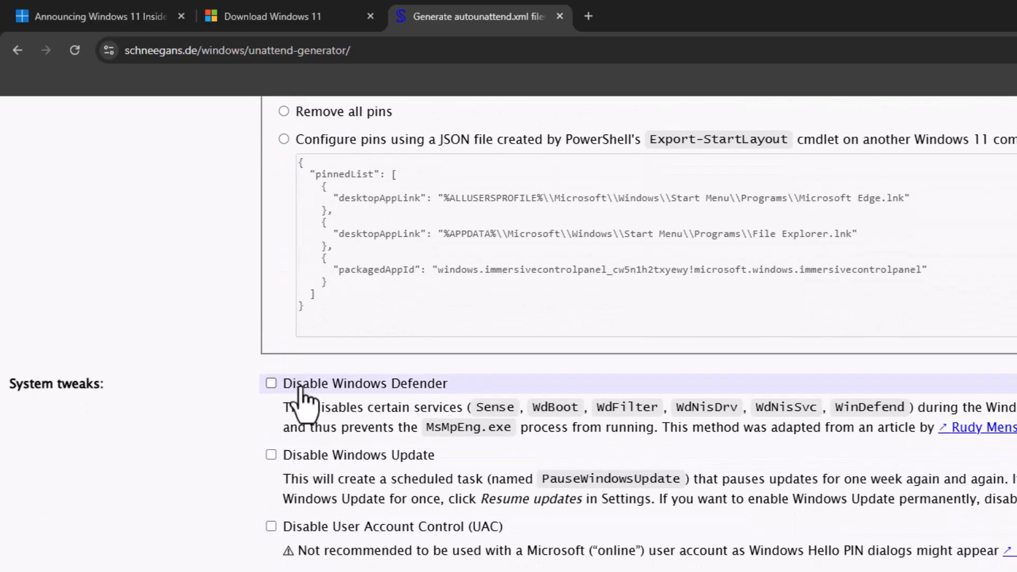
mouse_move(323, 494)
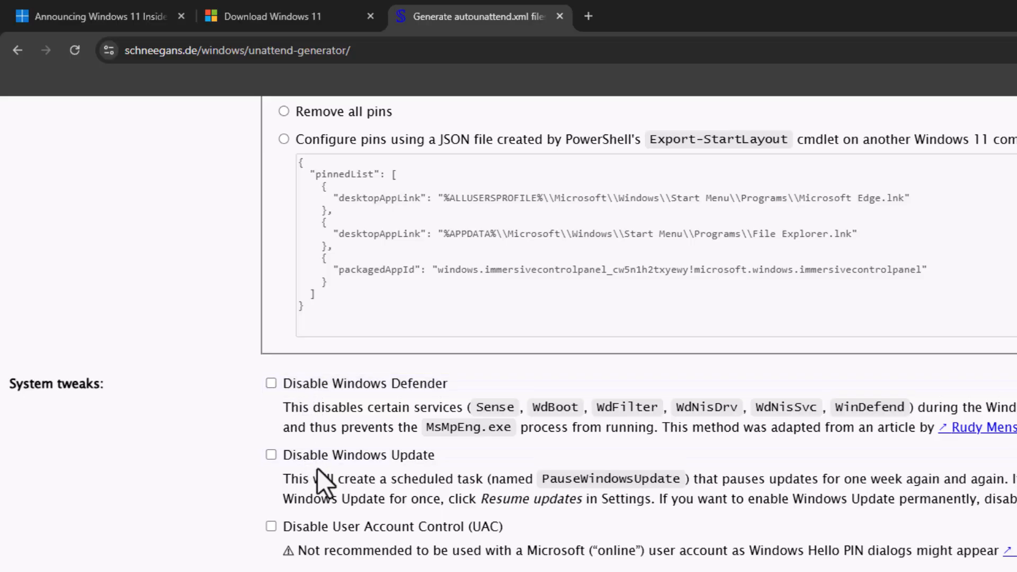
mouse_move(337, 567)
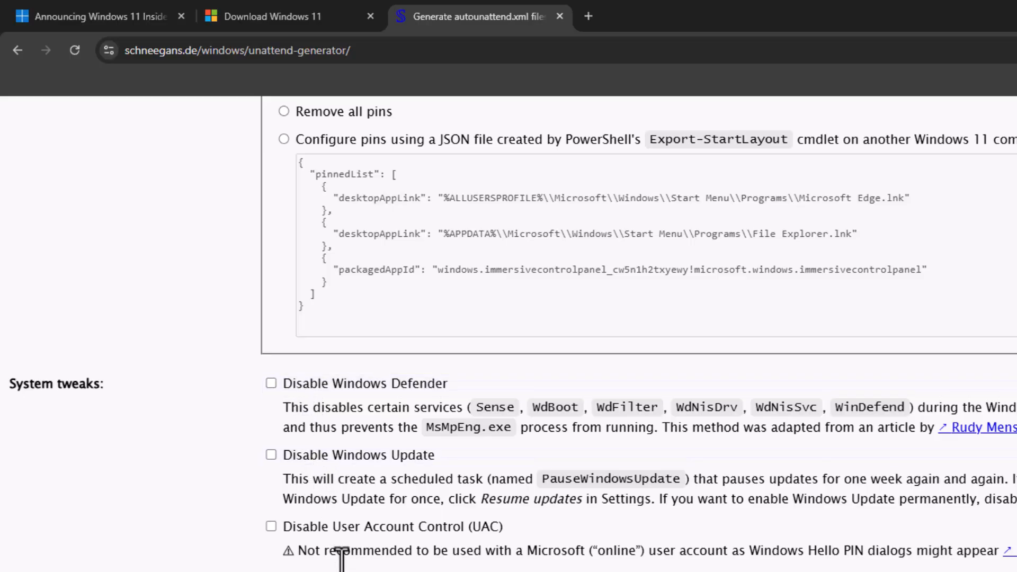
scroll(down, 3)
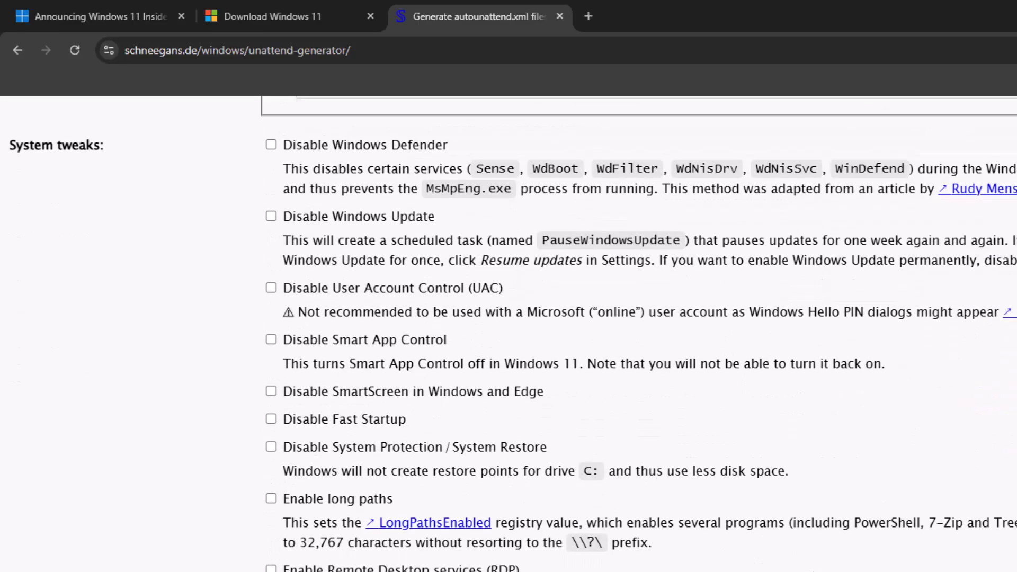
scroll(down, 3)
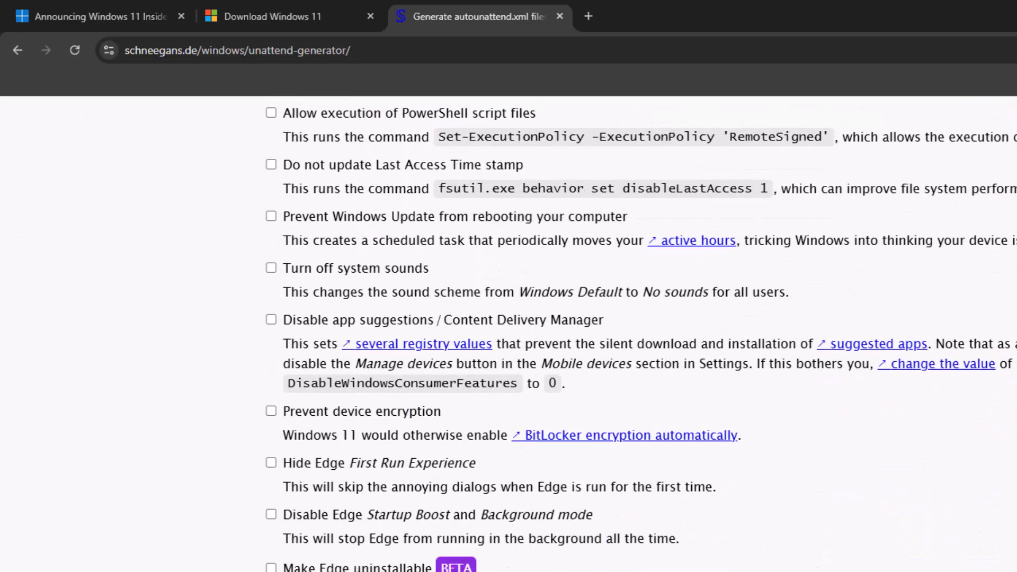
scroll(down, 3)
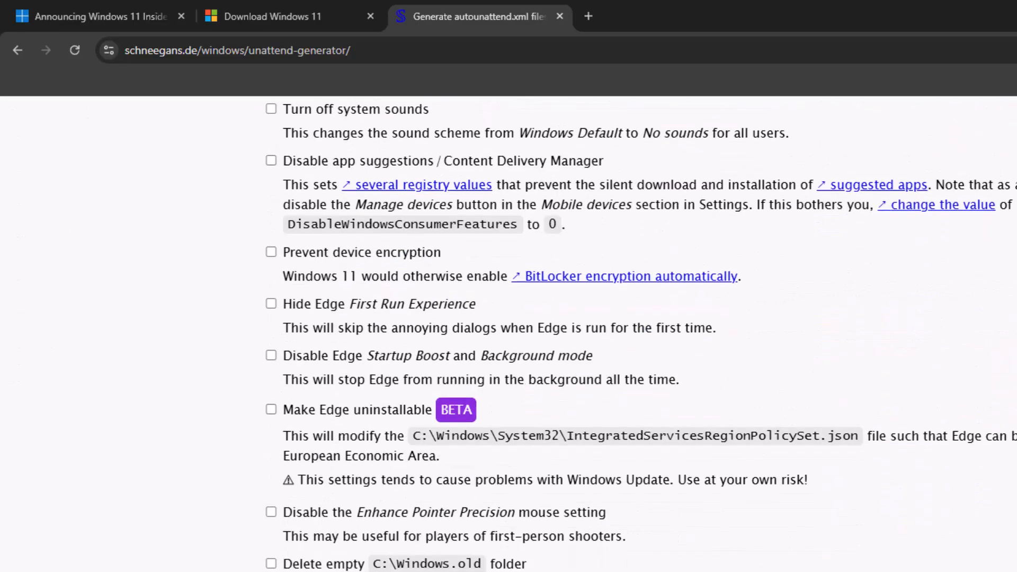
scroll(down, 3)
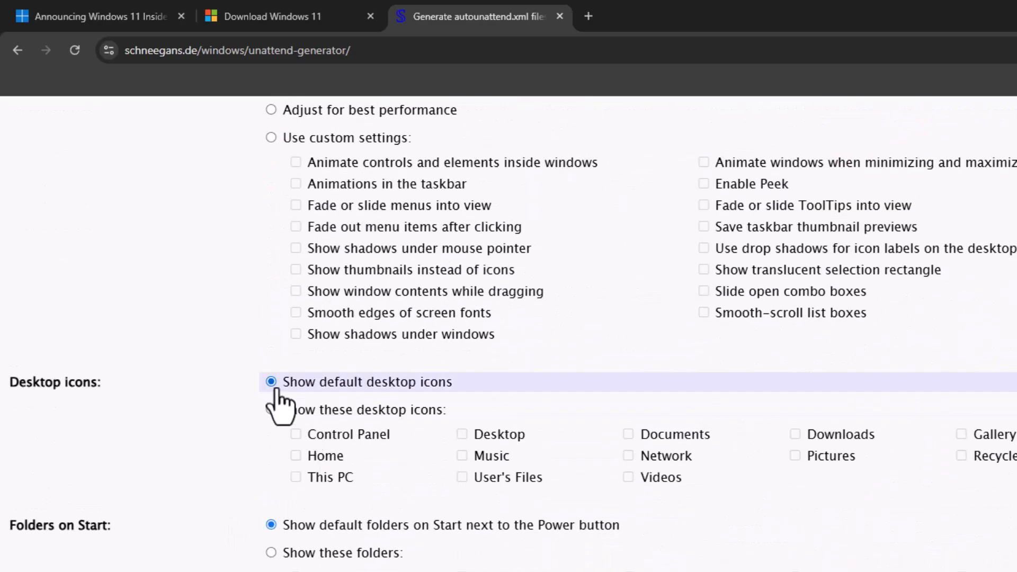
scroll(down, 3)
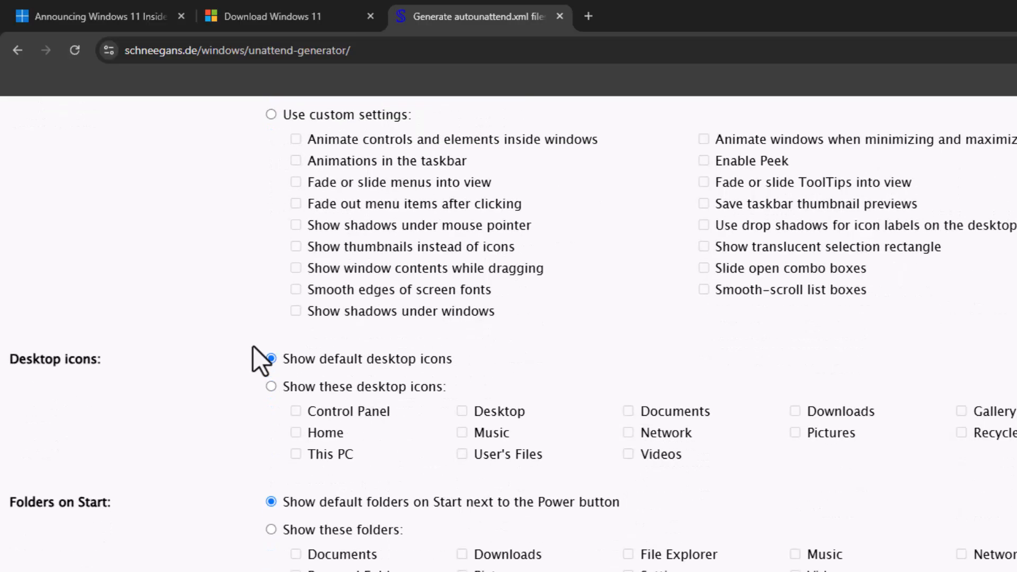
scroll(down, 3)
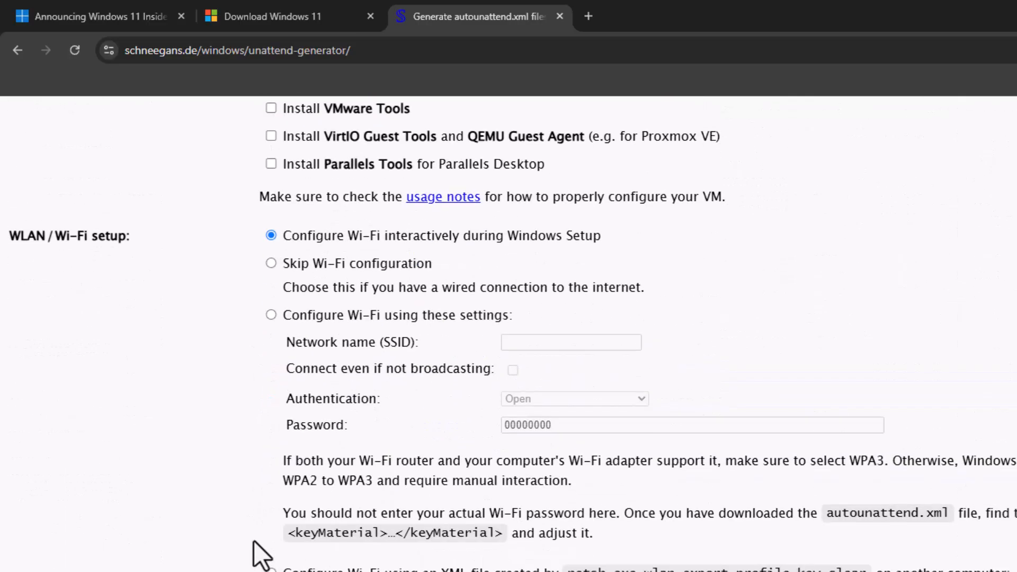
scroll(down, 3)
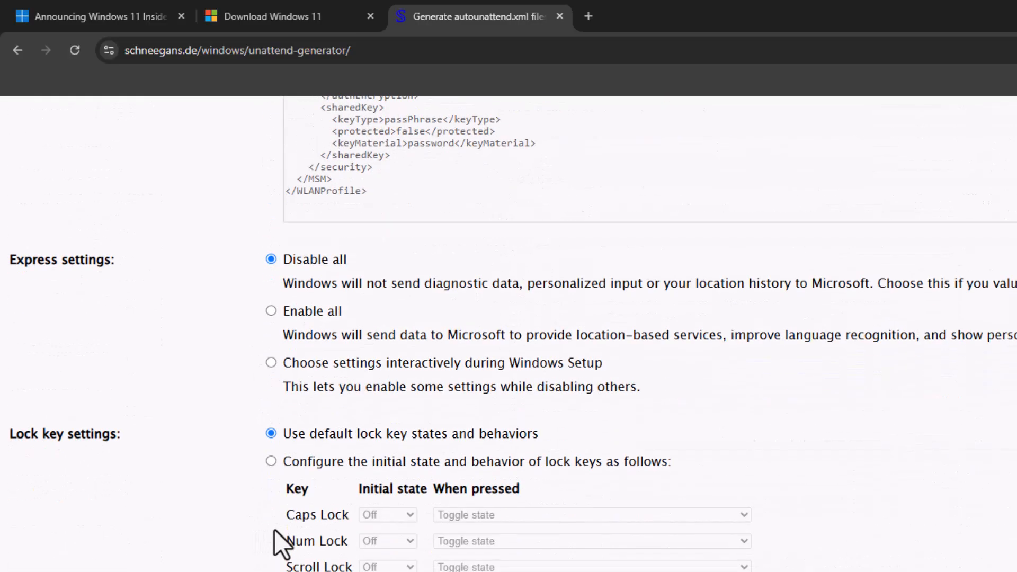
scroll(down, 3)
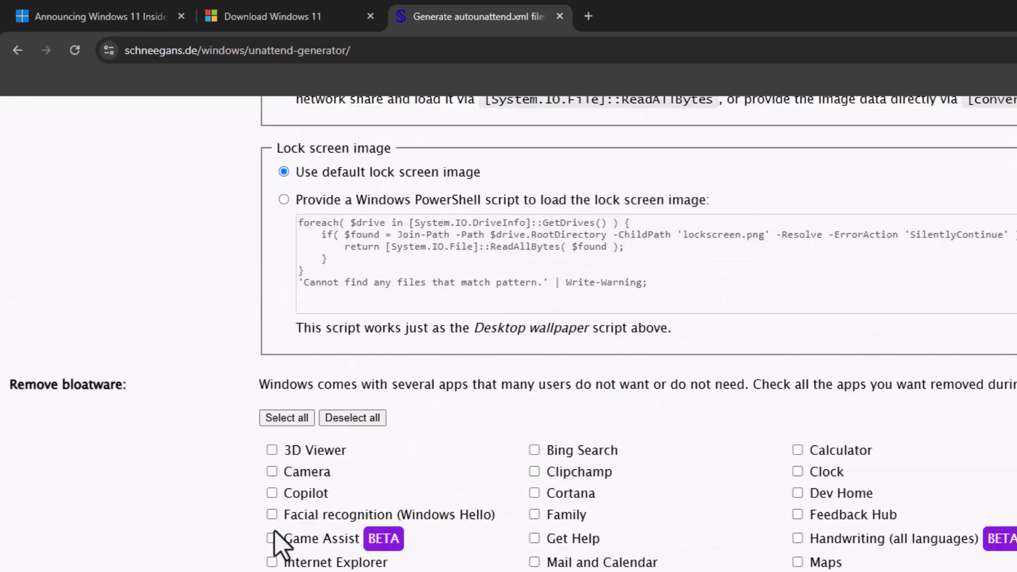
scroll(down, 3)
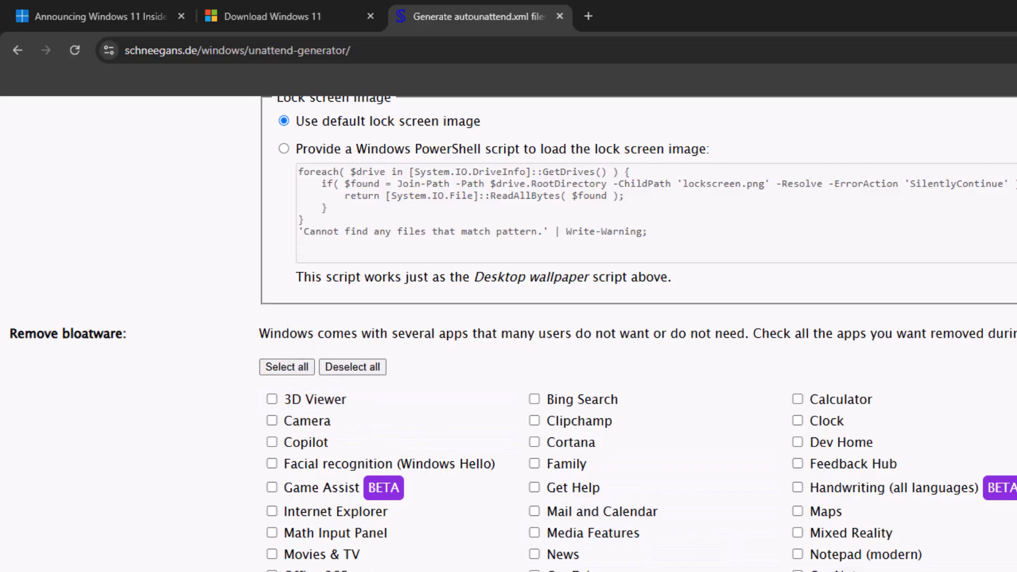
scroll(down, 3)
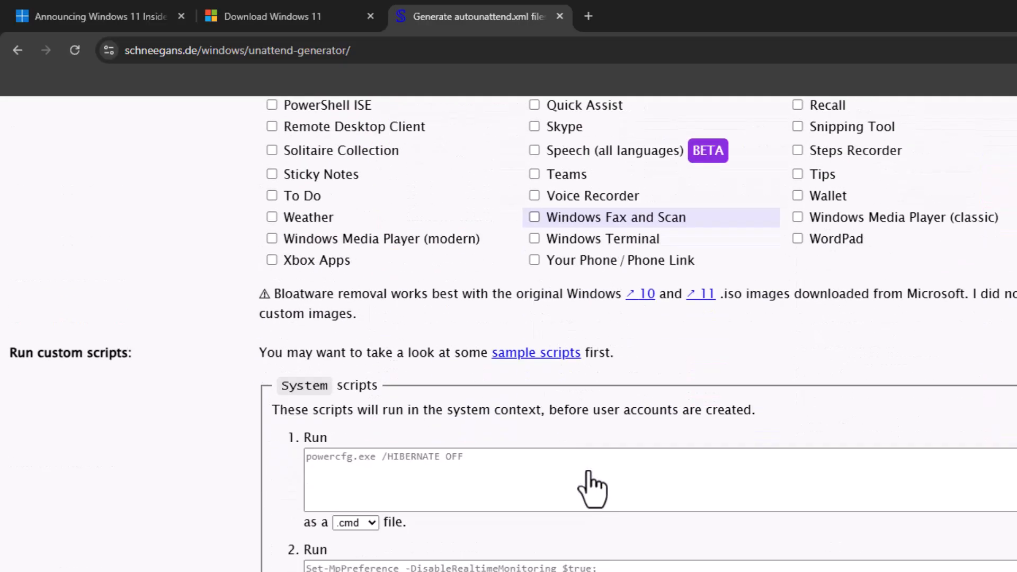
scroll(down, 3)
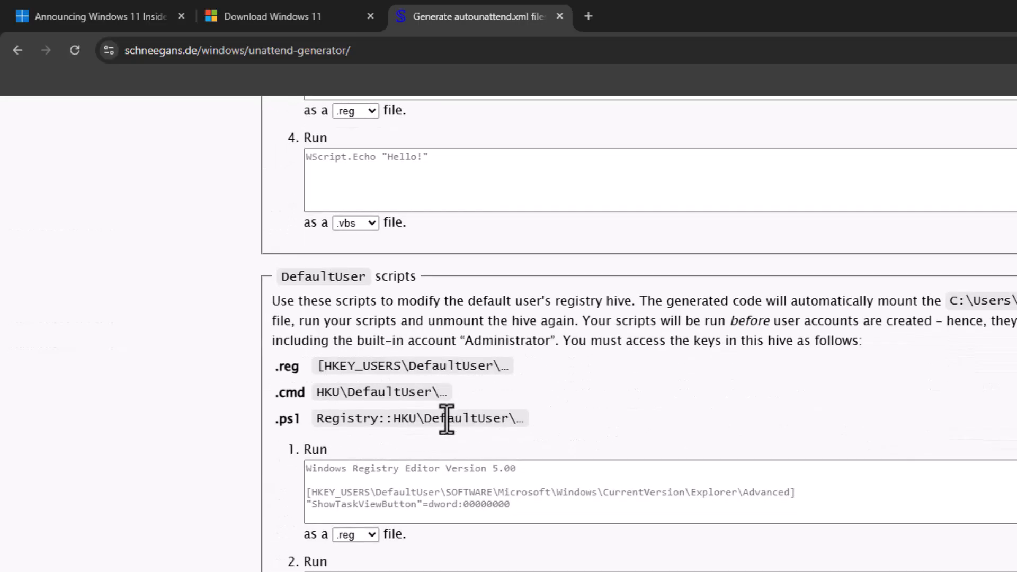
scroll(down, 3)
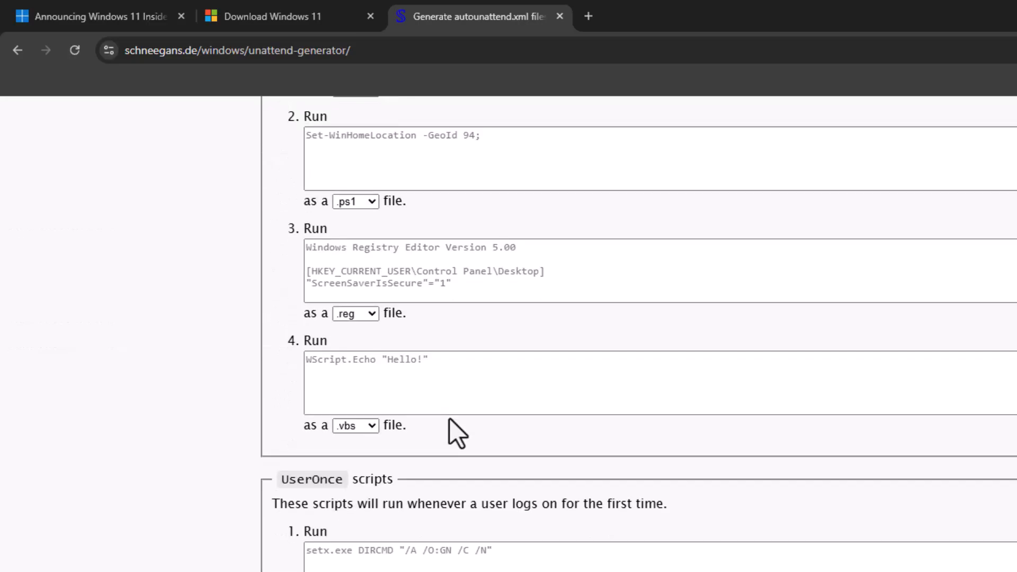
scroll(down, 3)
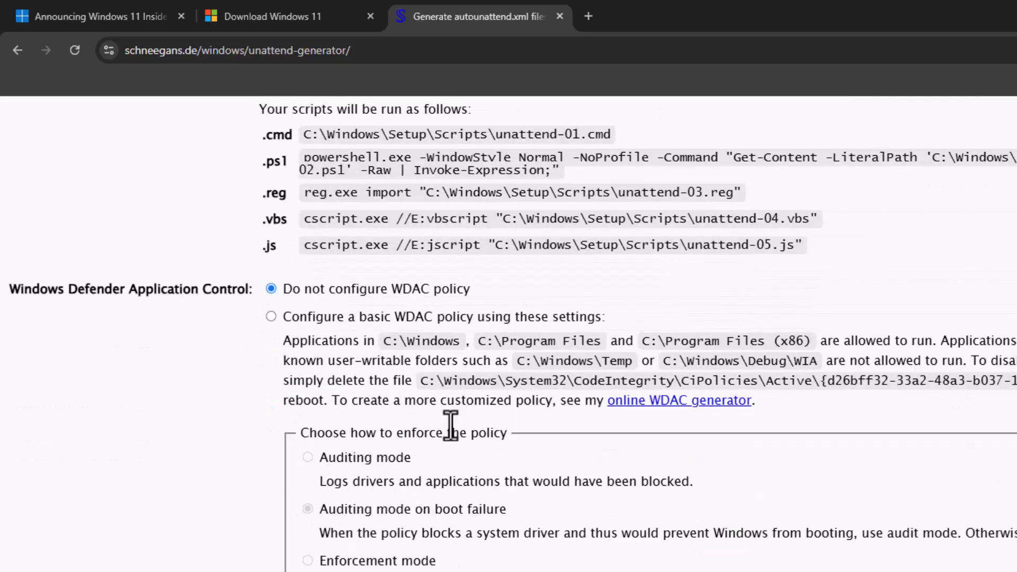
scroll(down, 3)
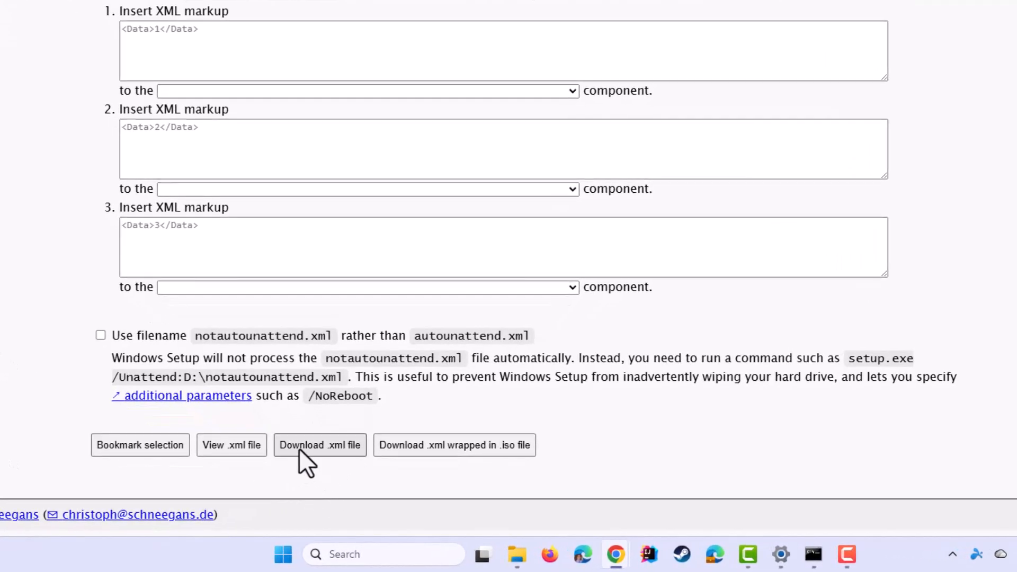
- Download autounattend.xml and save it to the root of ESD-USB (G:)
click(320, 445)
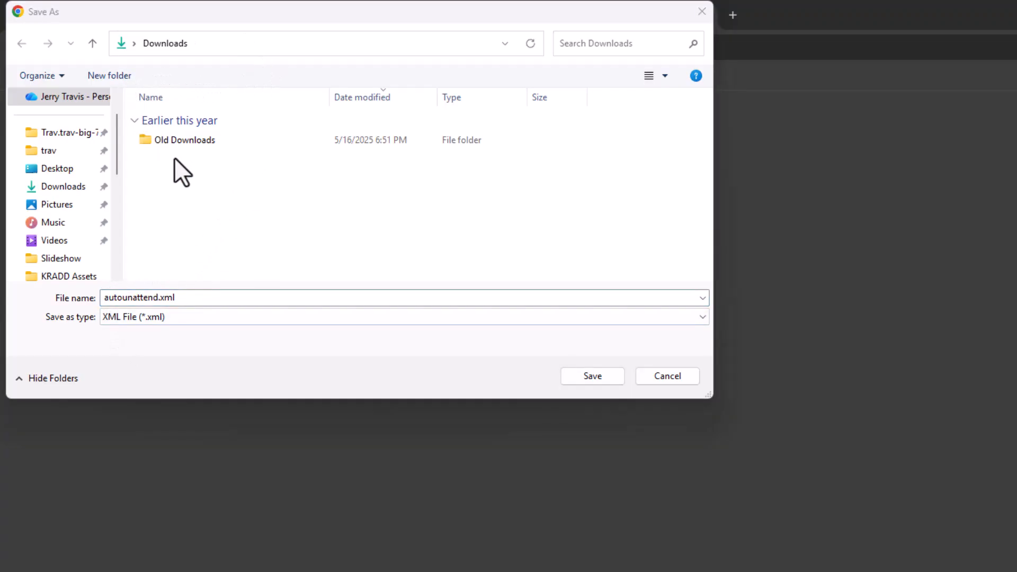
click(170, 298)
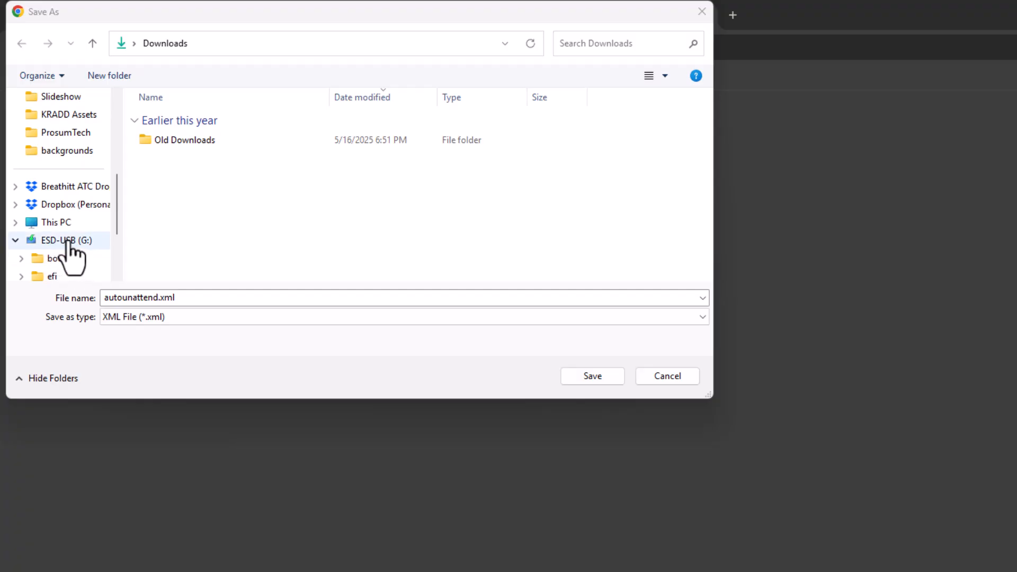
click(59, 241)
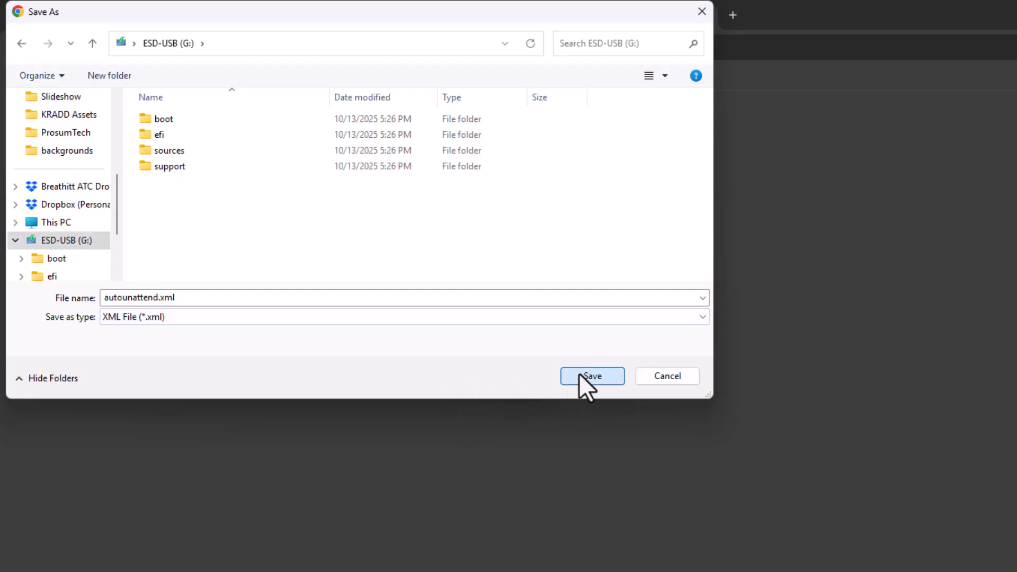
click(592, 376)
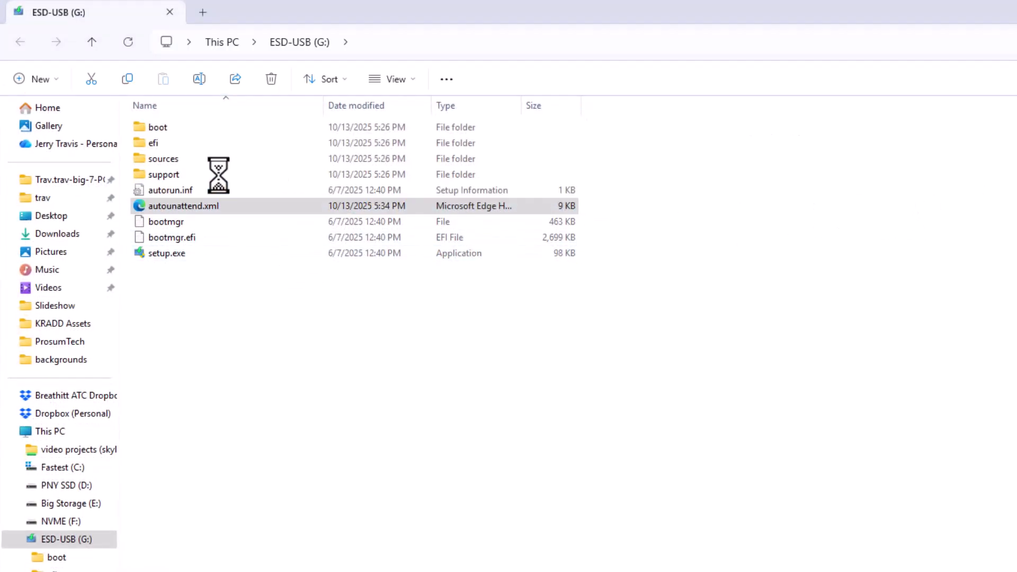
- Open autounattend.xml from G: in Notepad and scroll through its bypass commands
right_click(183, 206)
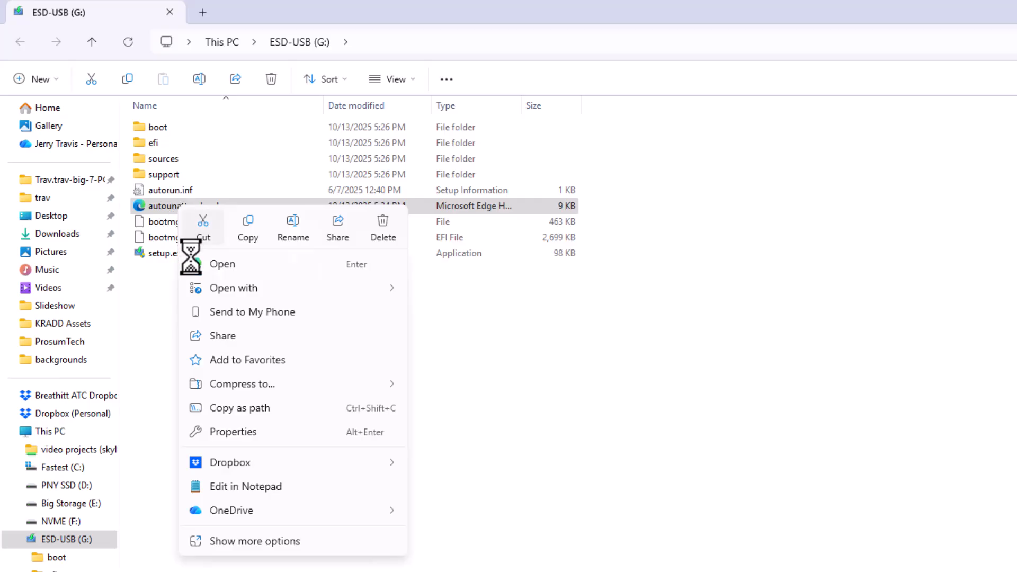
click(222, 264)
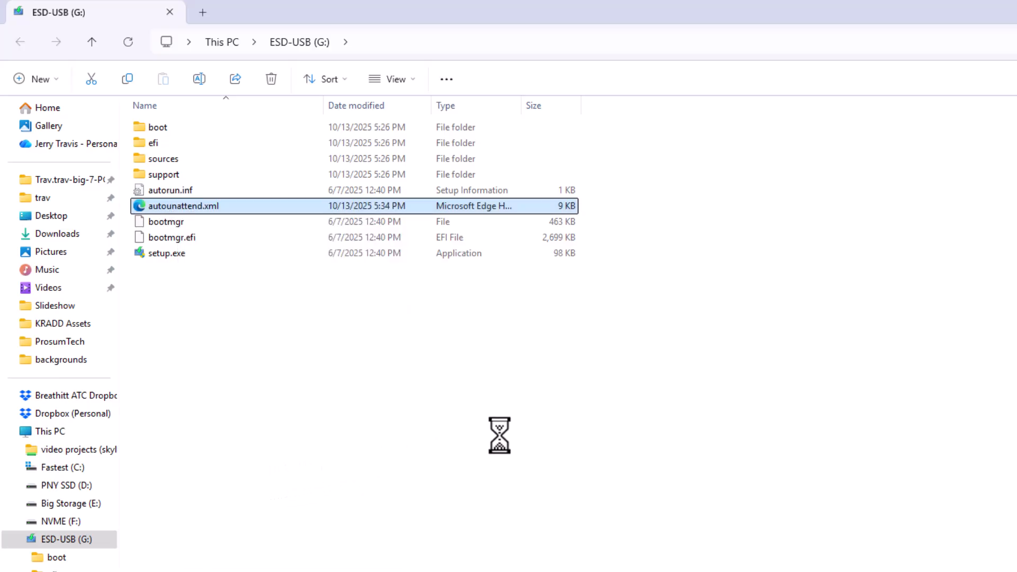
double_click(184, 206)
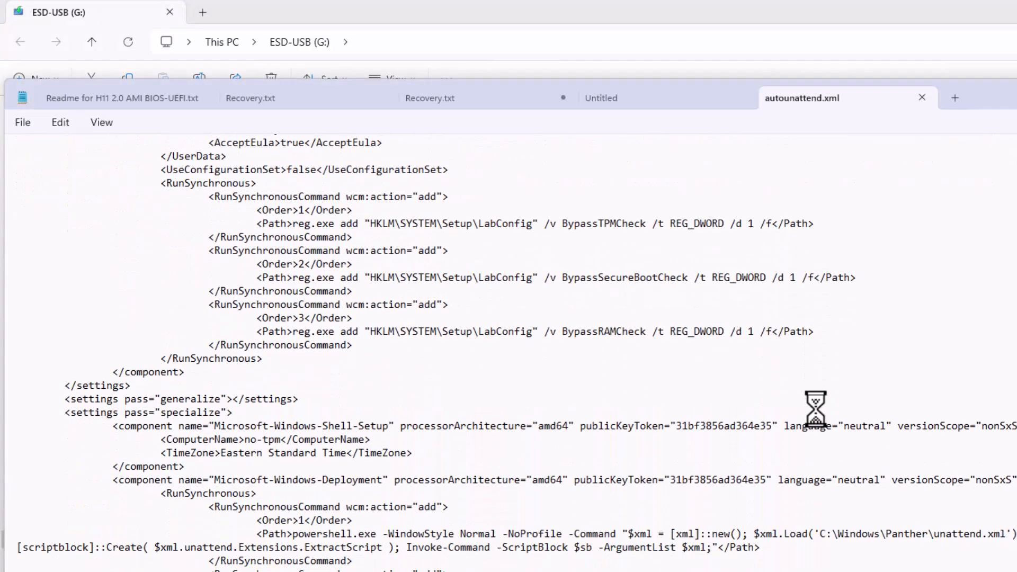
scroll(down, 3)
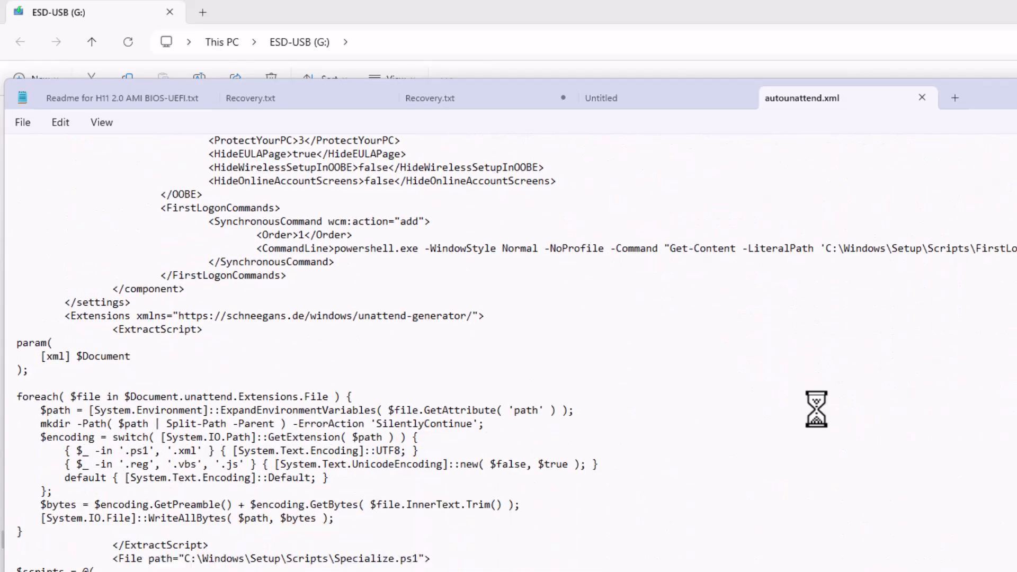
scroll(down, 3)
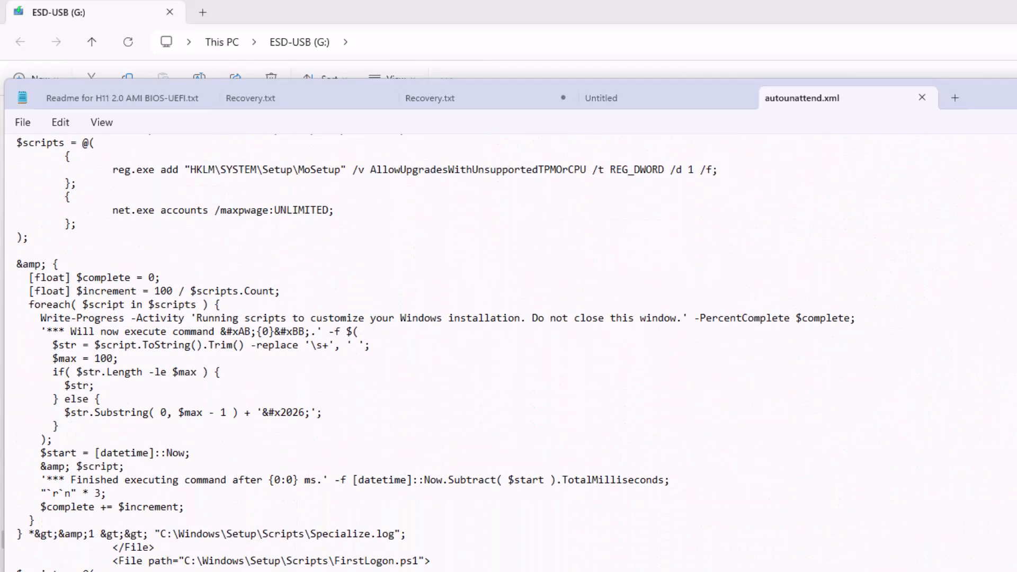
mouse_move(920, 98)
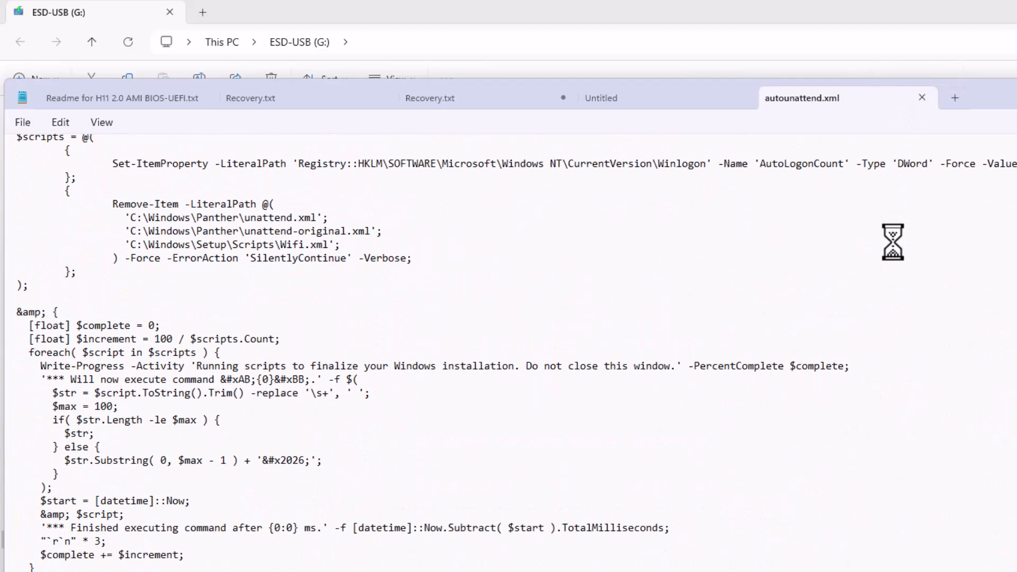
scroll(down, 3)
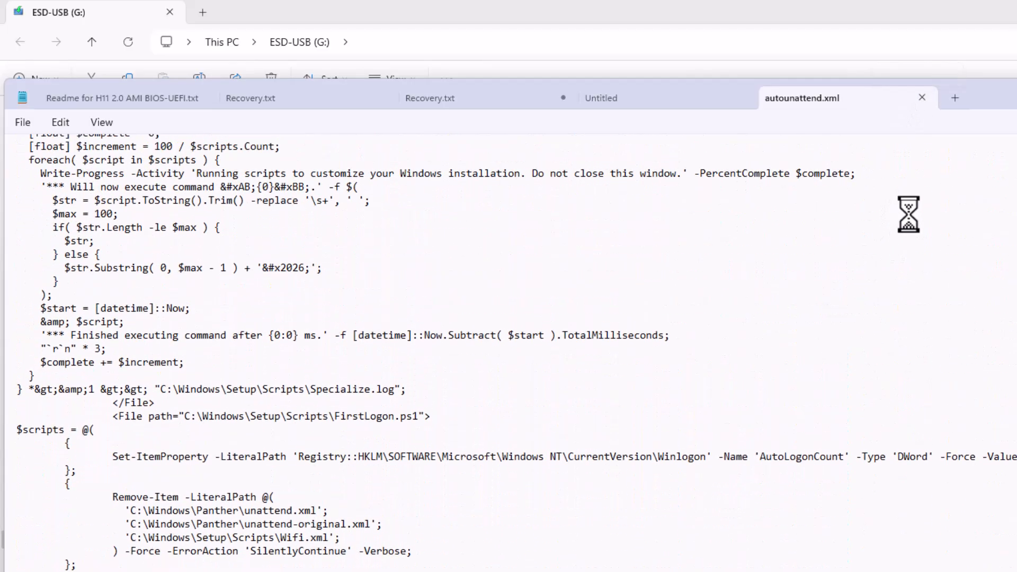
scroll(down, 3)
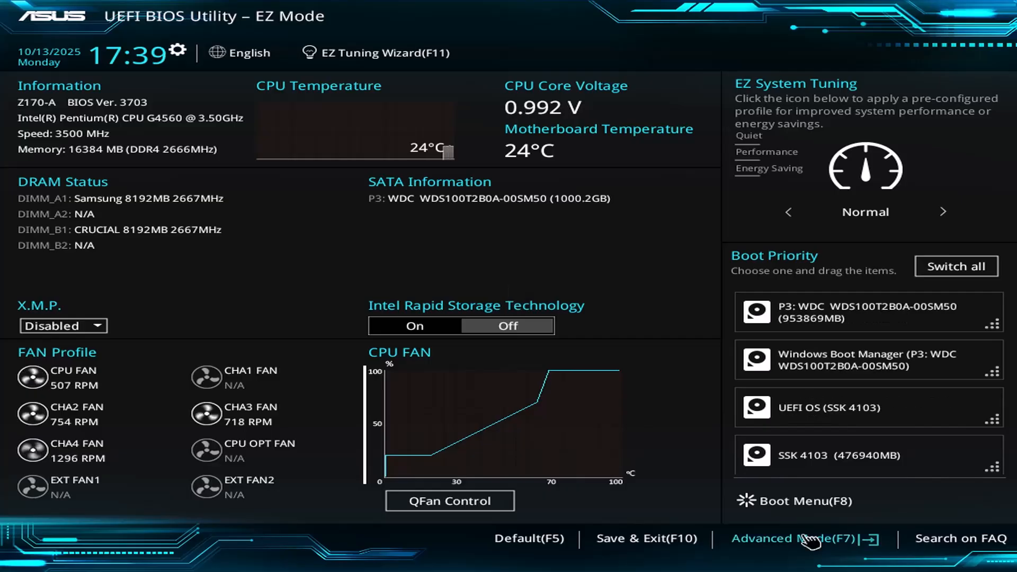
- Switch the ASUS BIOS to Advanced Mode (F7) and go to the Boot tab
click(793, 553)
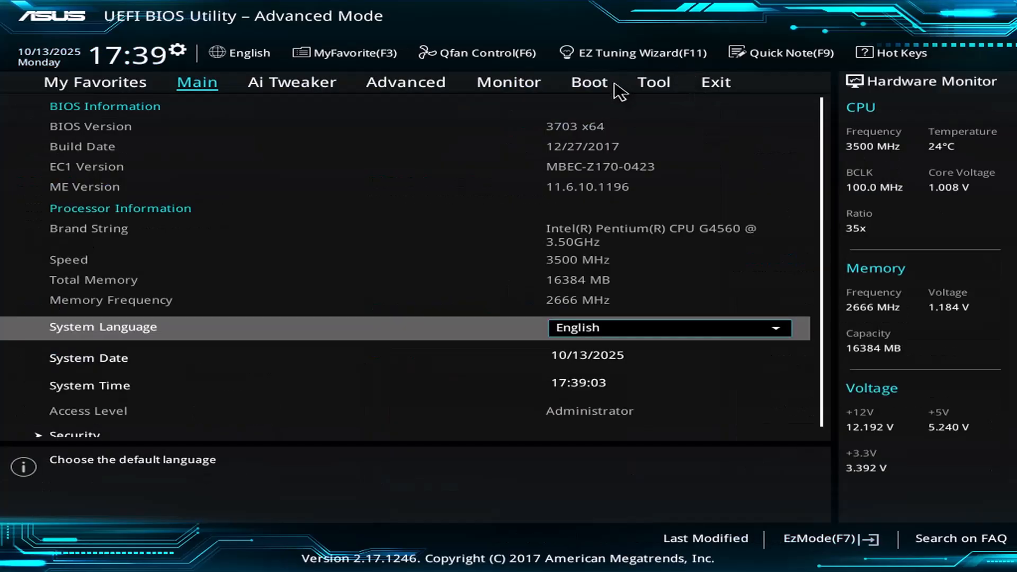
mouse_move(600, 84)
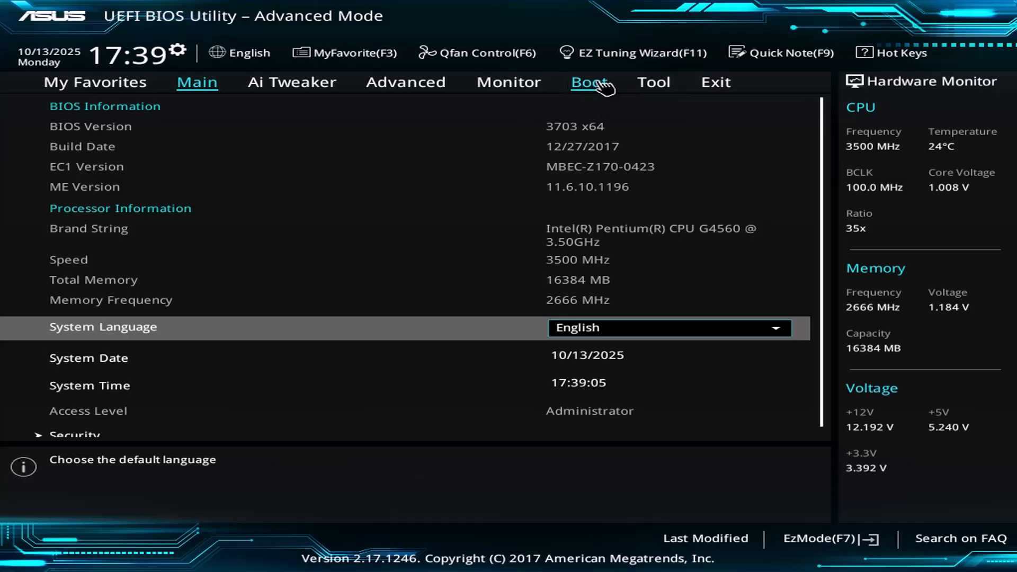
click(587, 82)
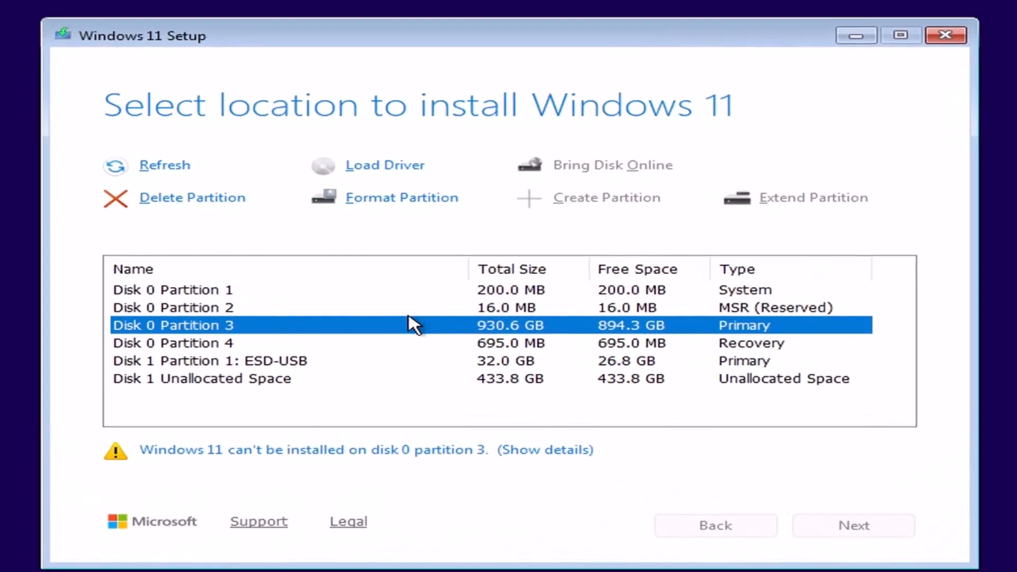
mouse_move(196, 356)
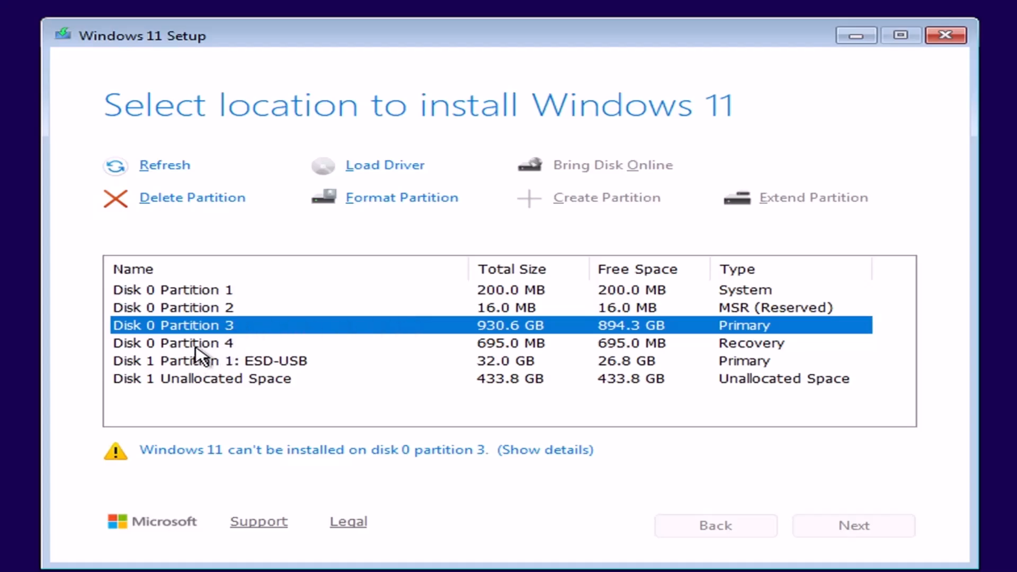
mouse_move(197, 304)
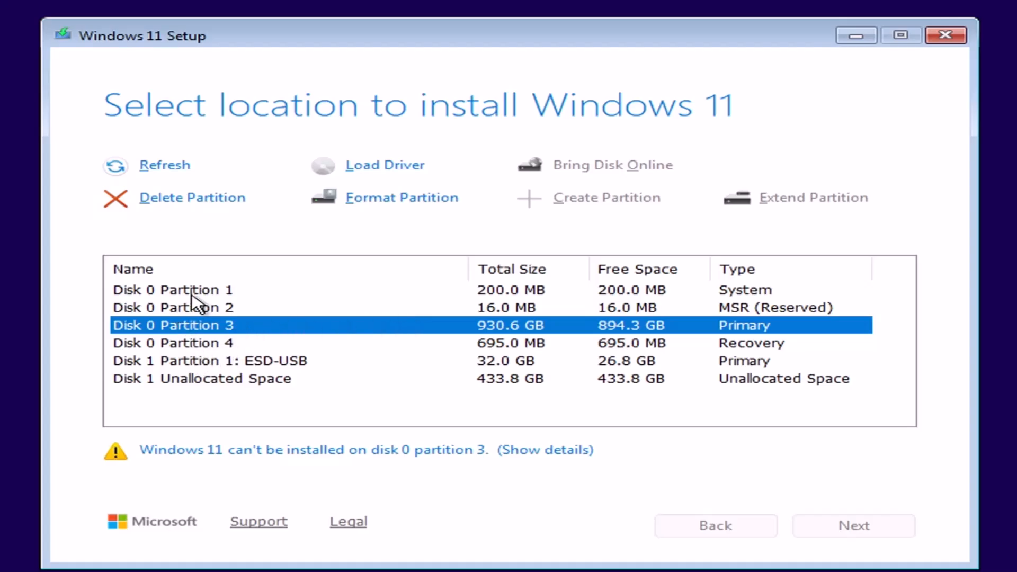
- Delete Disk 0's system, MSR, 930.6 GB primary and 695 MB Recovery partitions
click(171, 290)
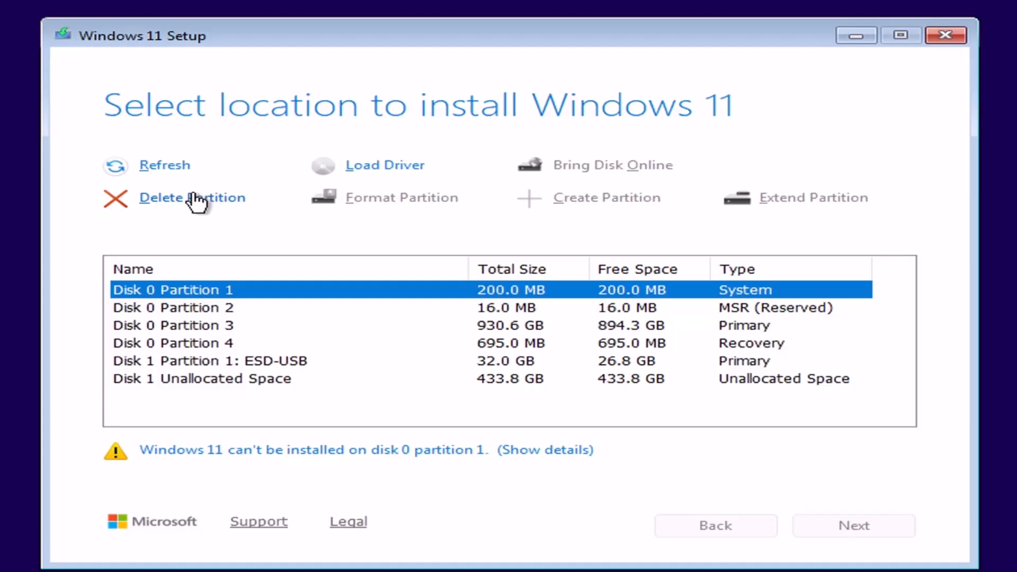
click(192, 197)
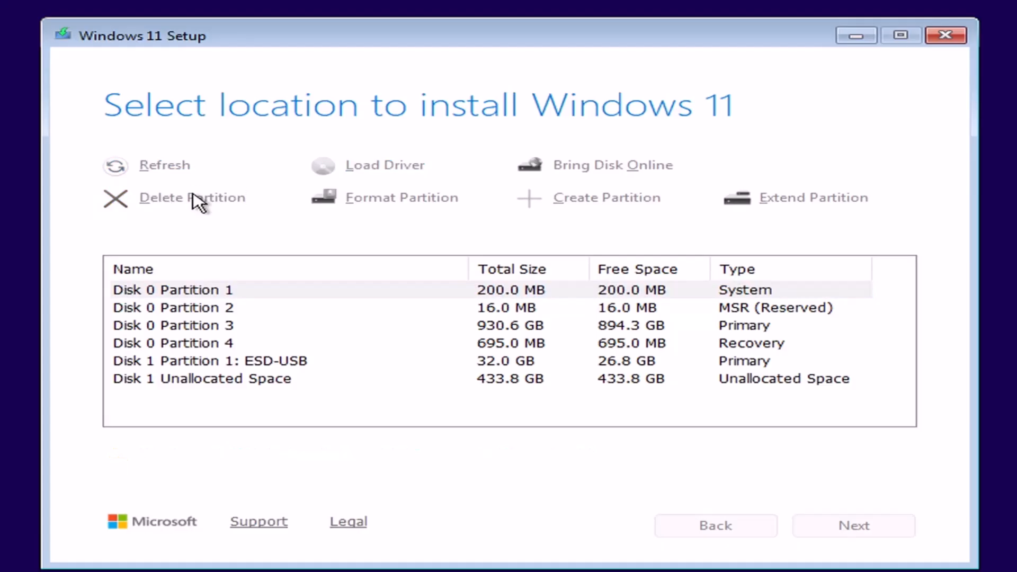
click(177, 198)
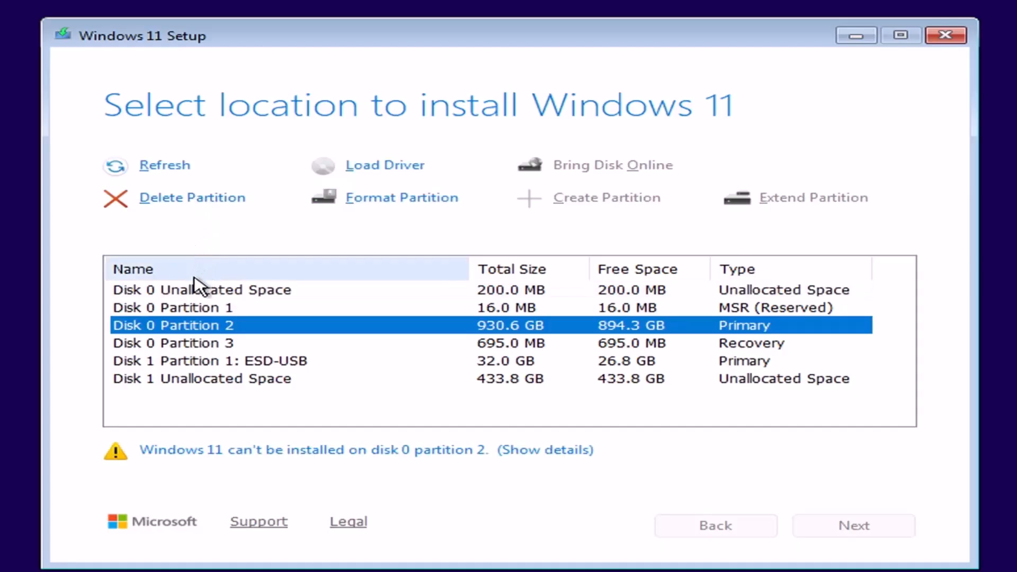
click(201, 290)
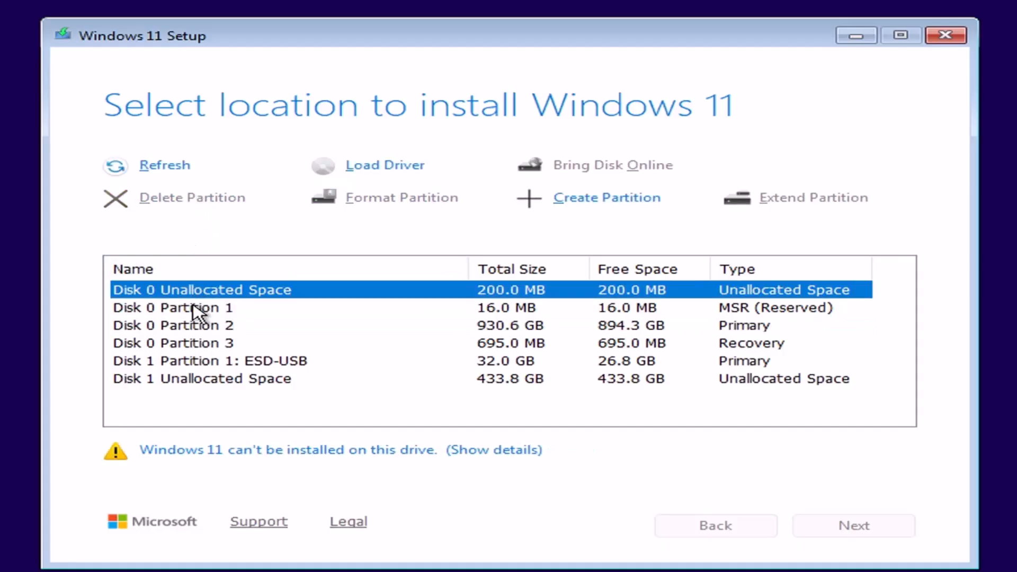
click(171, 308)
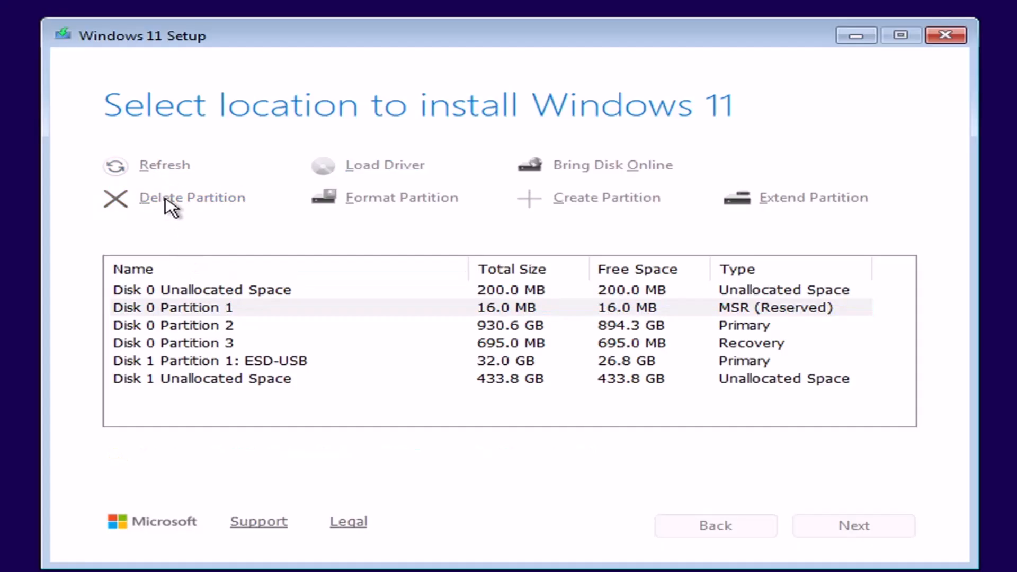
click(191, 198)
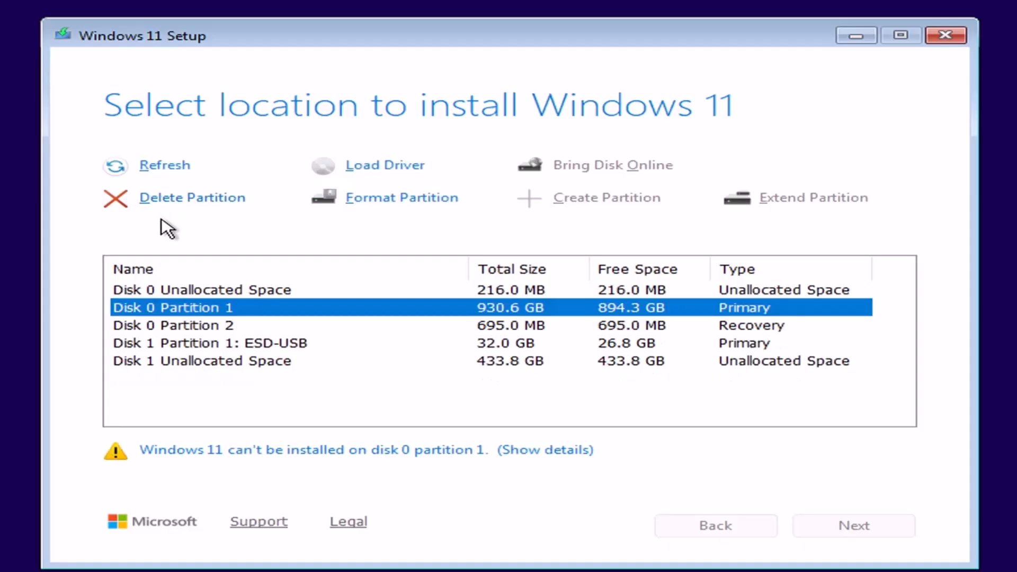
mouse_move(200, 219)
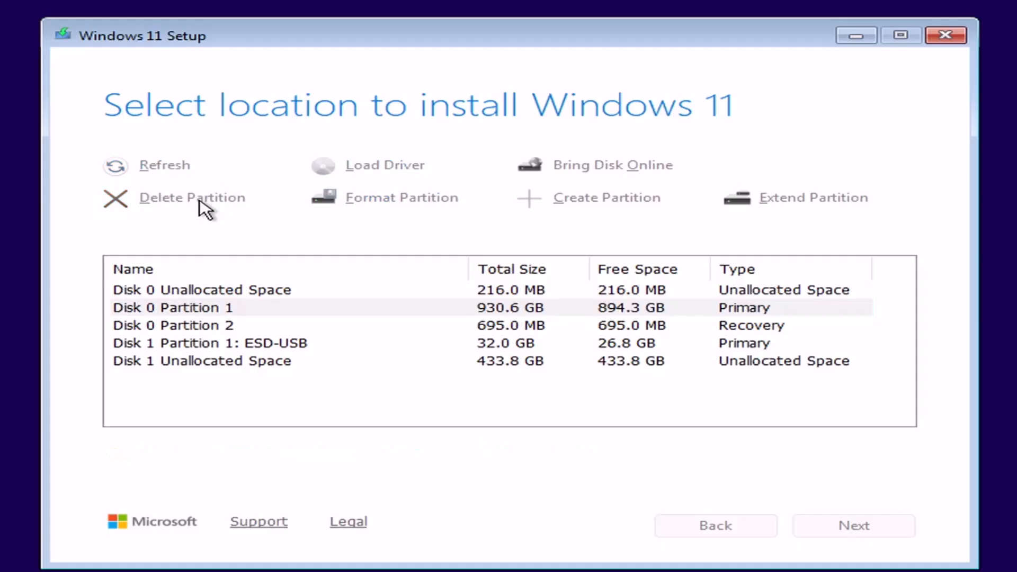
click(191, 197)
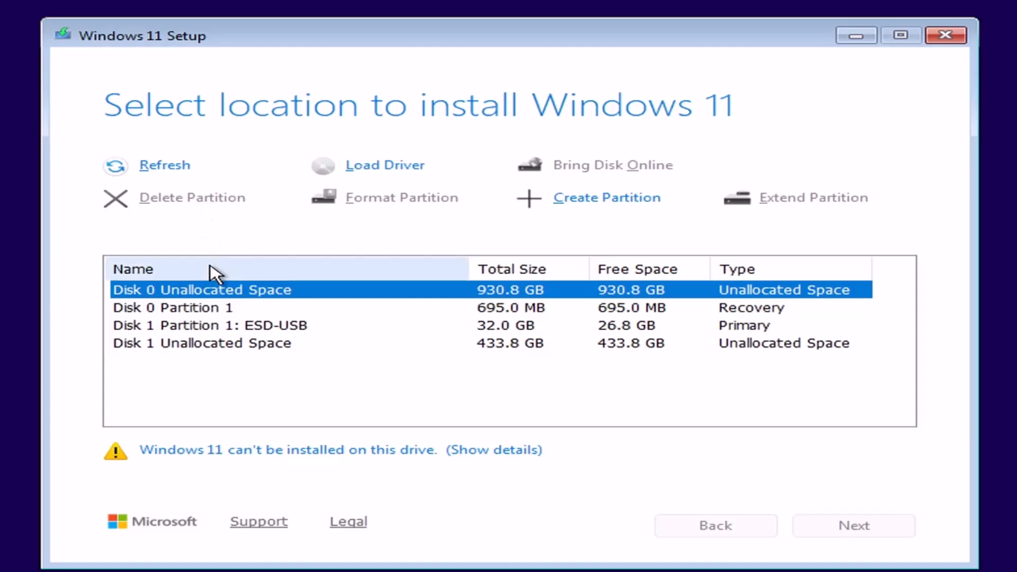
mouse_move(214, 310)
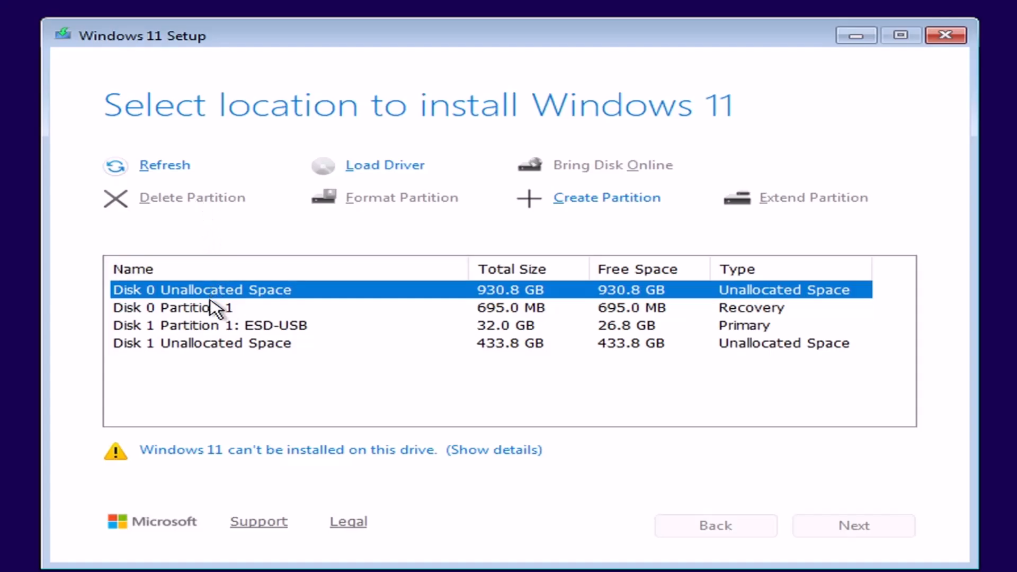
click(201, 307)
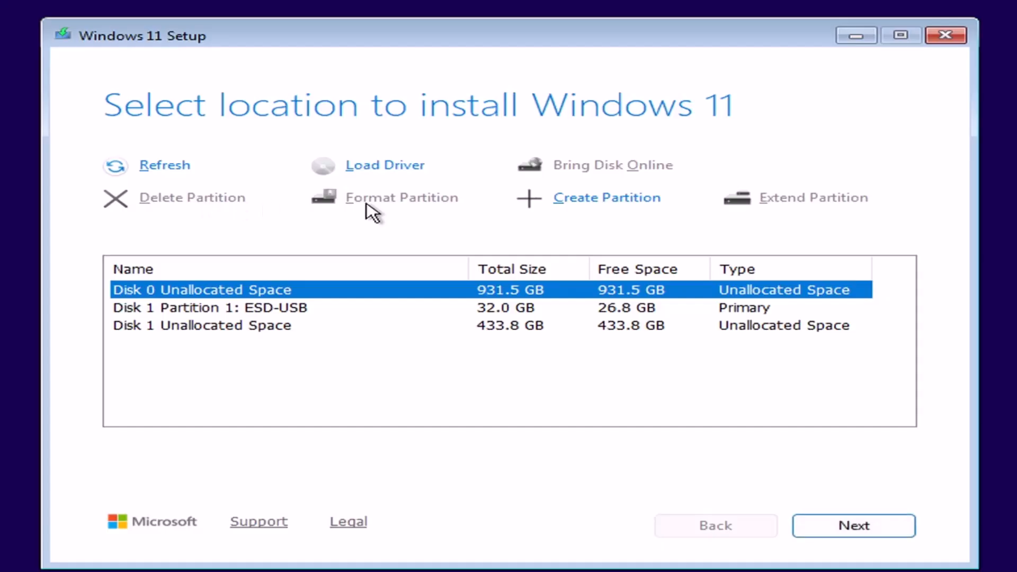
mouse_move(710, 221)
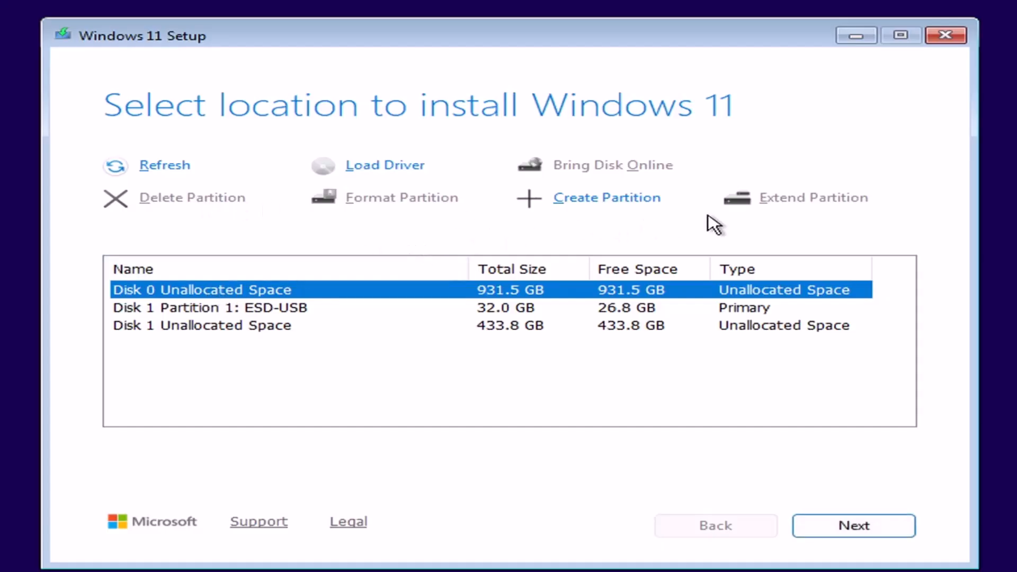
mouse_move(995, 265)
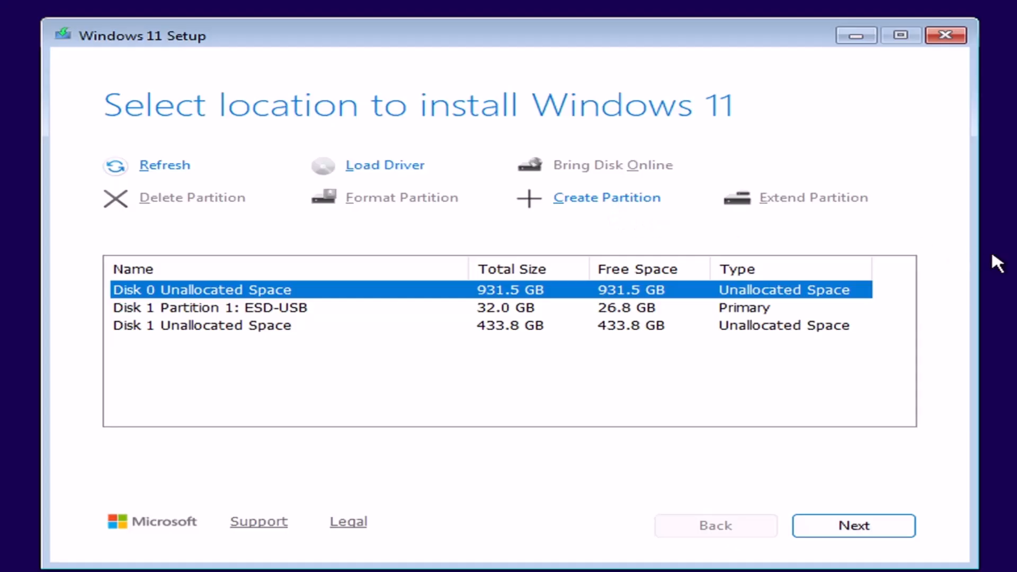
mouse_move(844, 528)
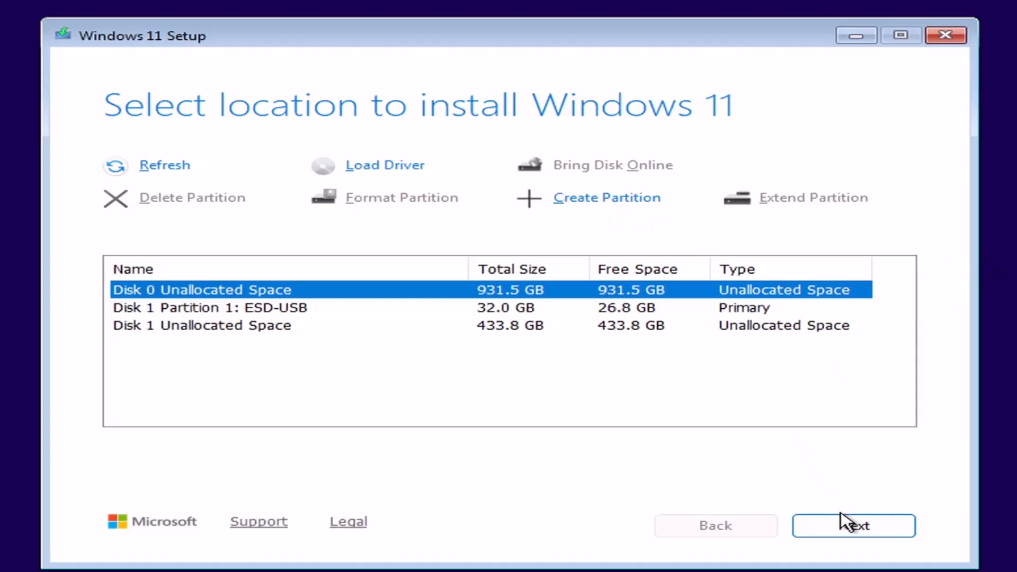
- Install Windows 11 onto Disk 0's 931.5 GB unallocated space and boot to the desktop
click(854, 526)
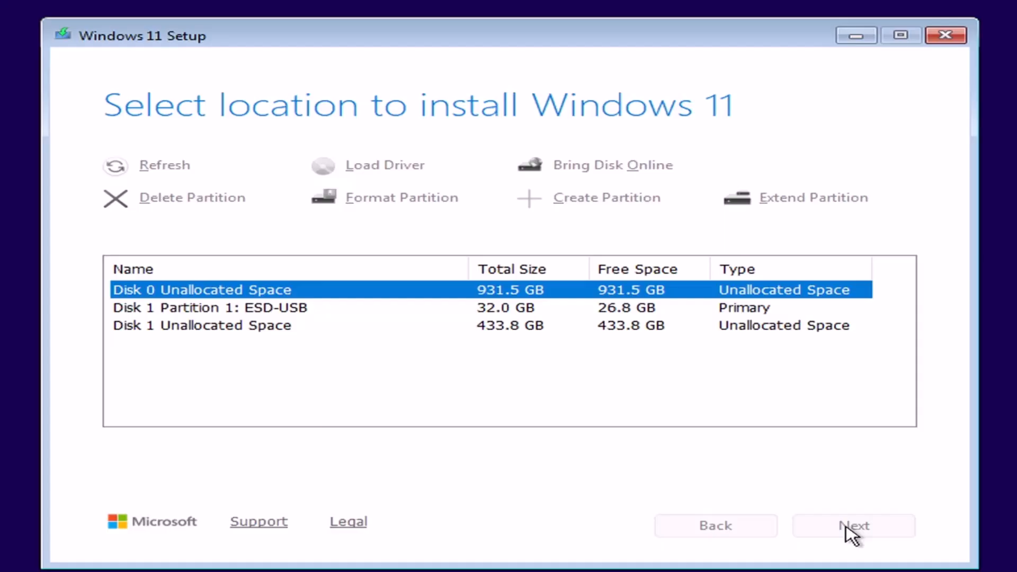
click(853, 525)
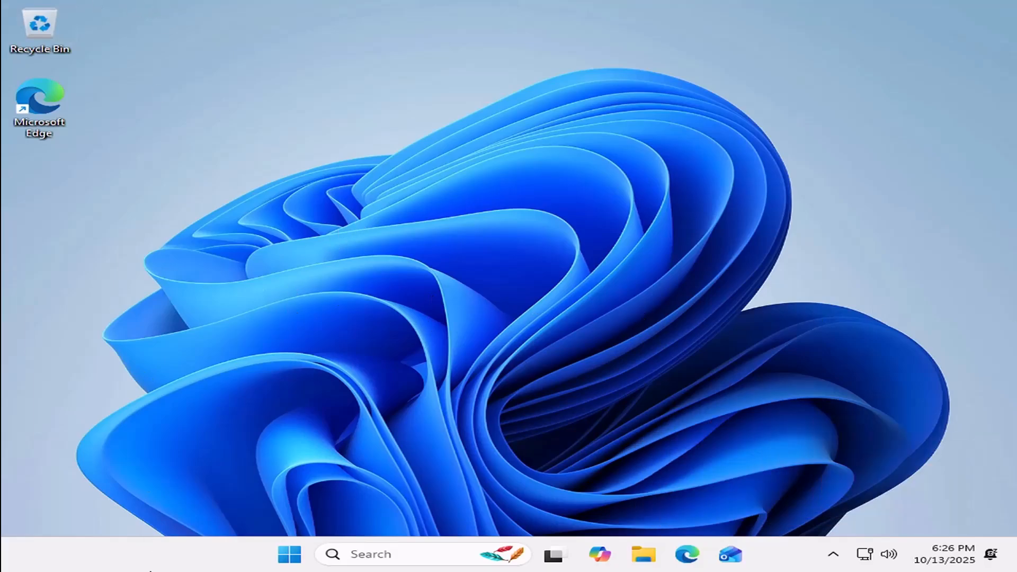
mouse_move(293, 564)
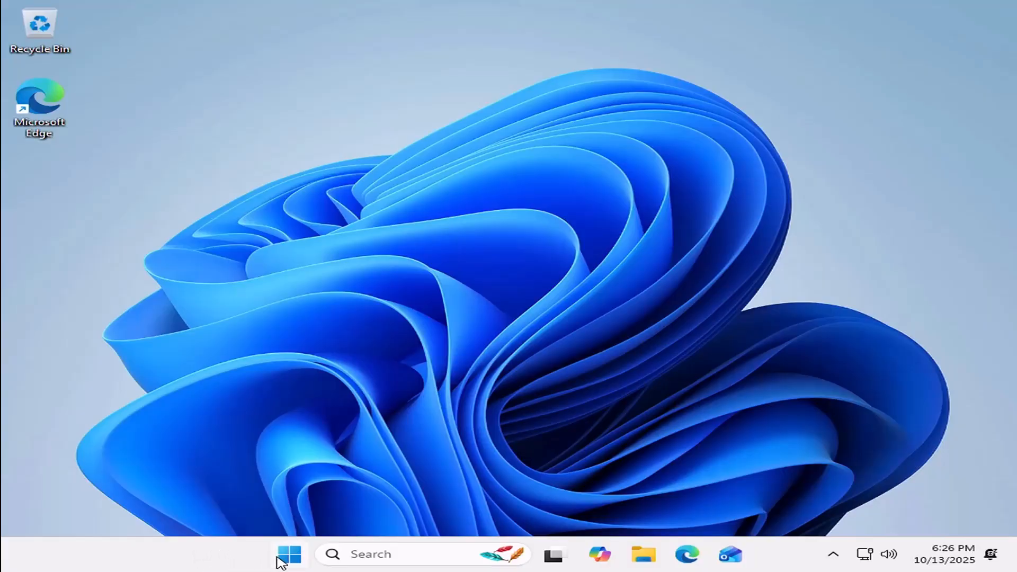
mouse_move(288, 559)
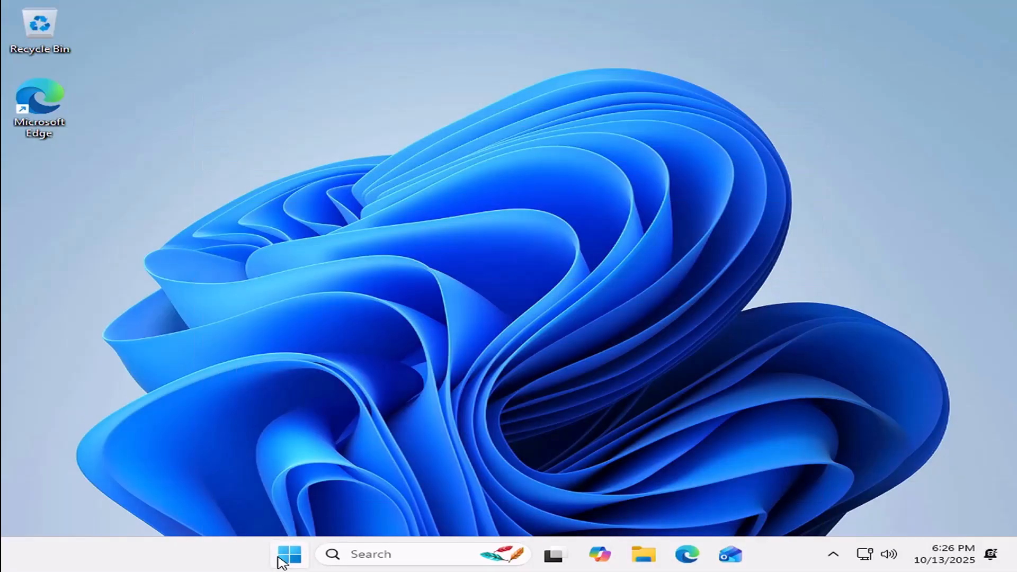
click(292, 553)
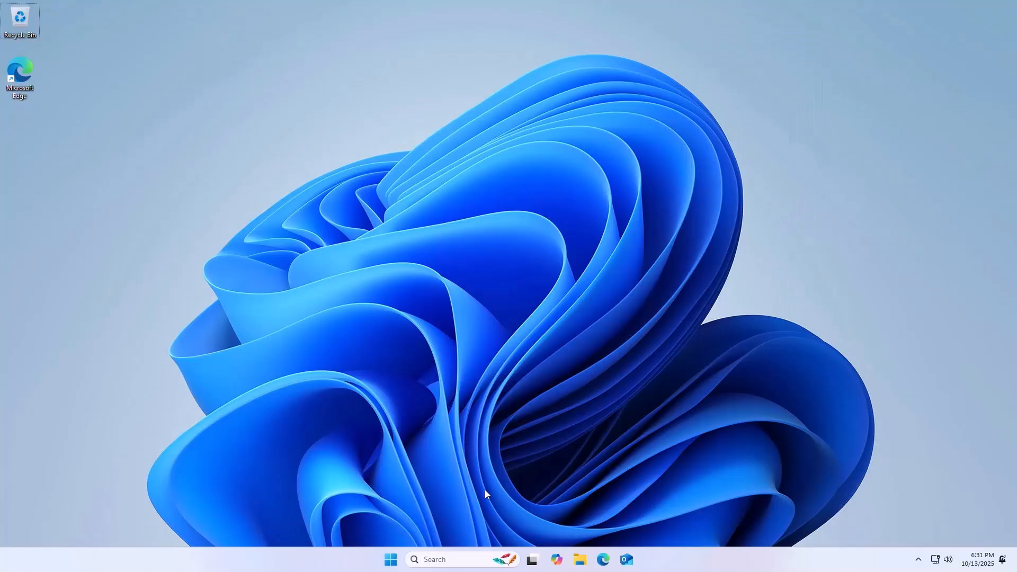
- Set a new password for the local 'trav' account from the Ctrl+Alt+Del security screen
key(Ctrl+Alt+Delete)
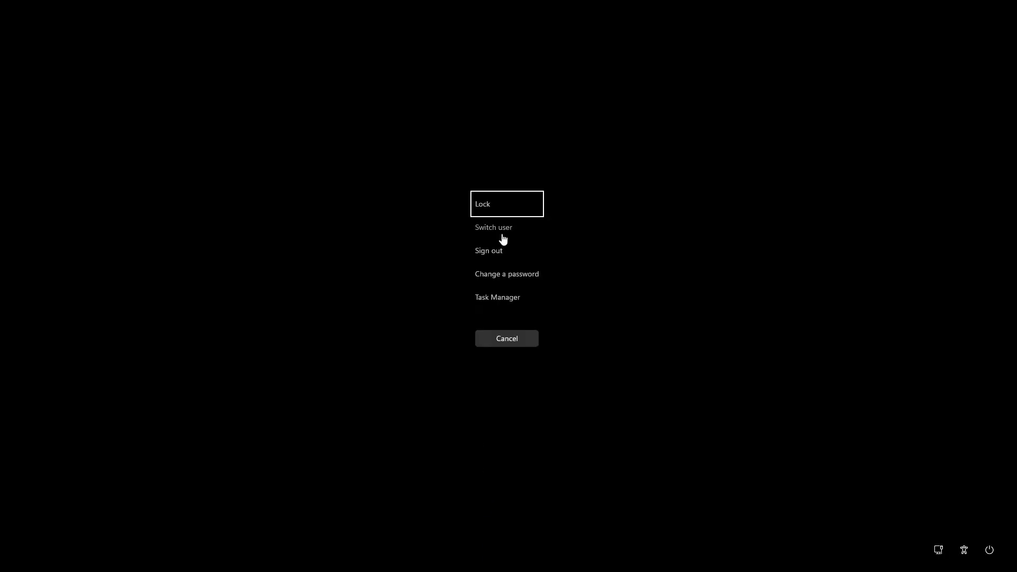
click(507, 274)
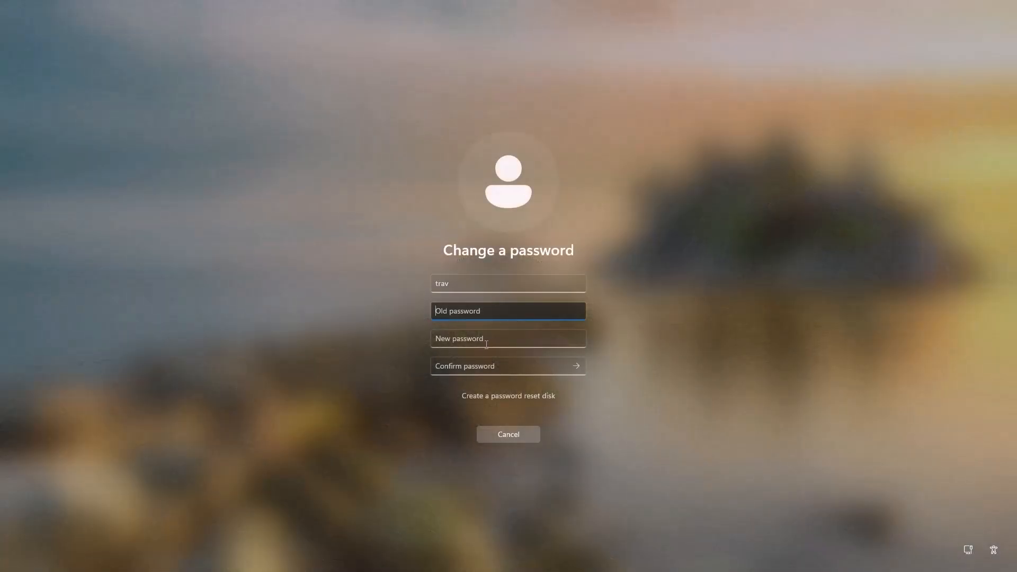
click(508, 339)
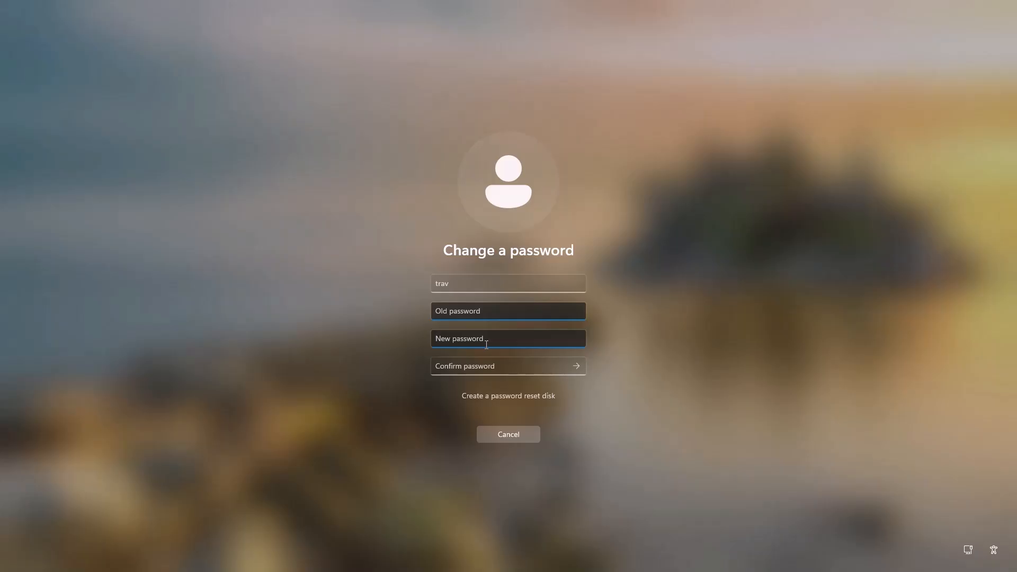
text(••)
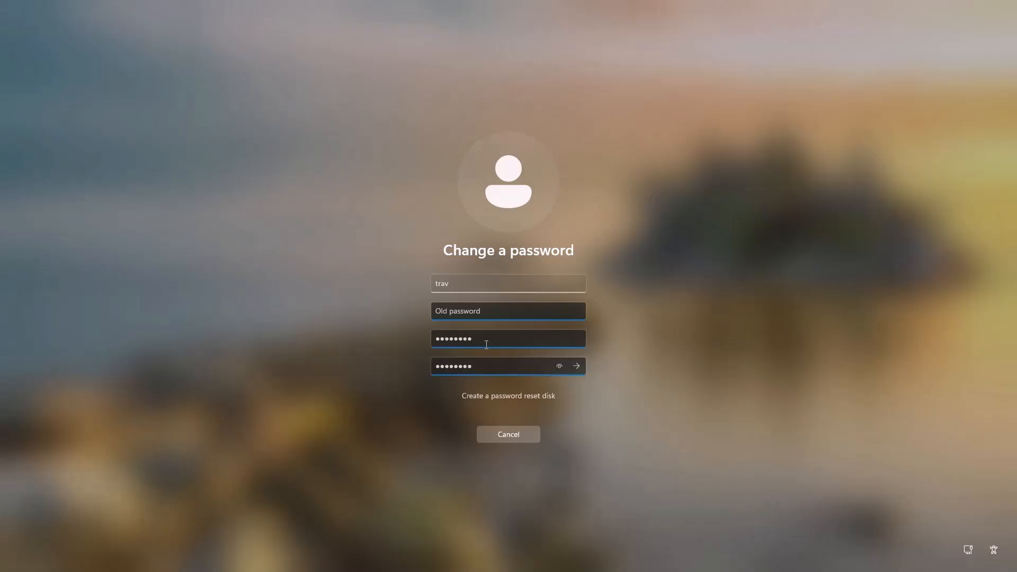
click(577, 366)
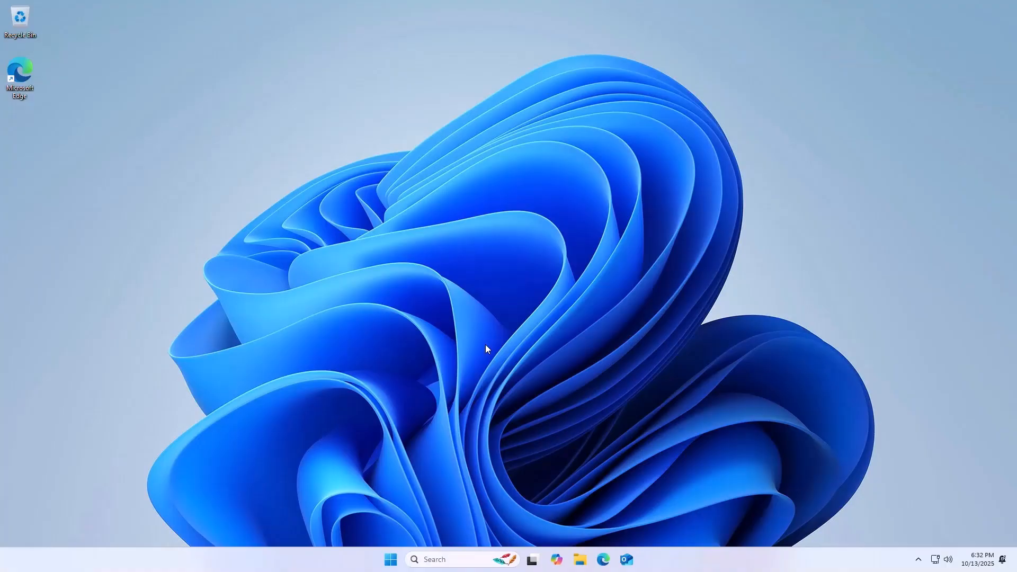
mouse_move(390, 560)
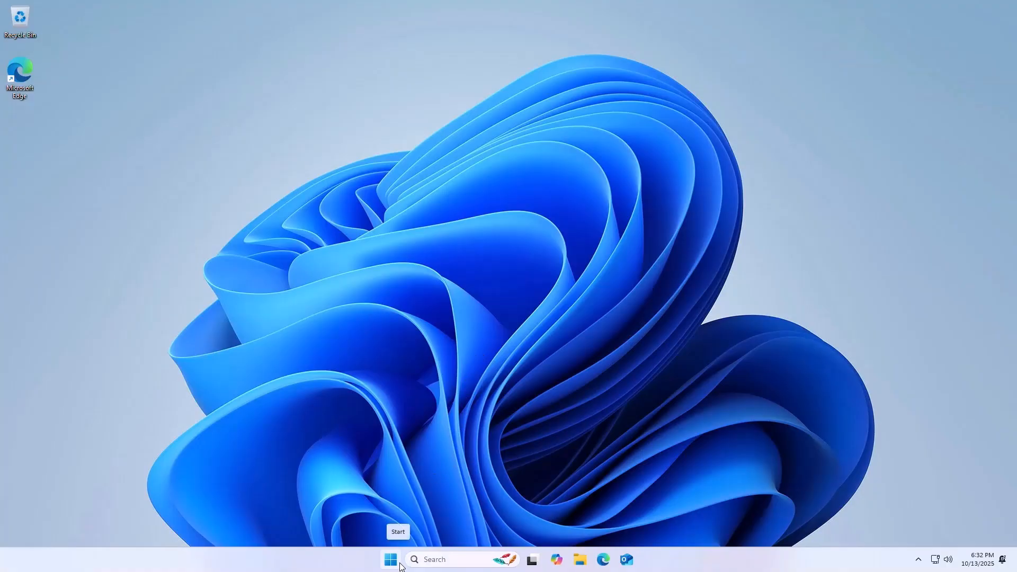
- Open System settings from the Start context menu and scroll About toward Activation
right_click(391, 559)
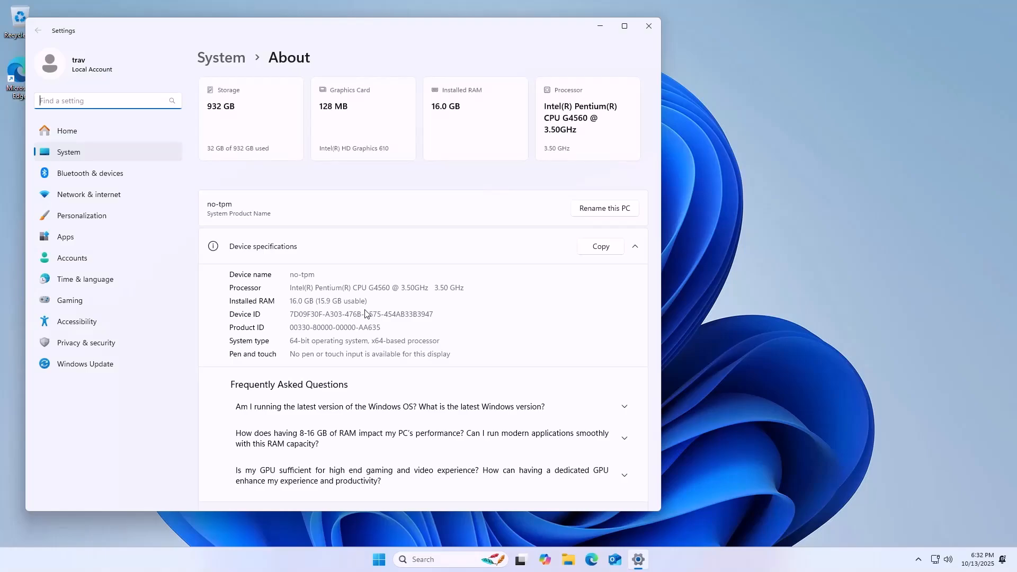
scroll(down, 3)
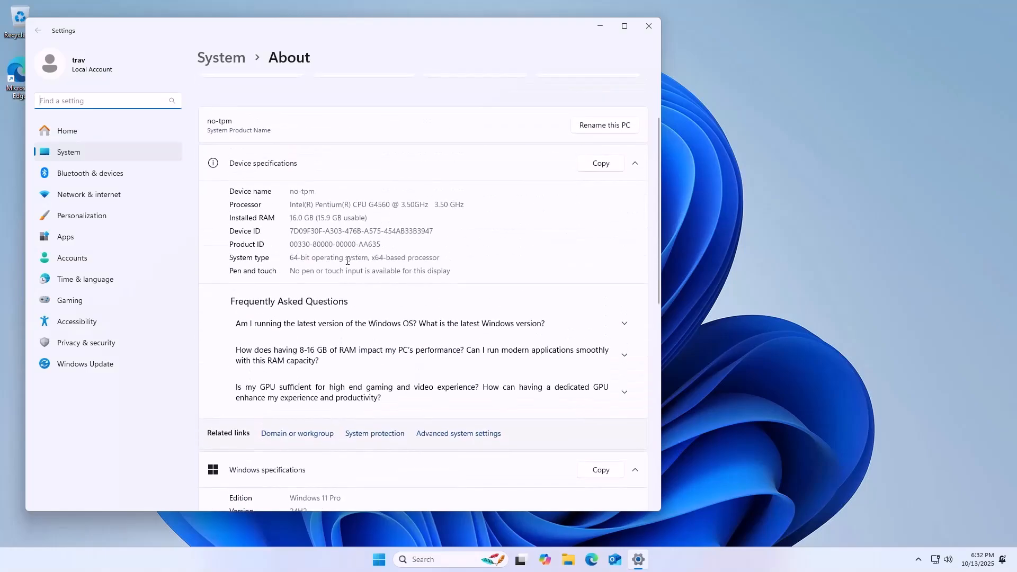
scroll(down, 3)
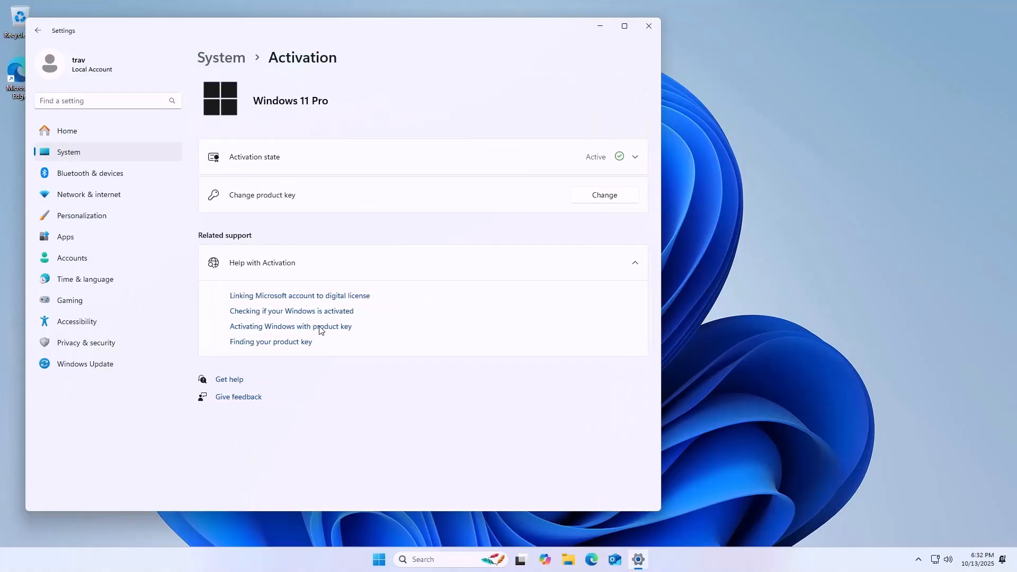
mouse_move(311, 143)
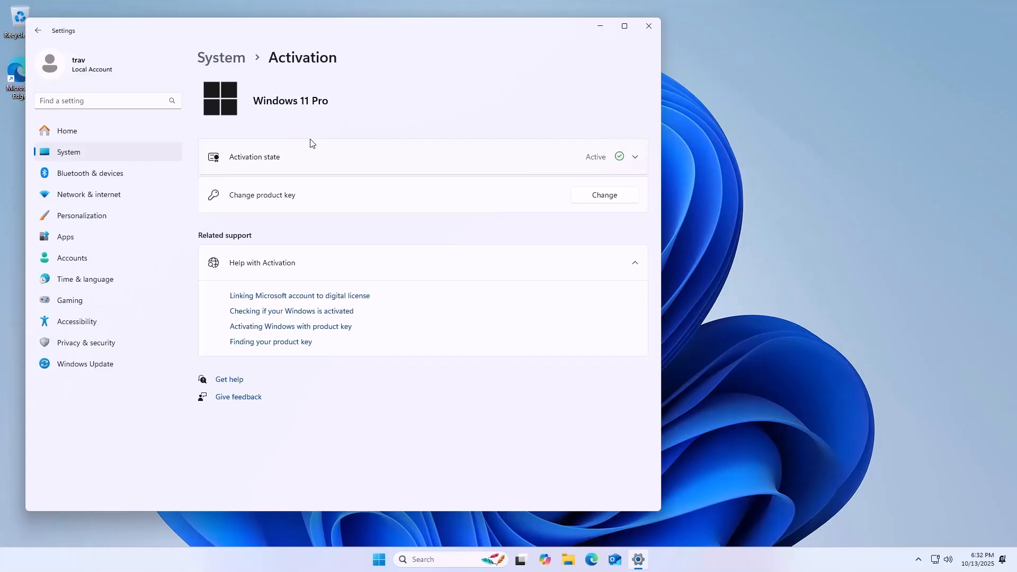
mouse_move(828, 28)
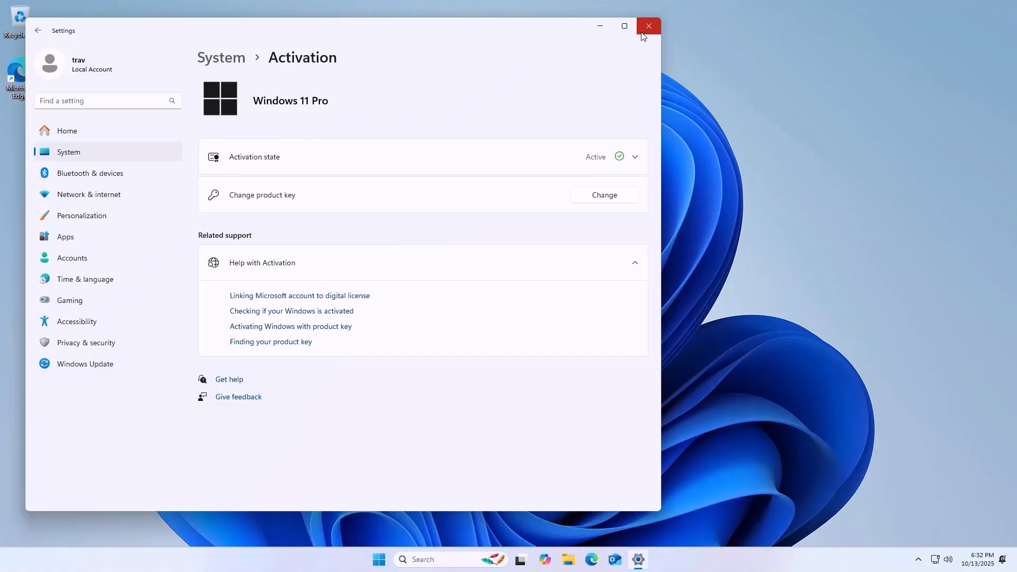
- Close the Settings window to return to the empty Windows 11 desktop
click(649, 25)
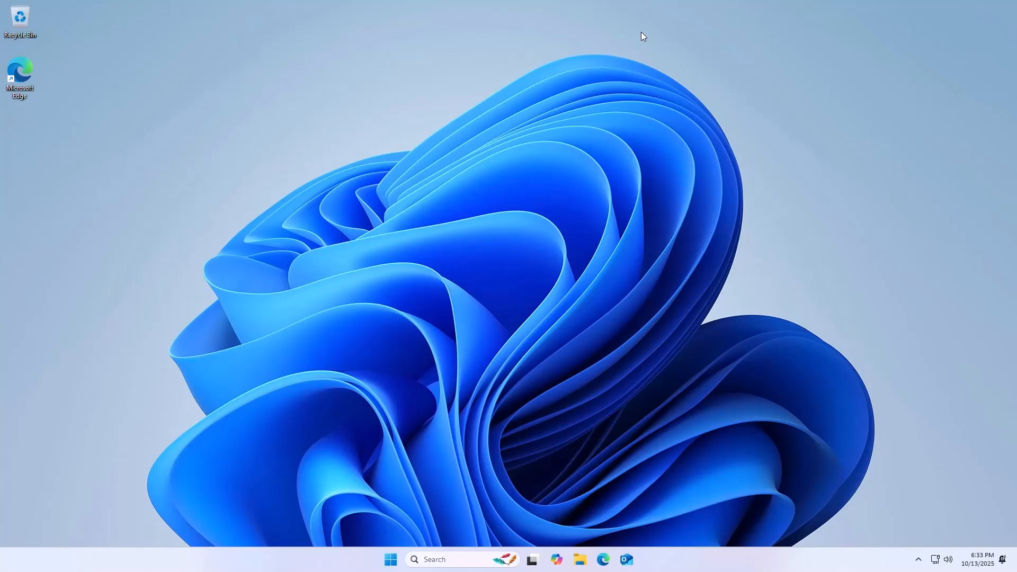
mouse_move(656, 367)
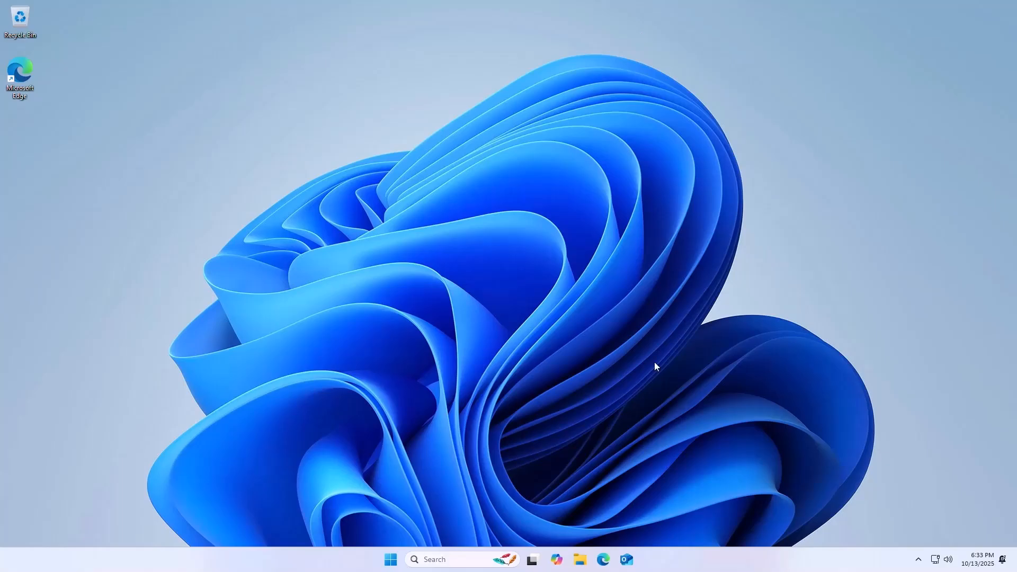